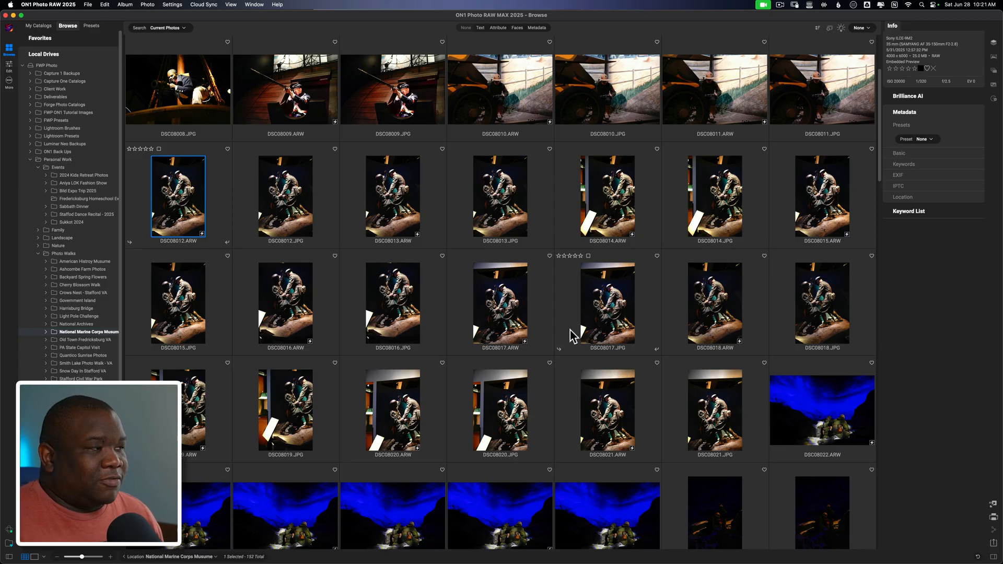
mouse_move(226, 241)
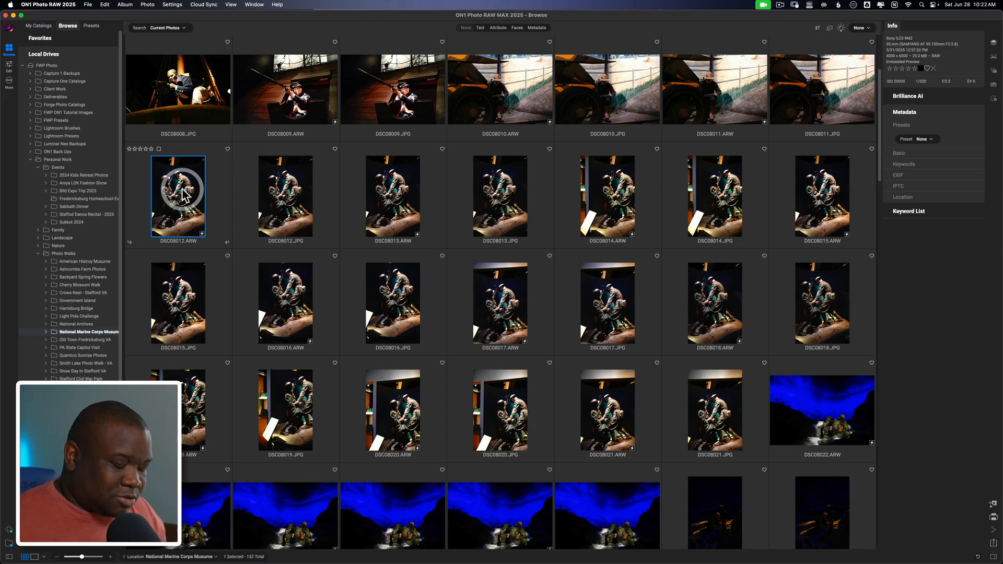
Open DSC08012.ARW in the editor and bring up the cancel-editing prompt
double_click(179, 196)
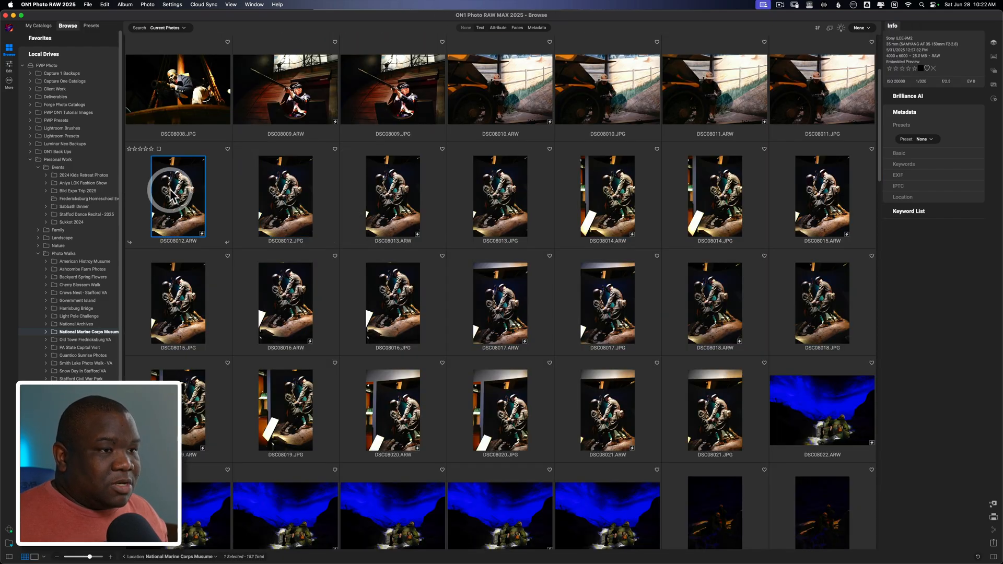
double_click(178, 197)
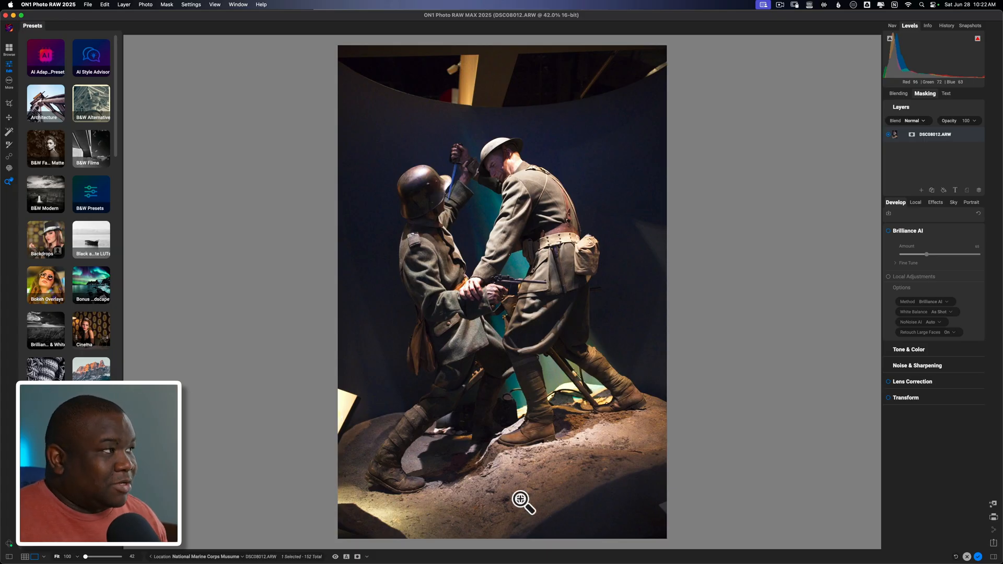
left_click(928, 25)
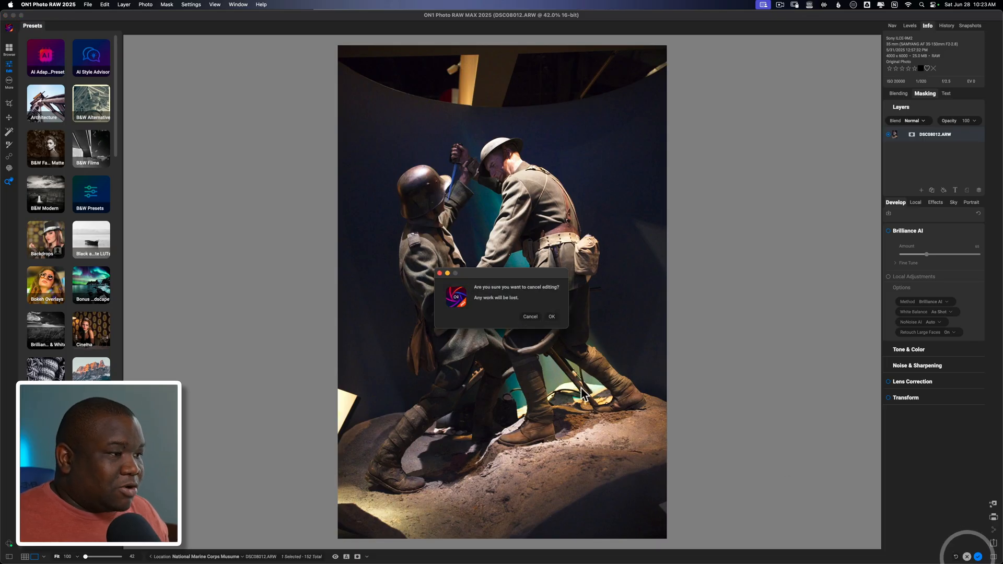
Confirm discarding the edit to return to the museum photo grid
left_click(551, 316)
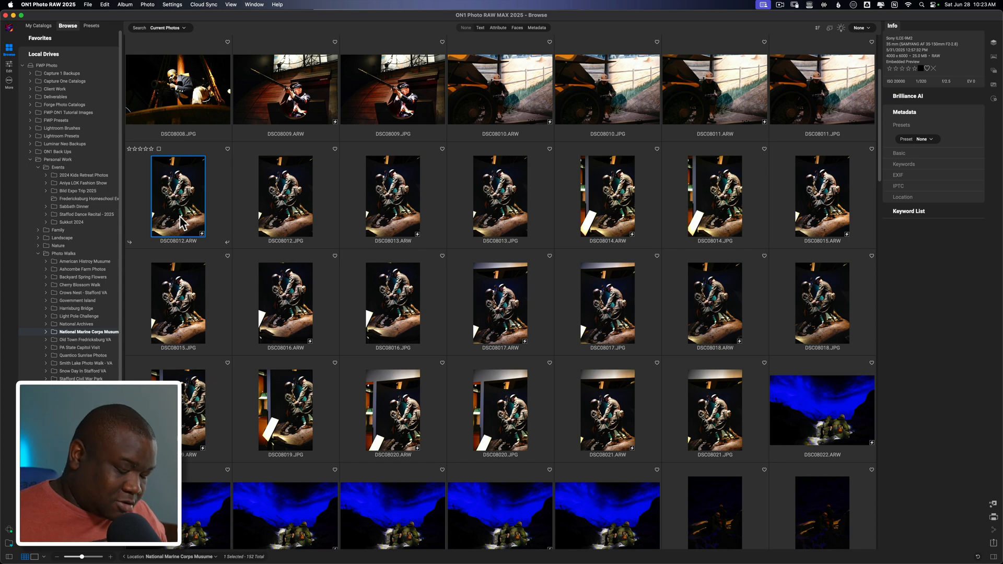
mouse_move(345, 327)
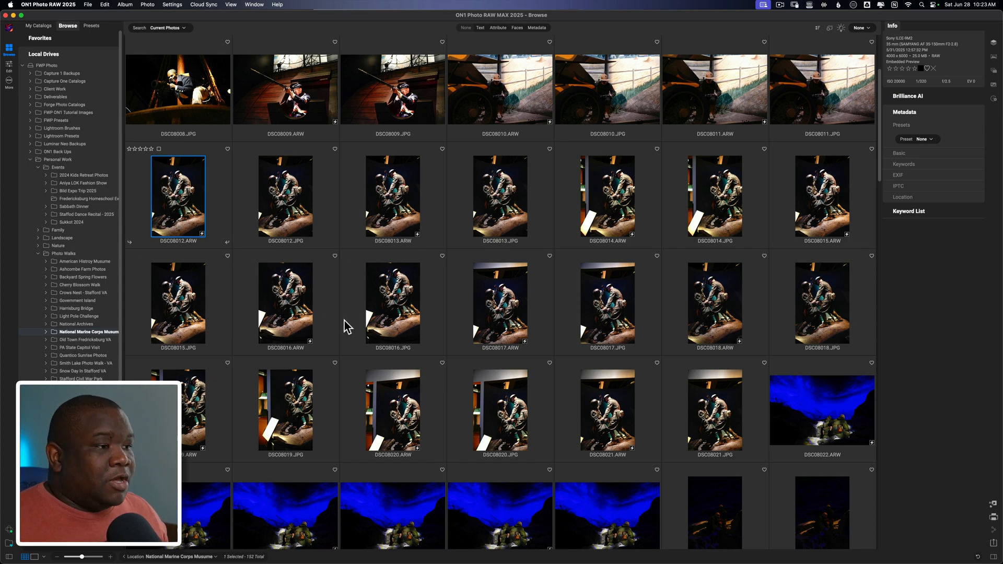
mouse_move(535, 271)
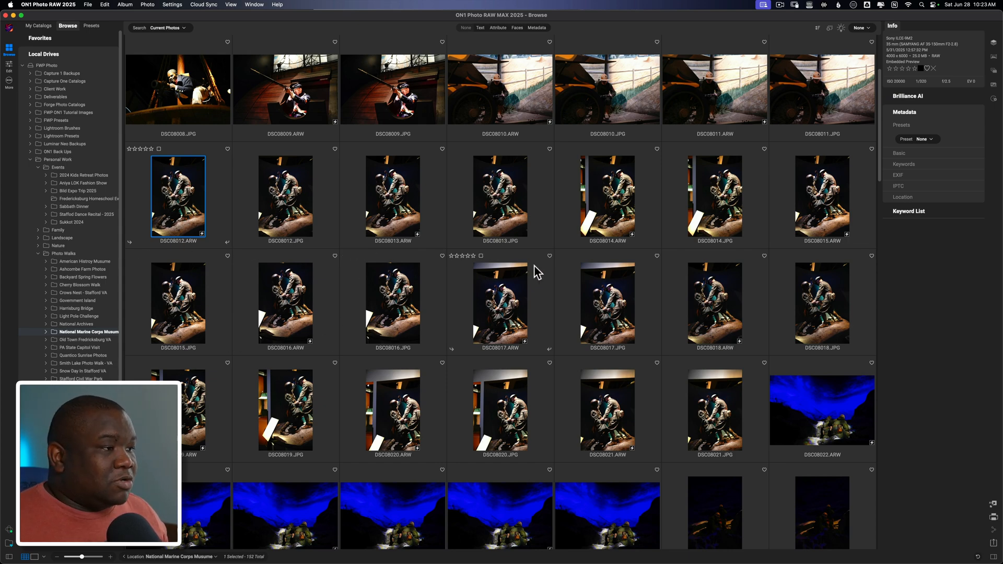
mouse_move(244, 248)
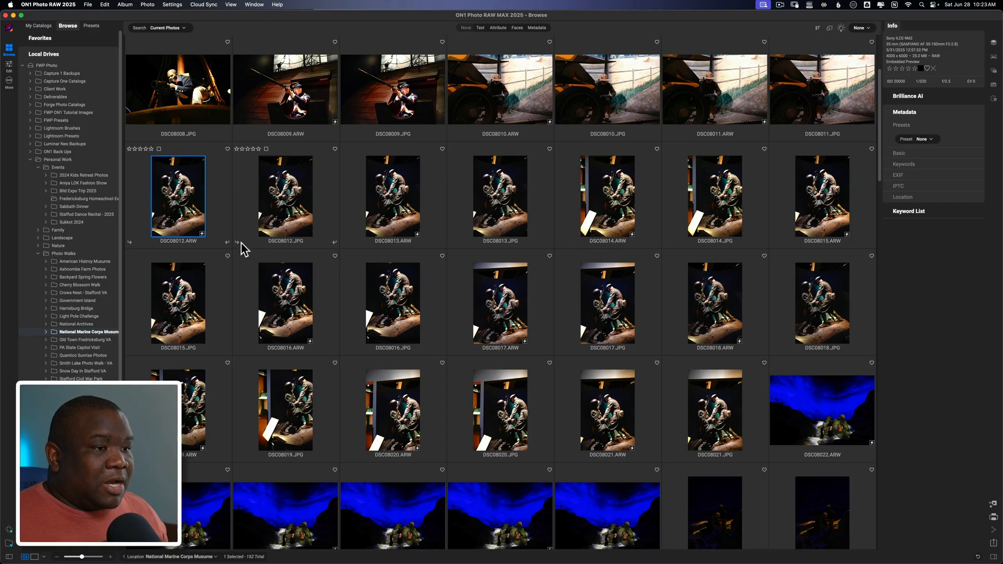
mouse_move(207, 253)
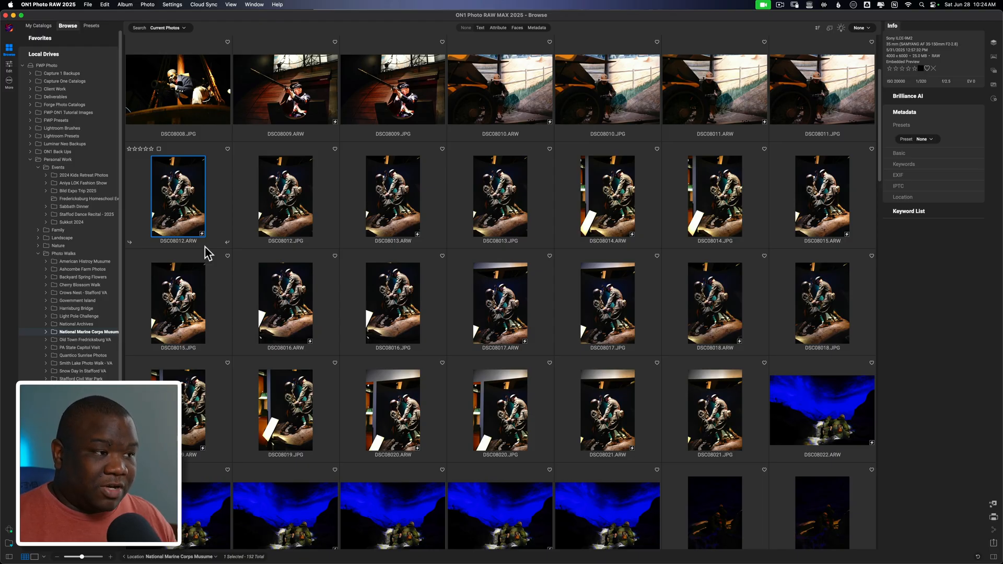
mouse_move(555, 361)
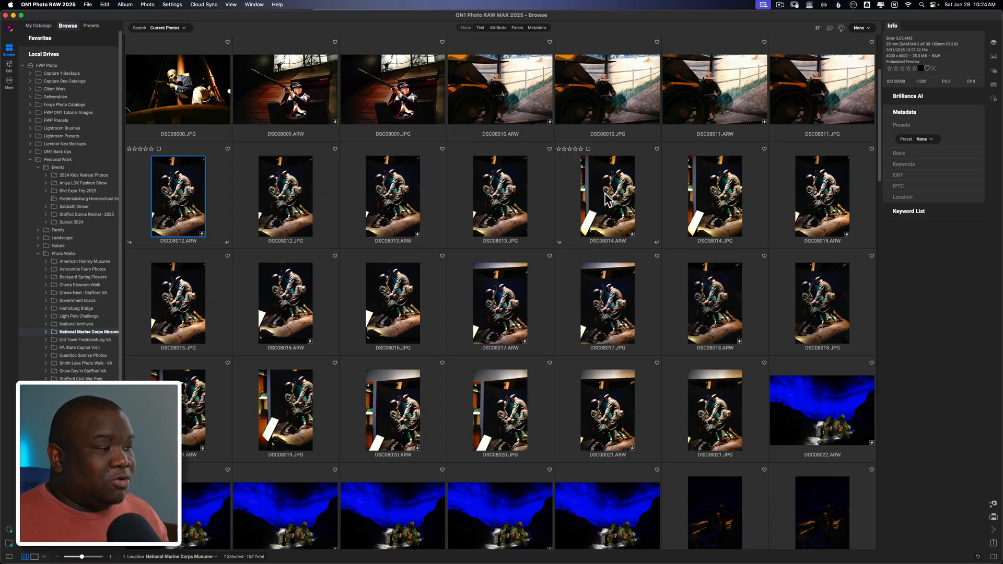
left_click(607, 196)
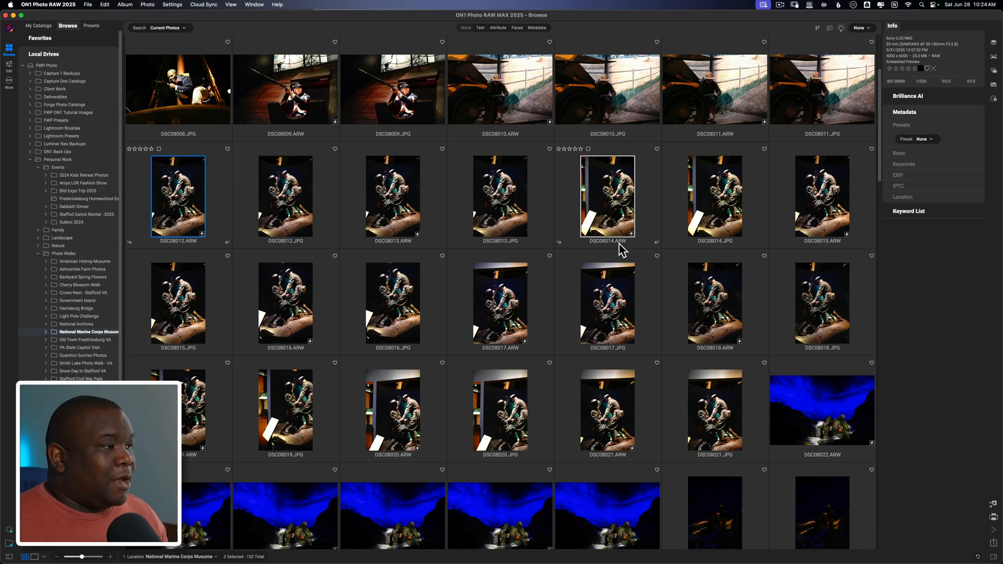
mouse_move(822, 228)
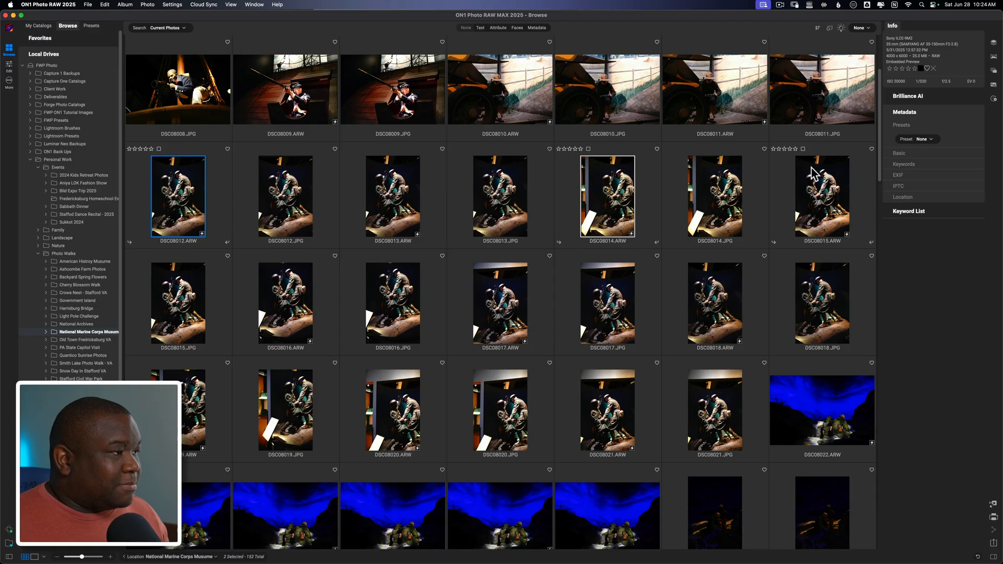
mouse_move(822, 232)
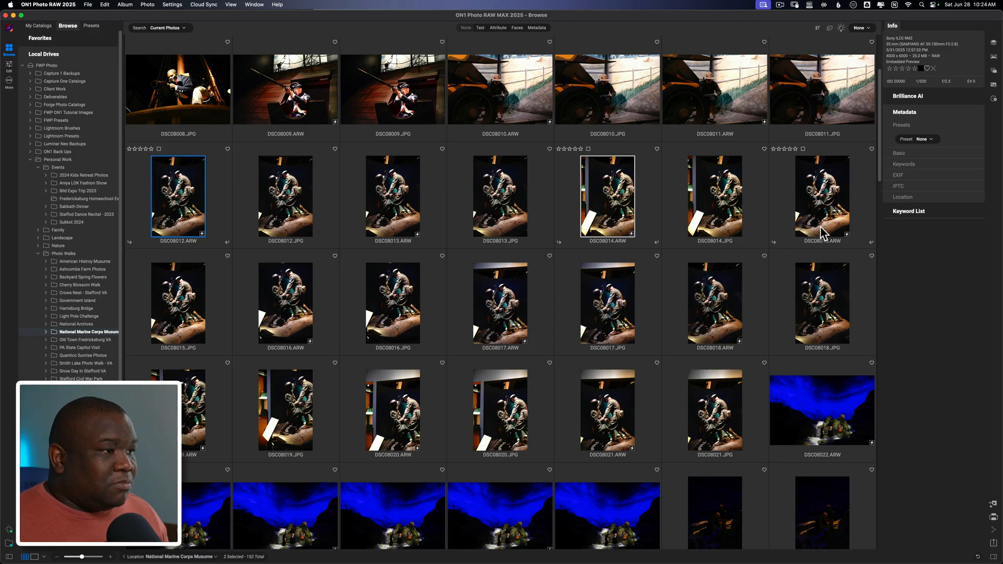
mouse_move(628, 211)
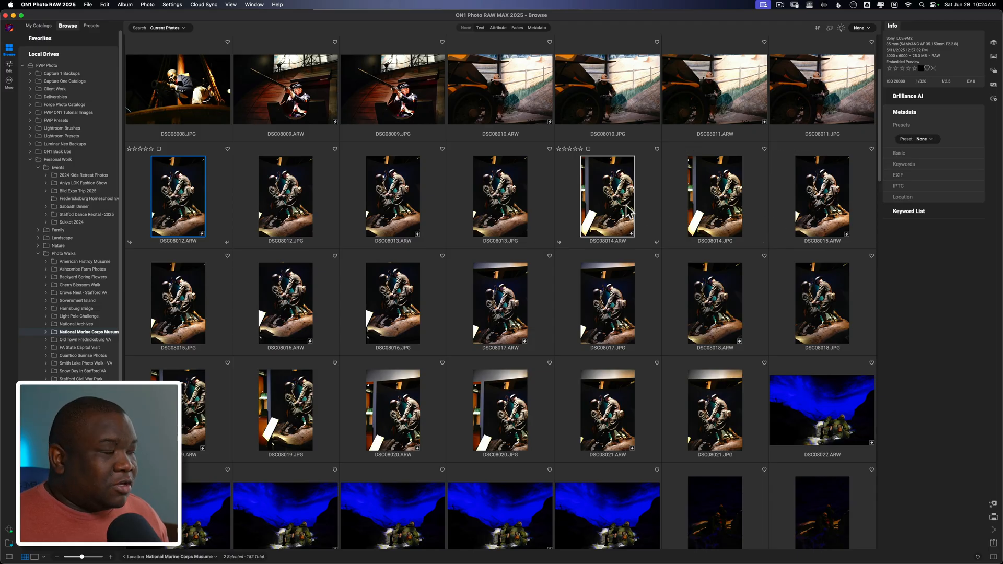
mouse_move(665, 192)
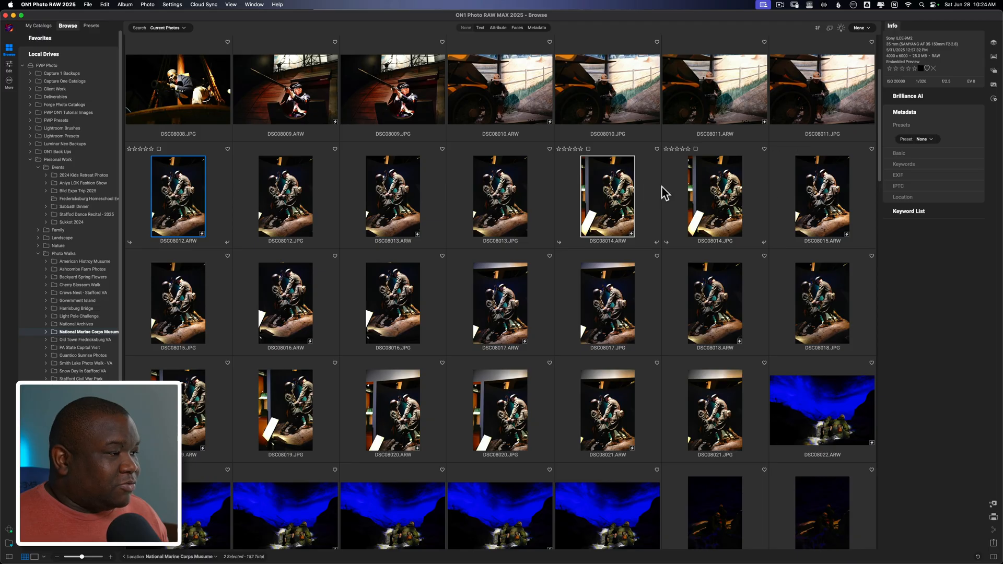
mouse_move(818, 195)
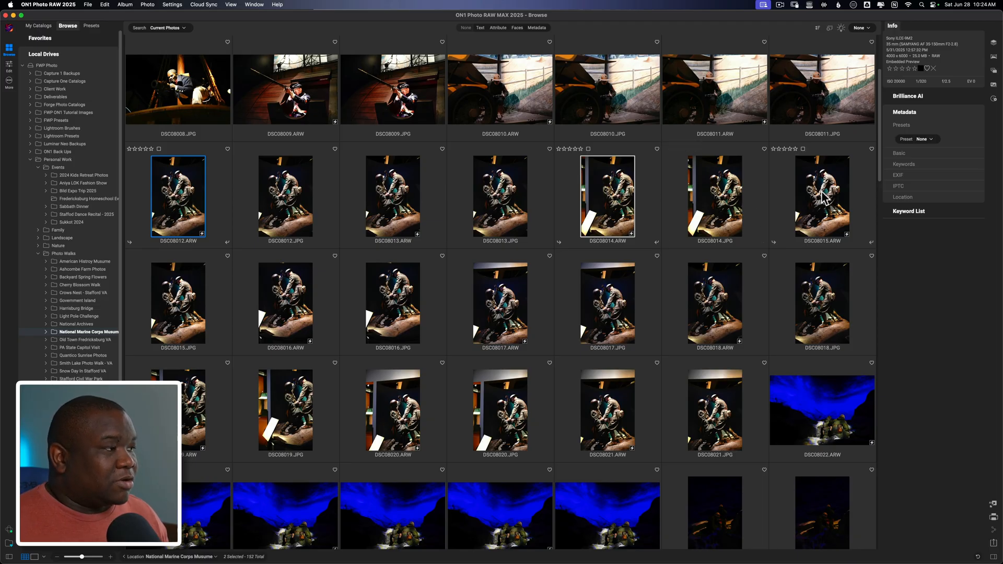
left_click(822, 196)
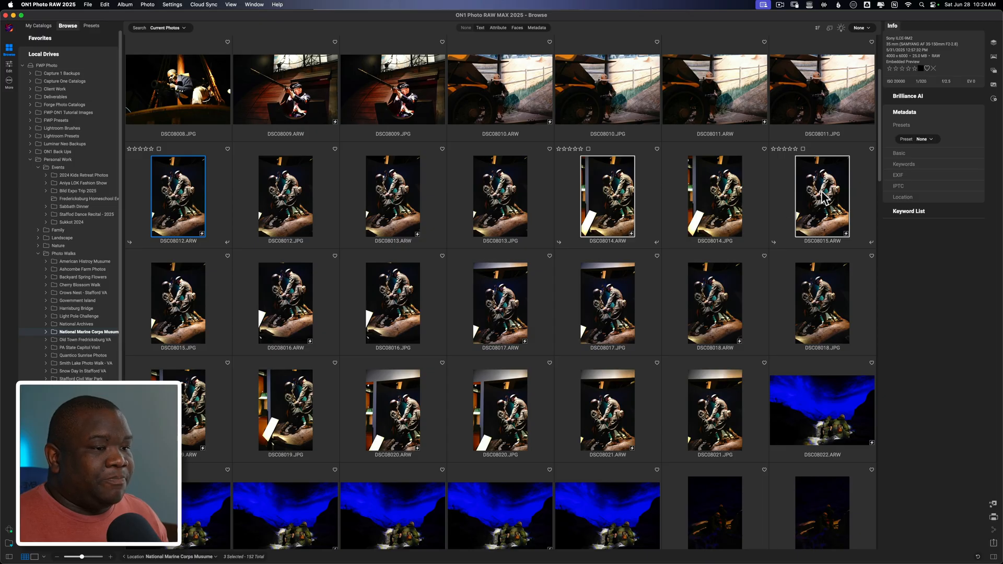
mouse_move(220, 321)
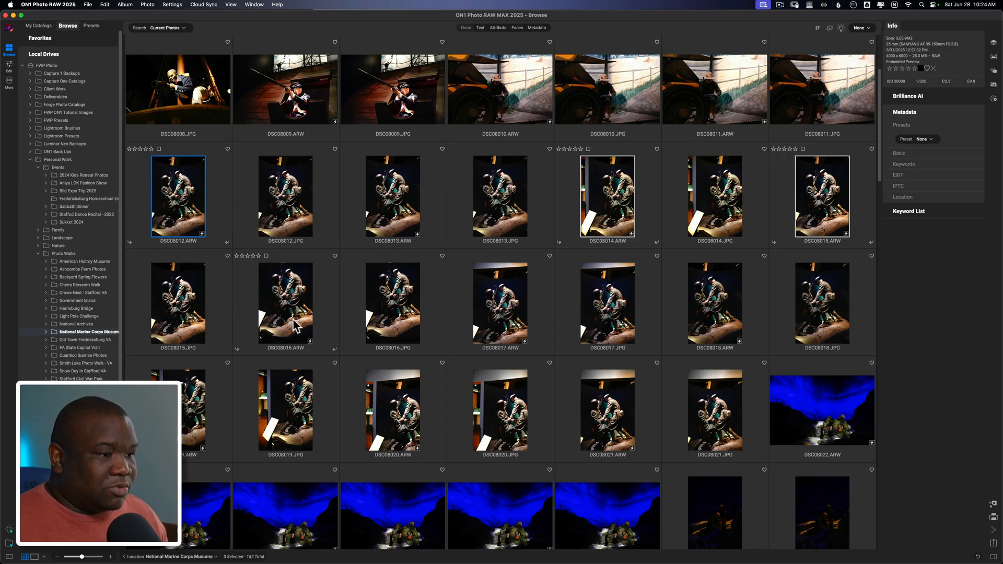
mouse_move(301, 348)
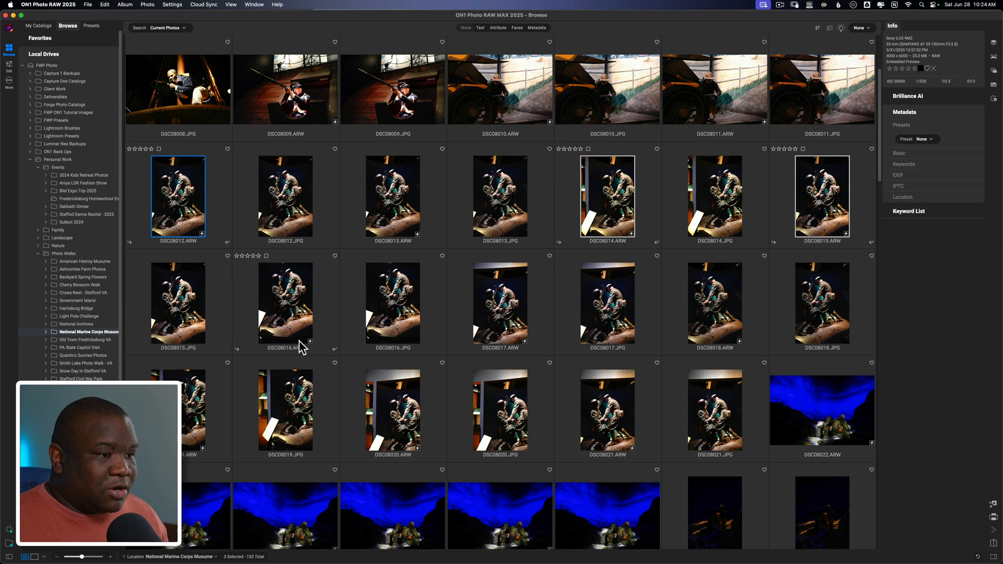
mouse_move(310, 327)
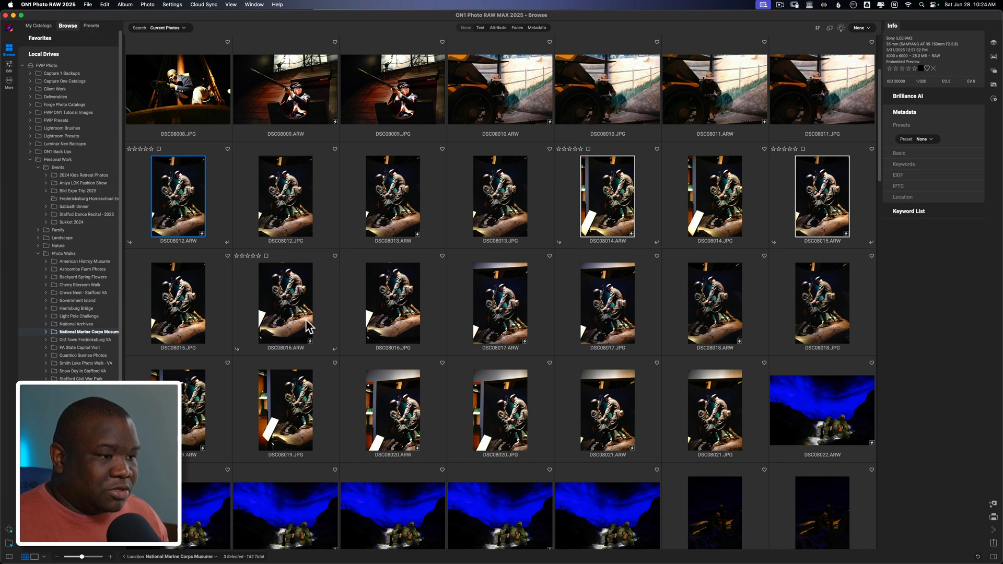
mouse_move(293, 335)
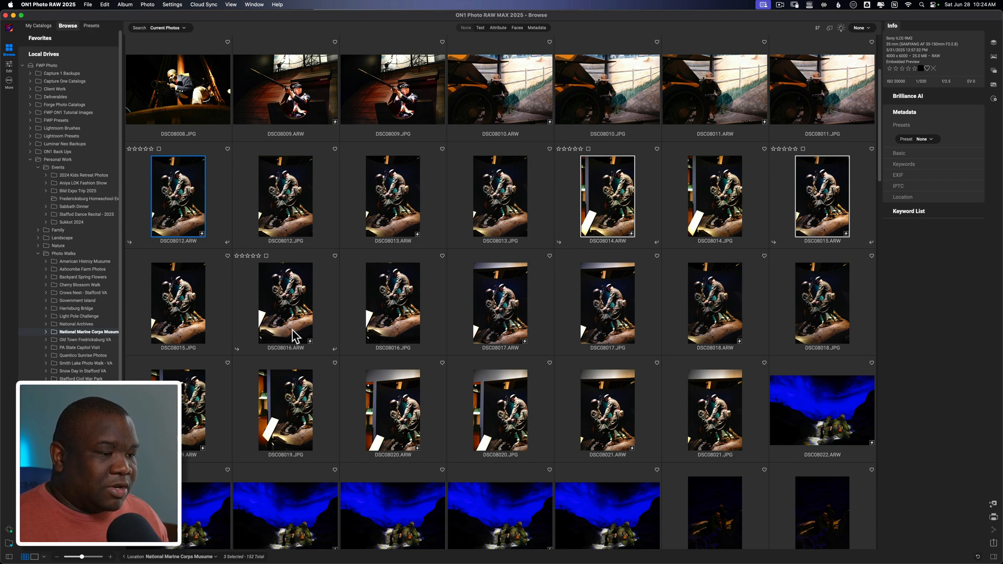
left_click(285, 303)
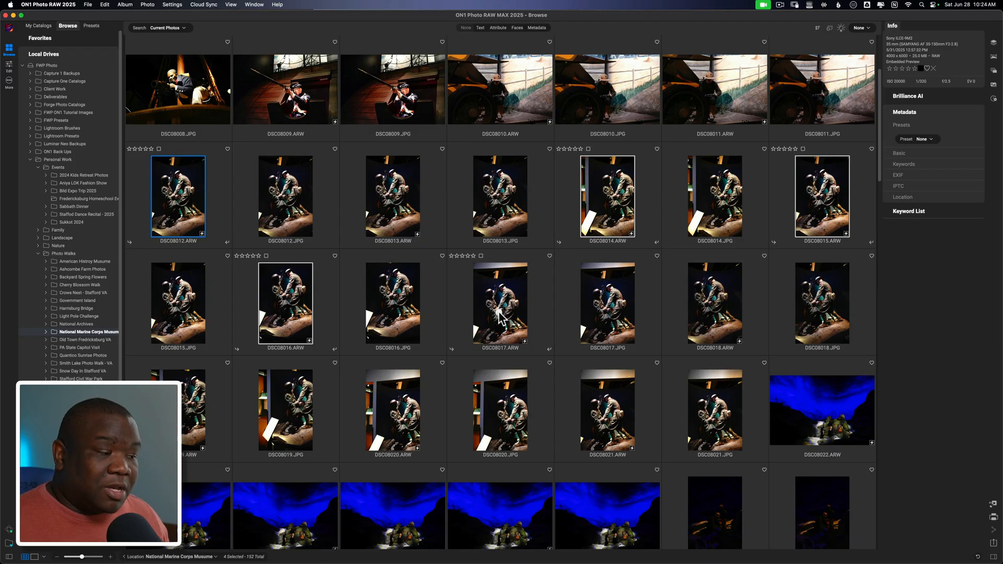
left_click(500, 303)
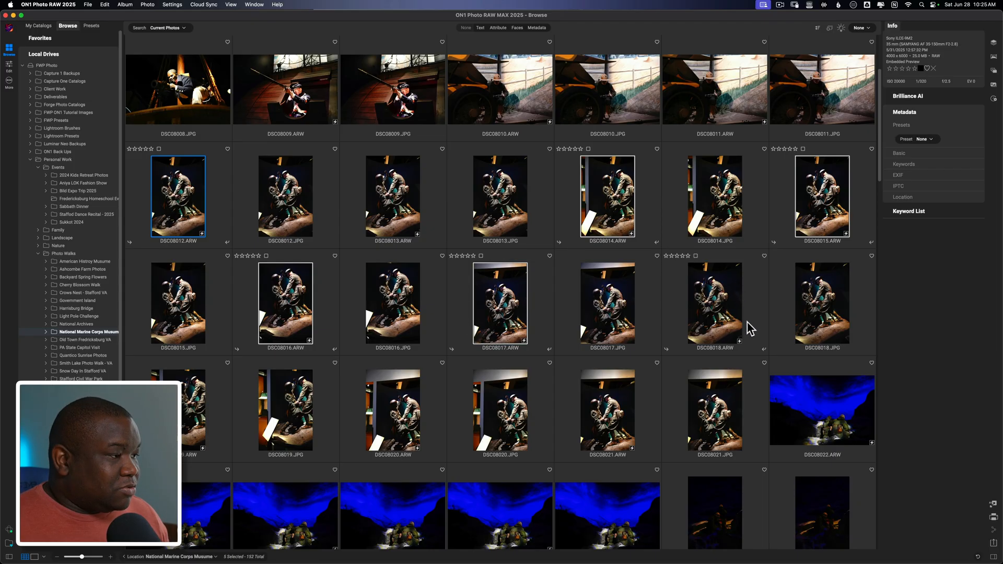
mouse_move(724, 319)
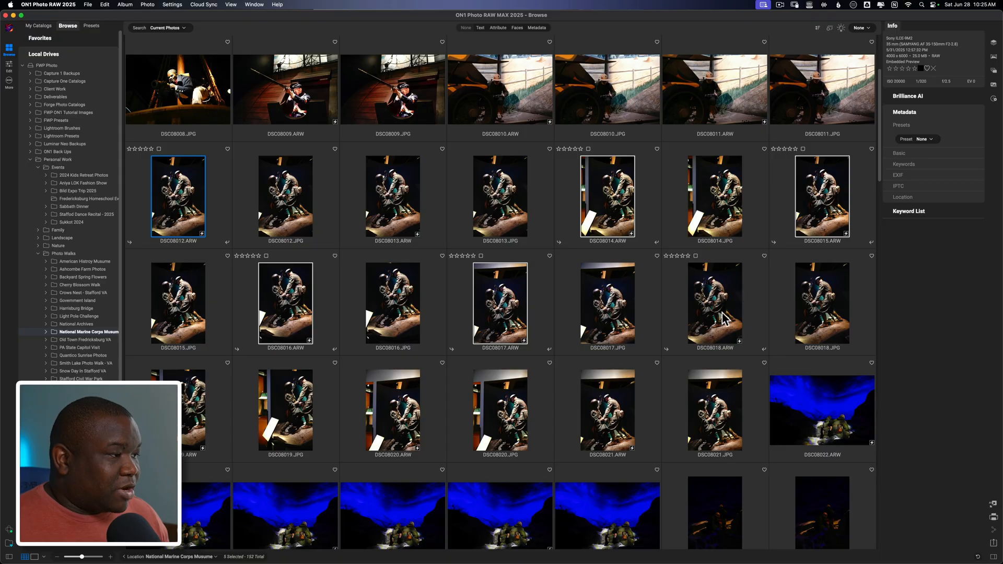
left_click(715, 304)
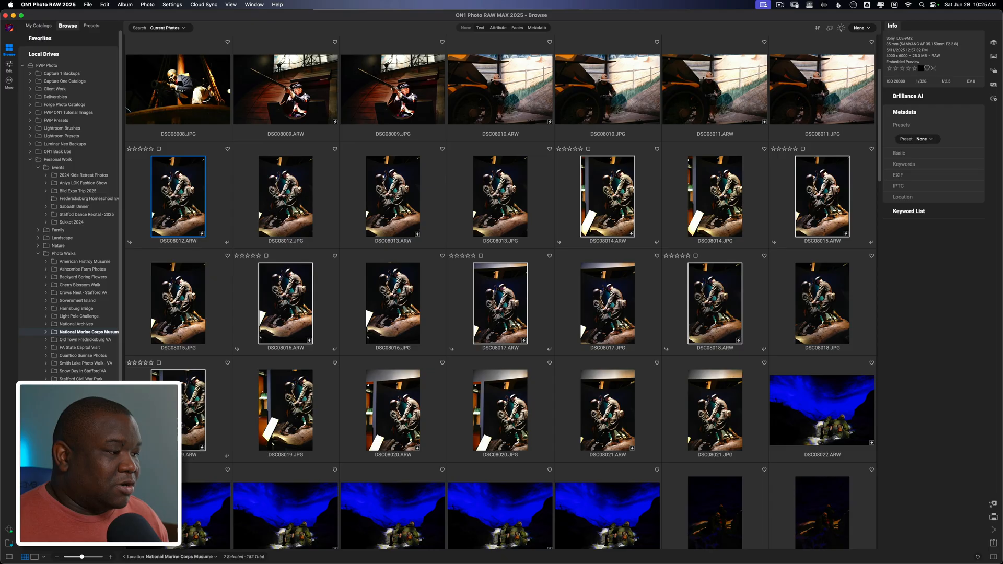
mouse_move(390, 397)
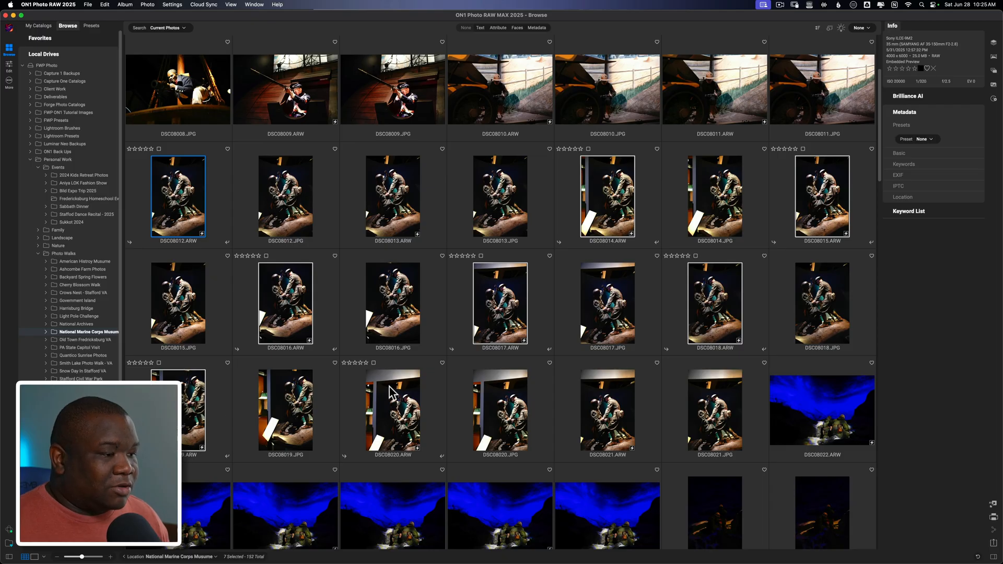
mouse_move(705, 401)
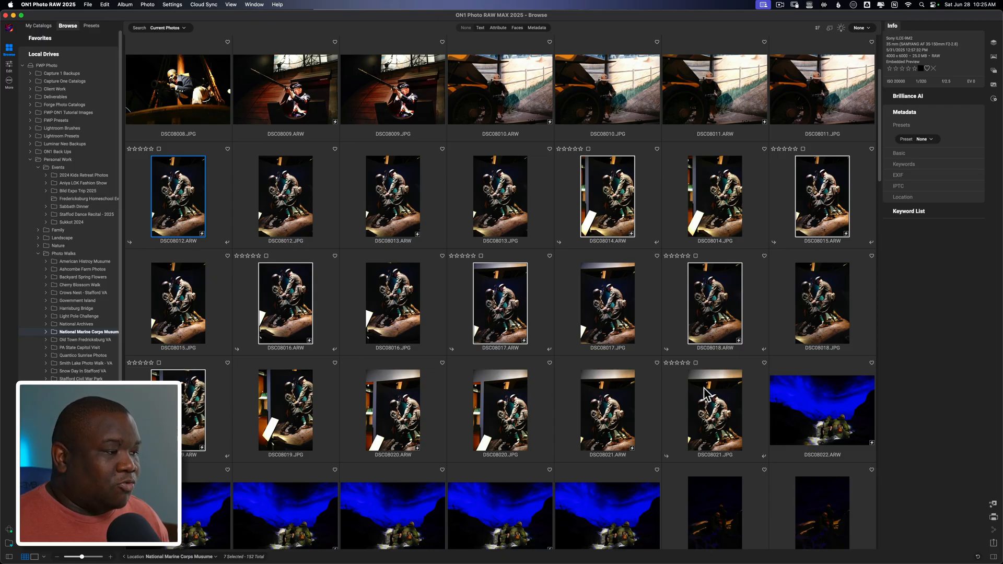
mouse_move(402, 430)
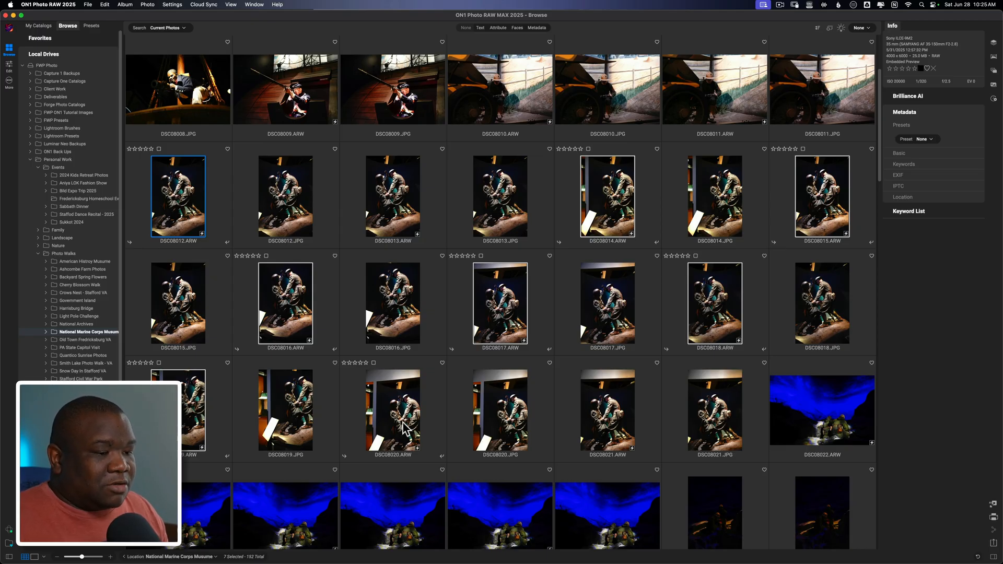
mouse_move(299, 553)
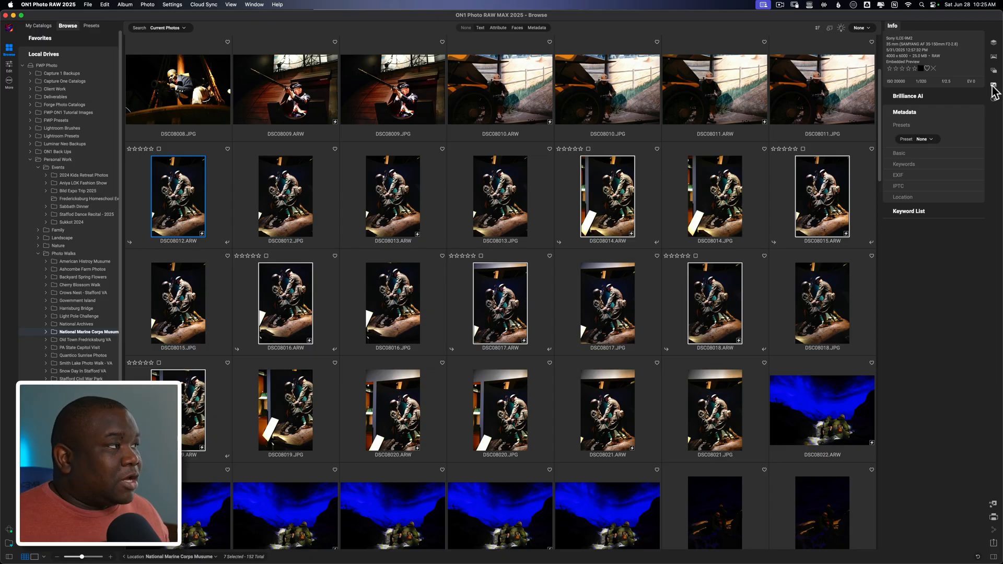
mouse_move(997, 83)
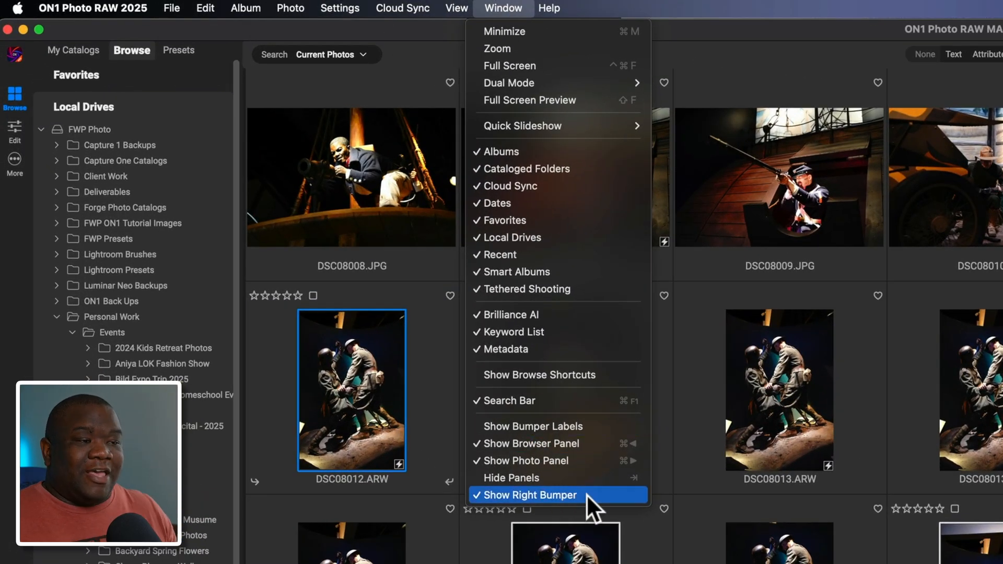
mouse_move(512, 35)
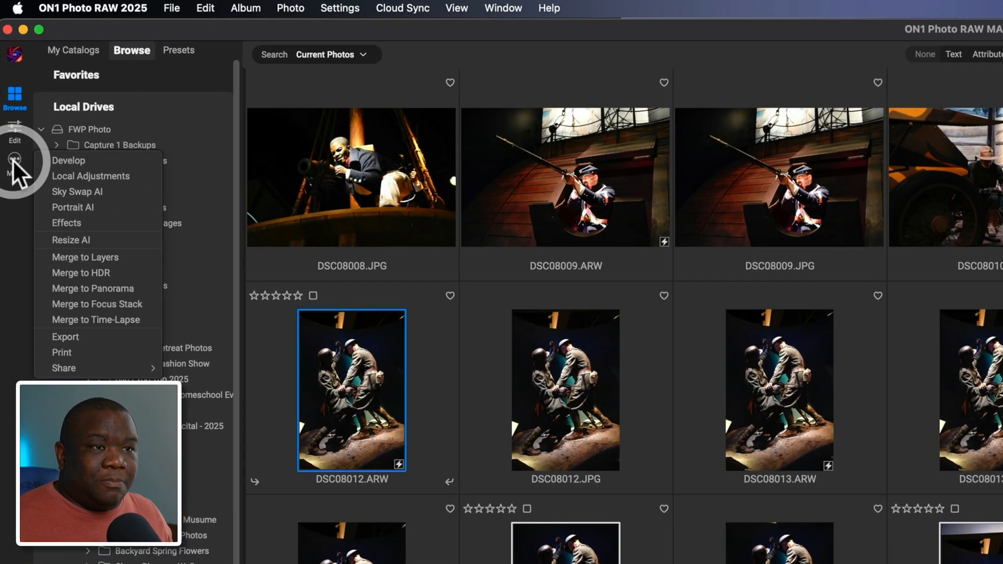
mouse_move(139, 301)
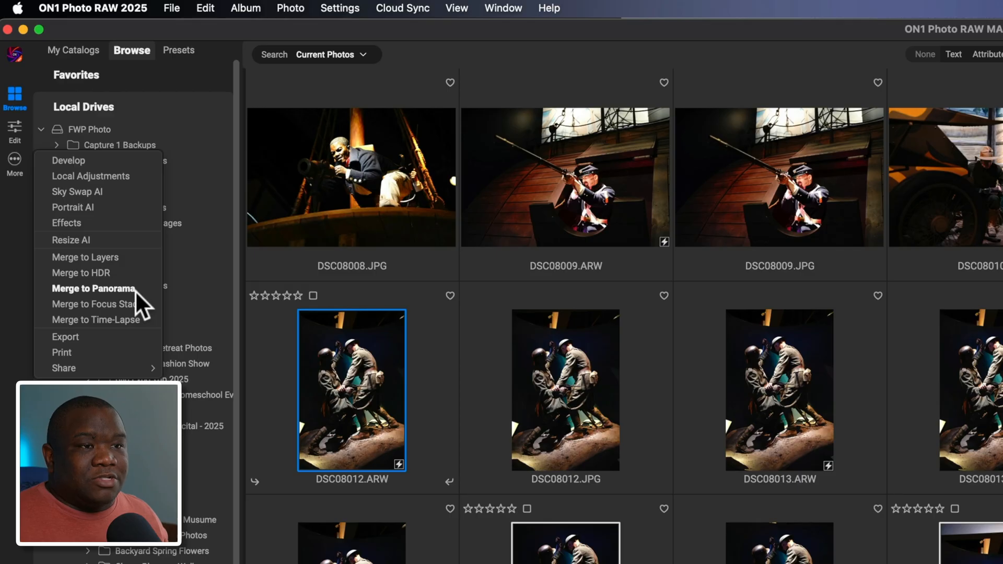
mouse_move(129, 297)
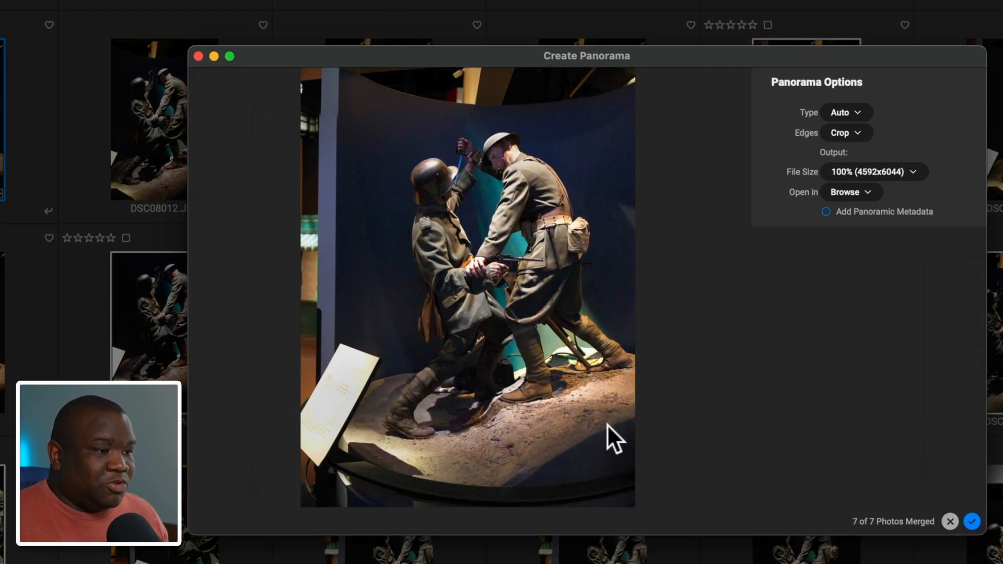
mouse_move(281, 180)
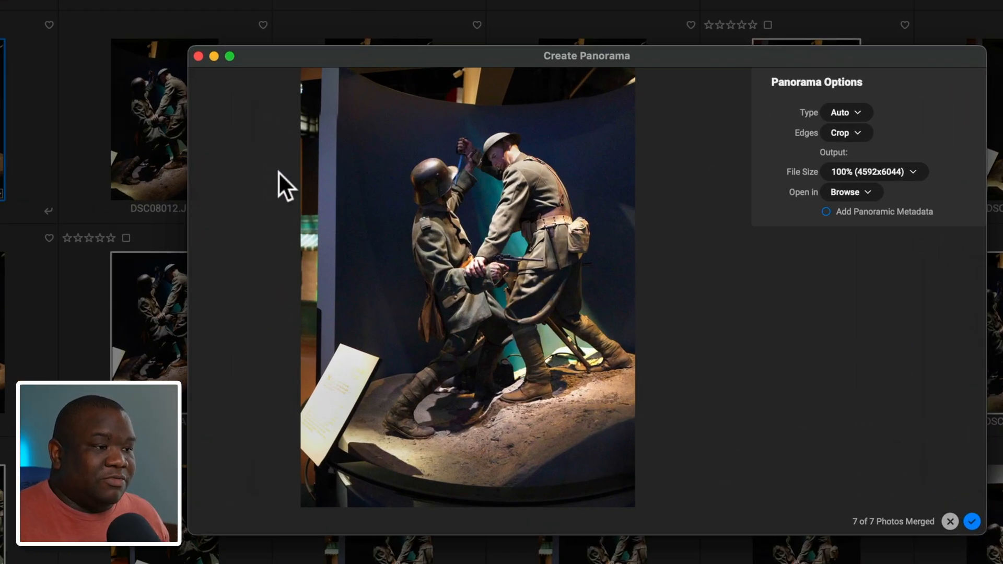
mouse_move(610, 332)
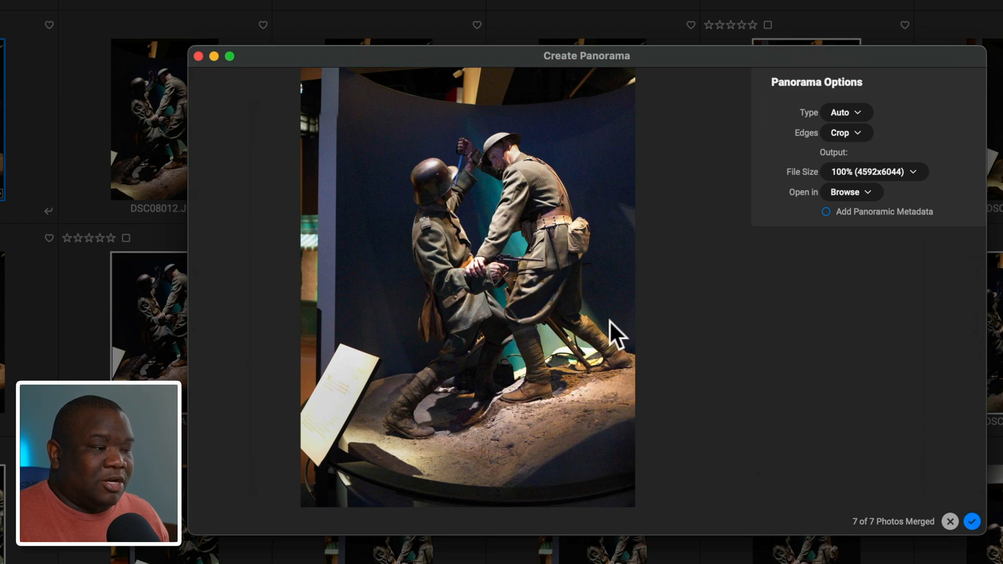
mouse_move(454, 520)
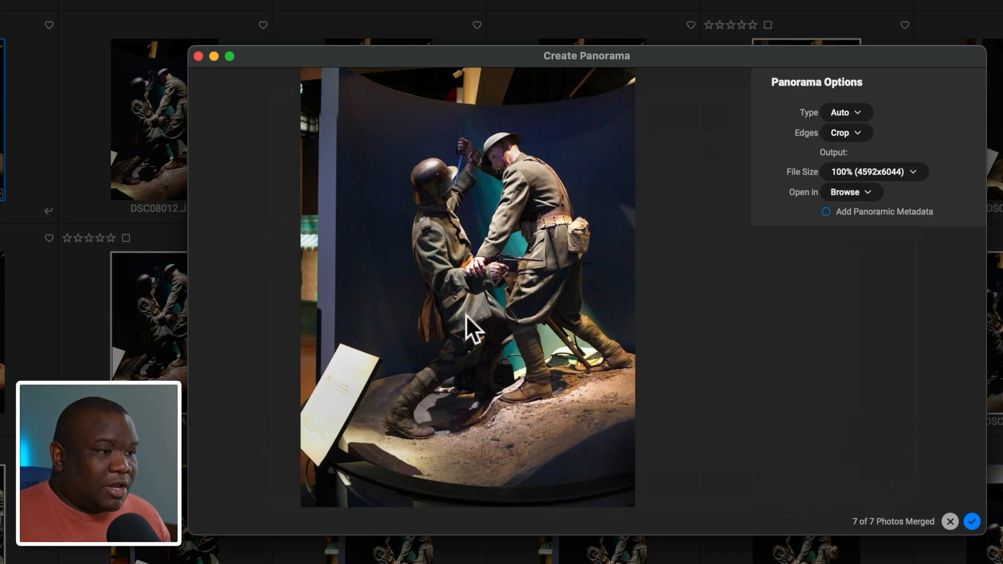
mouse_move(332, 159)
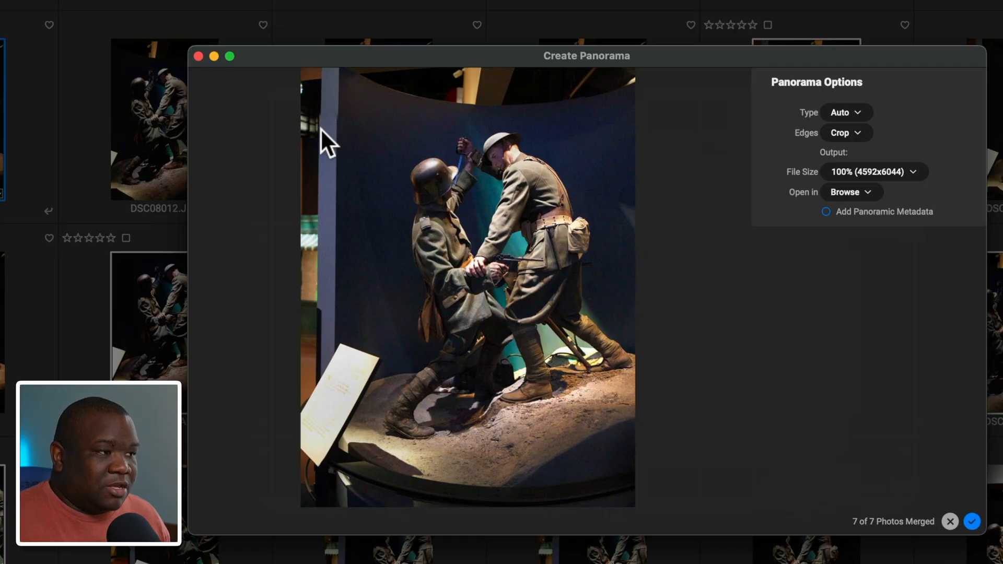
mouse_move(604, 449)
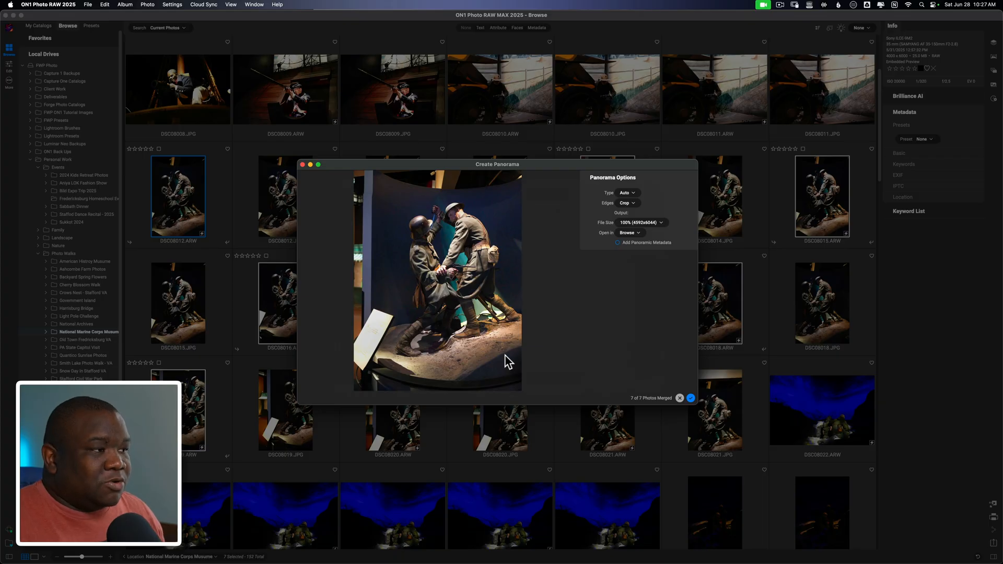
Cancel the seven-photo panorama and select four diorama shots, including DSC08018.ARW
left_click(679, 397)
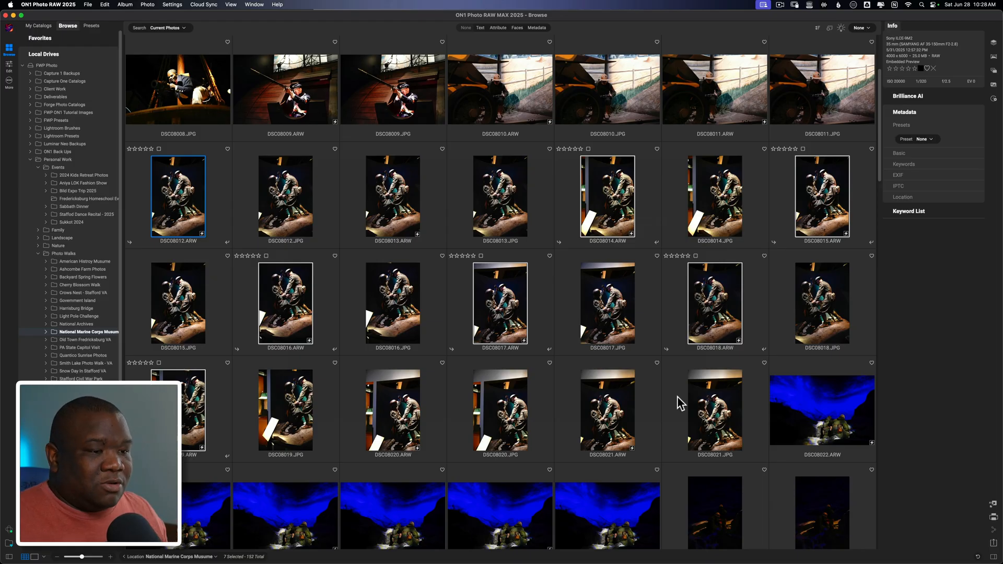
mouse_move(256, 206)
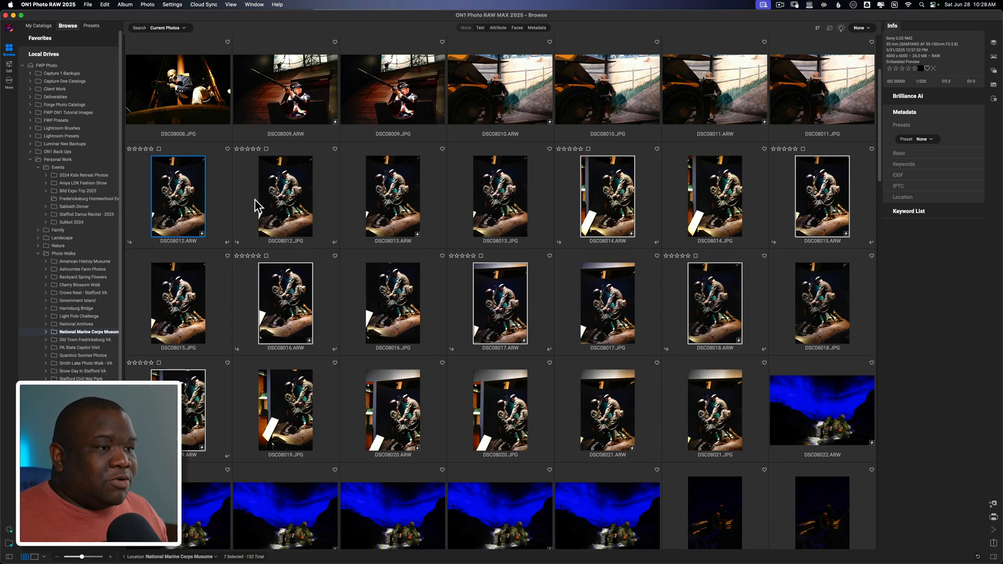
left_click(177, 196)
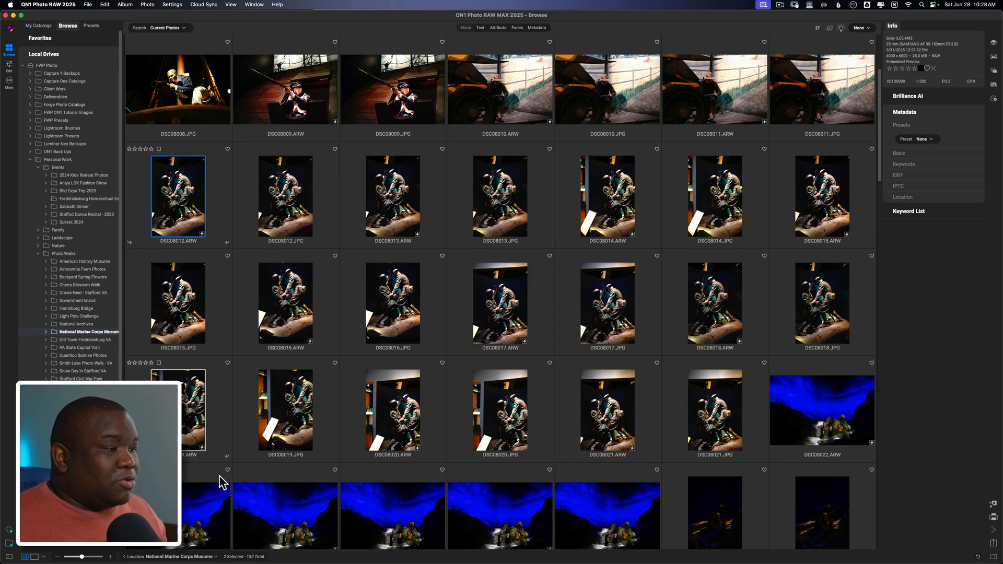
mouse_move(733, 358)
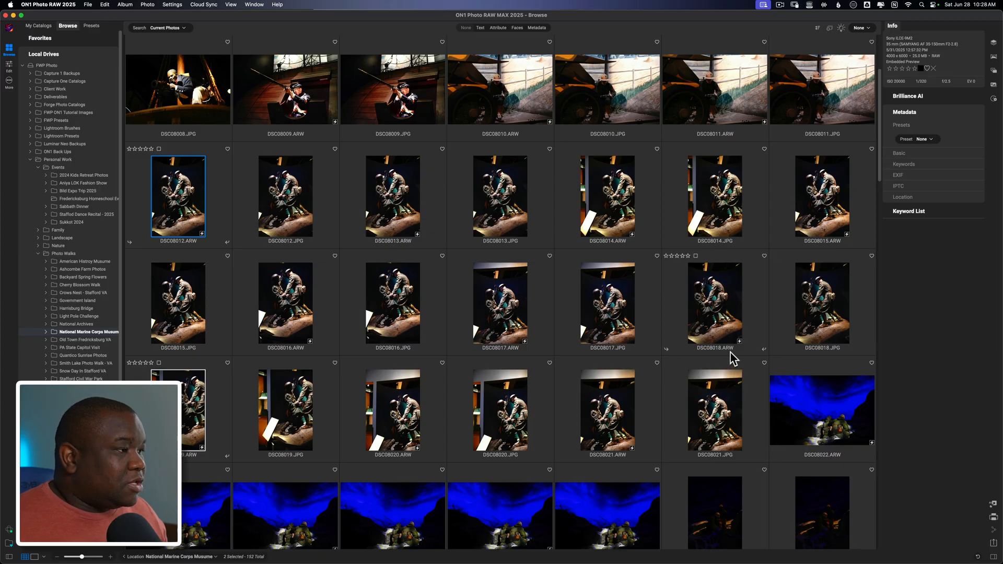
mouse_move(627, 212)
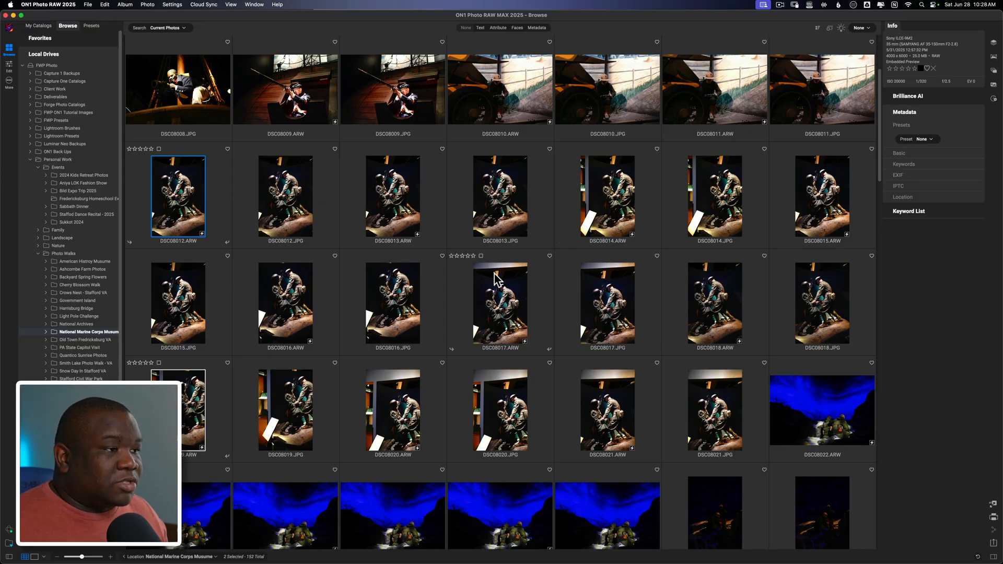
mouse_move(396, 205)
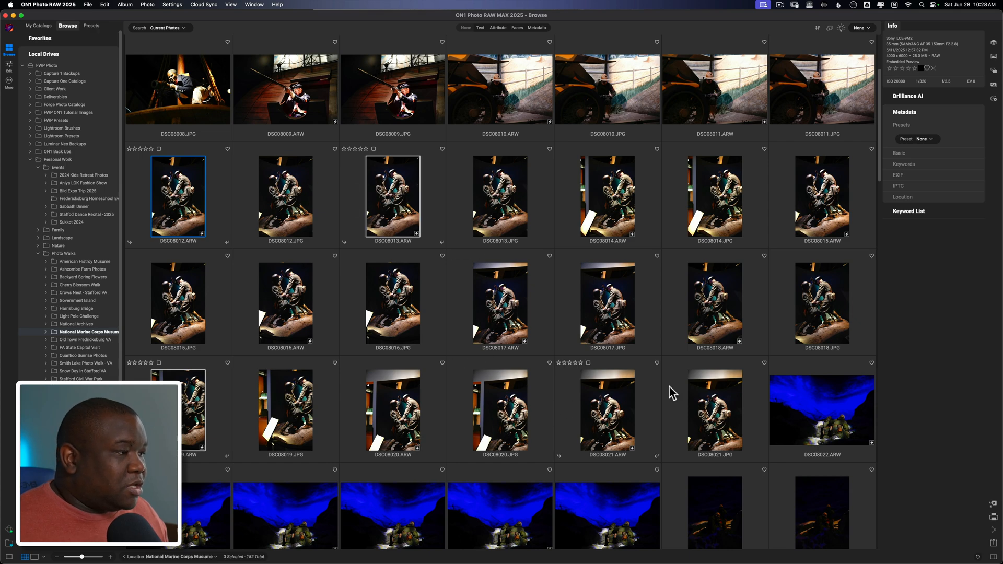
left_click(715, 303)
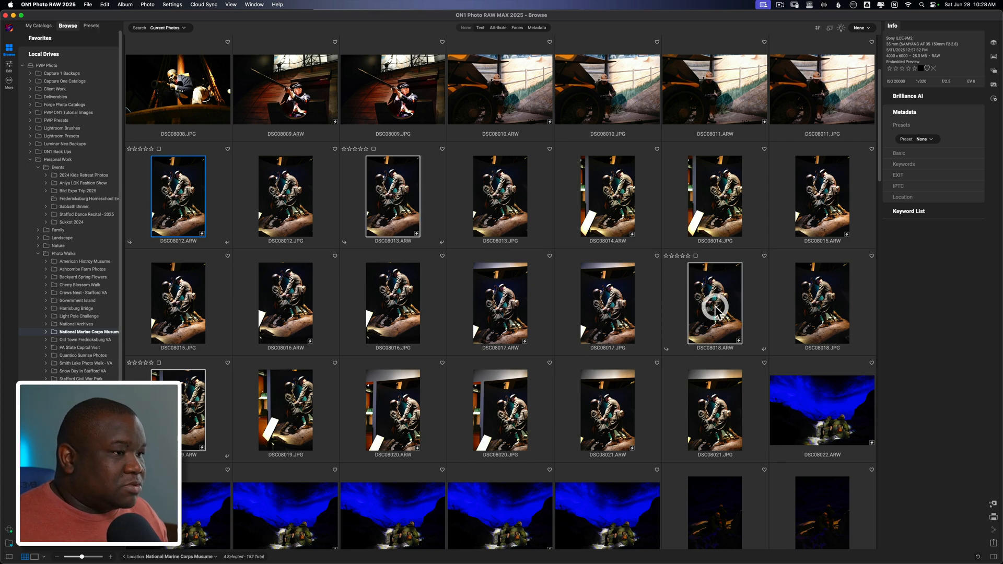
mouse_move(711, 404)
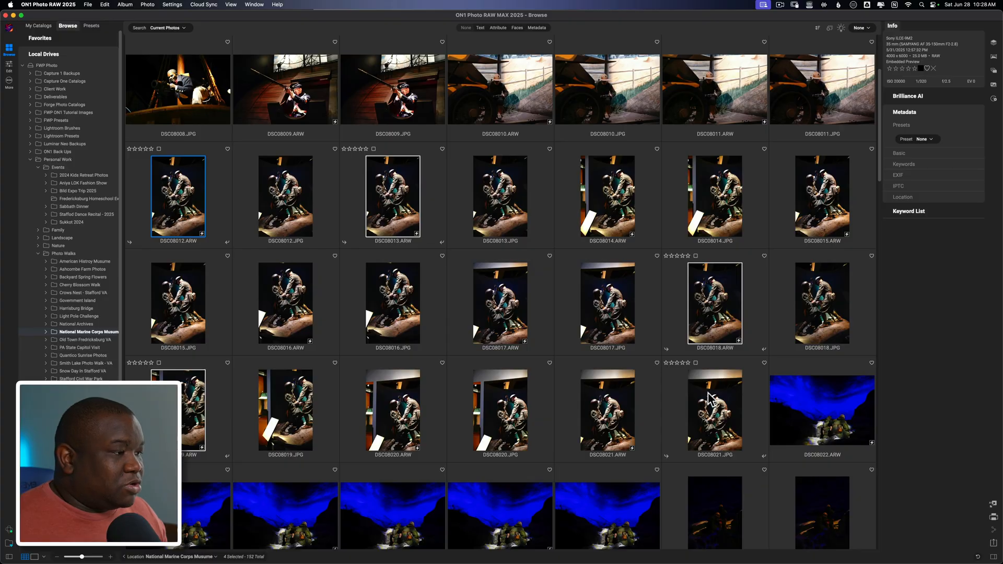
mouse_move(285, 247)
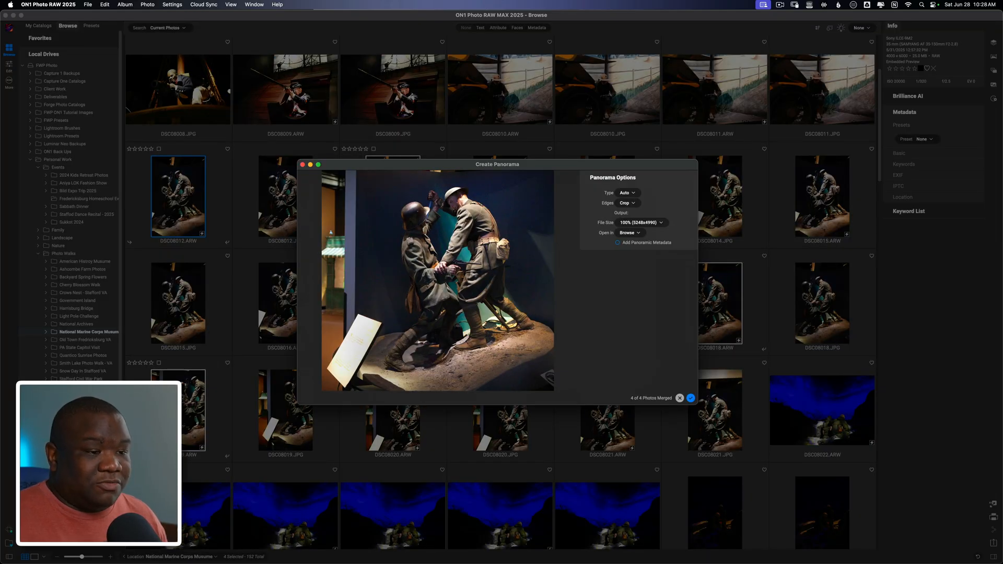
mouse_move(399, 318)
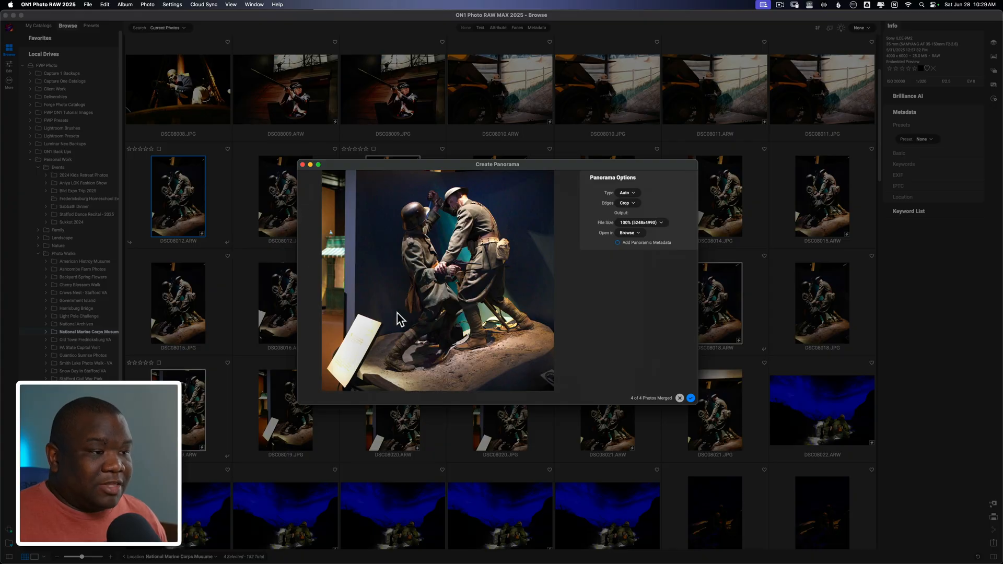
mouse_move(420, 377)
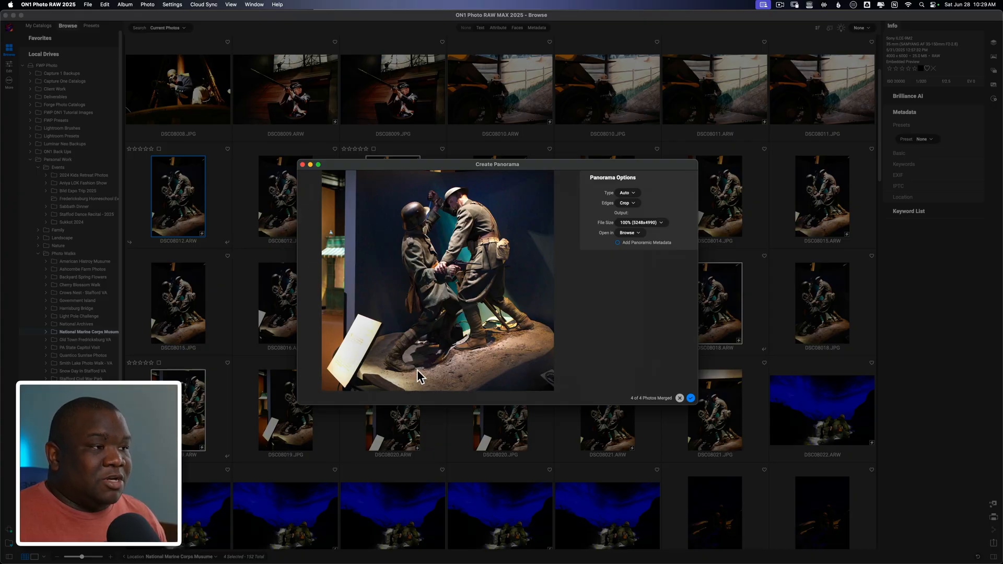
mouse_move(471, 237)
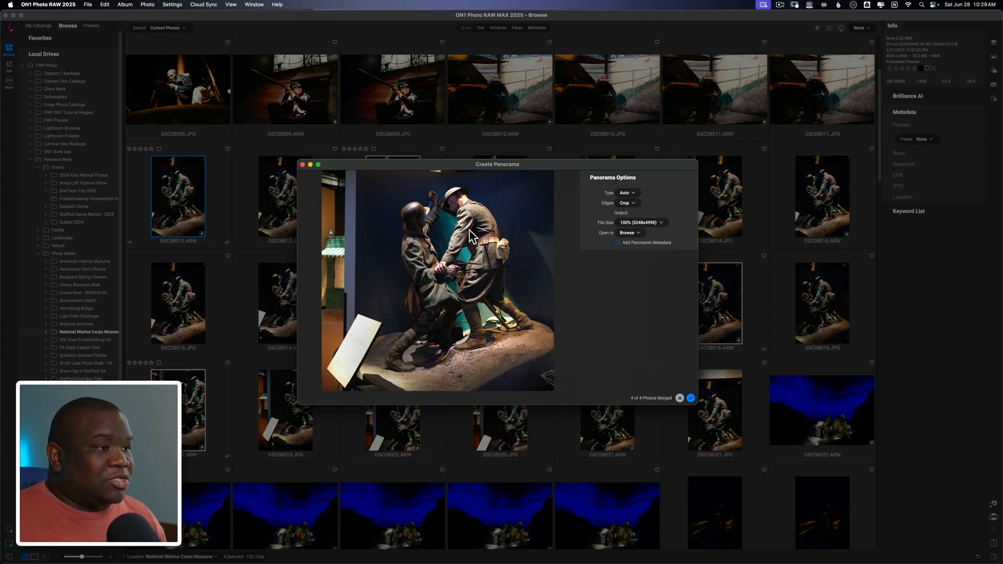
mouse_move(456, 337)
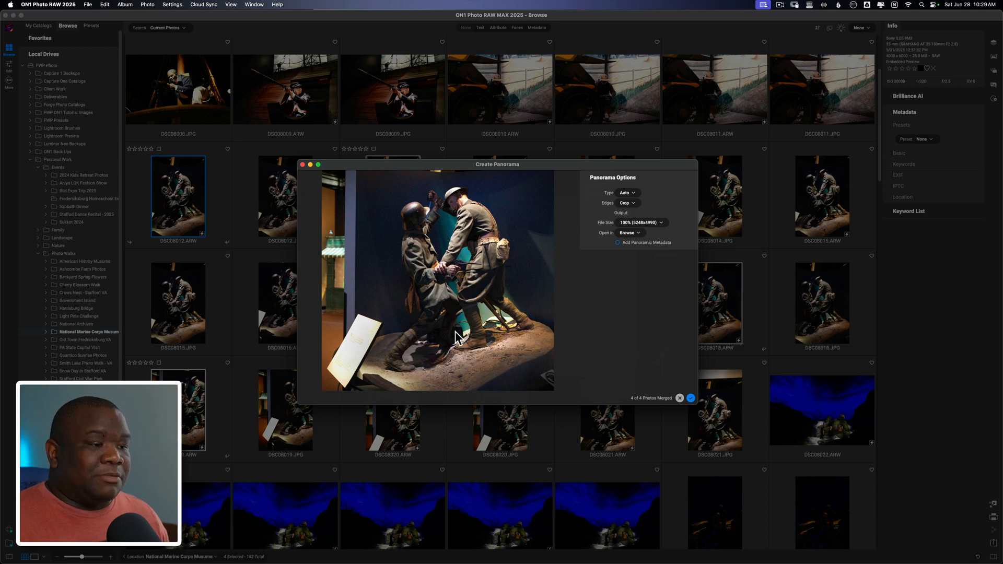
mouse_move(407, 174)
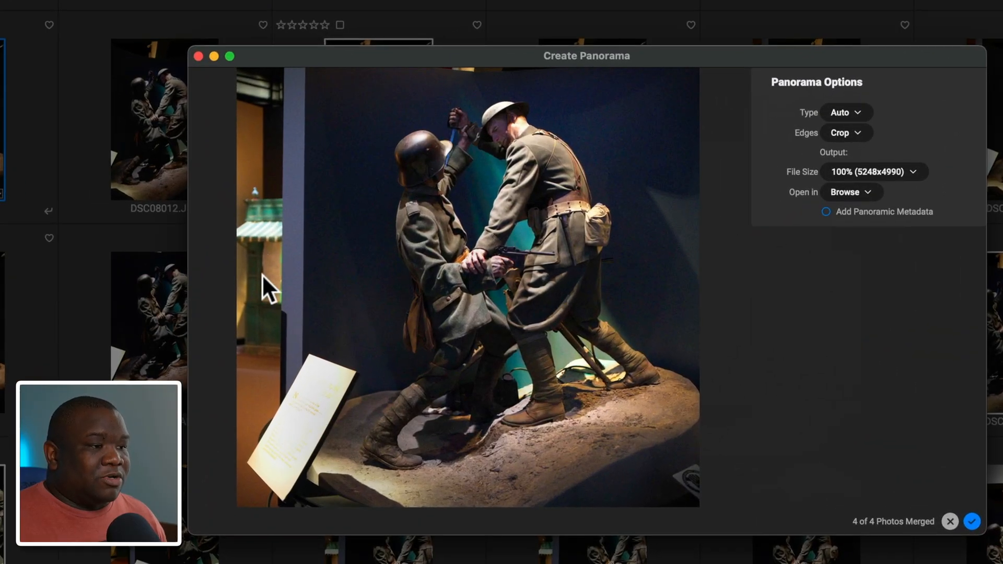
mouse_move(397, 449)
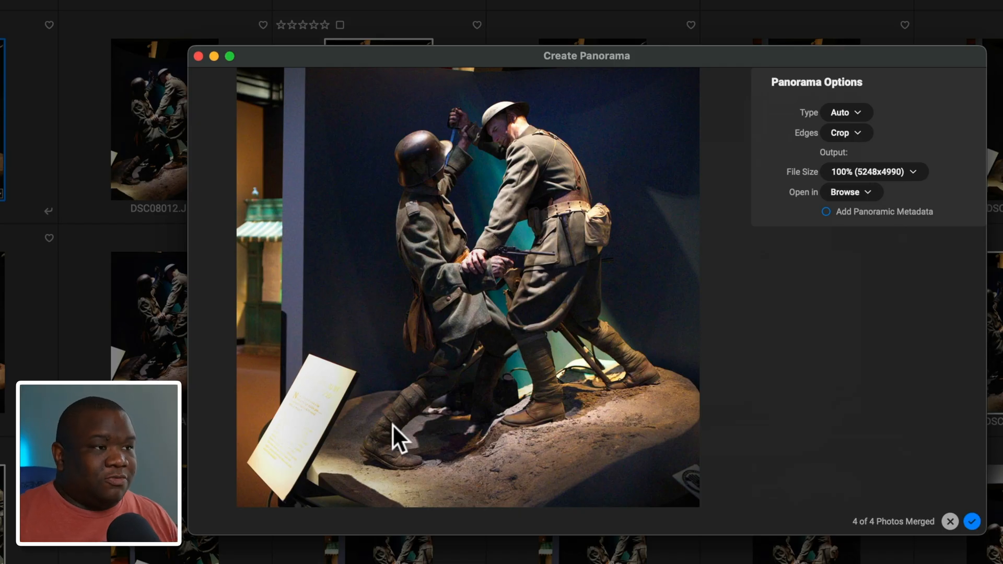
mouse_move(695, 137)
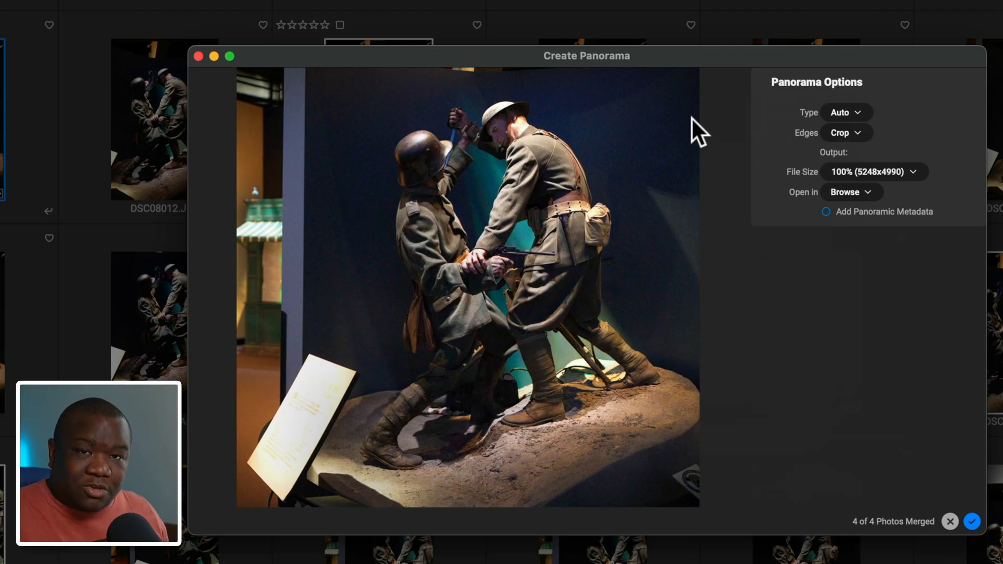
mouse_move(771, 313)
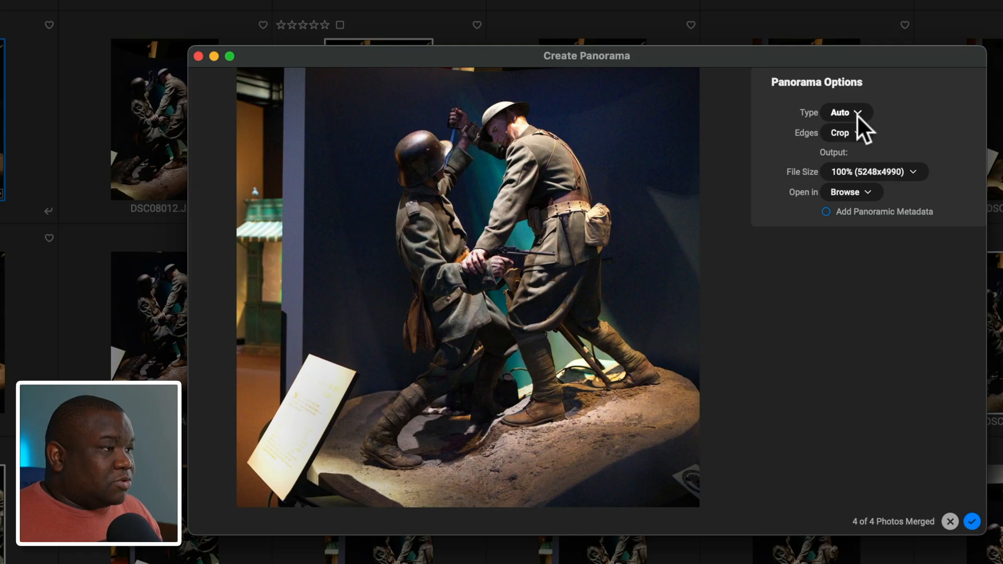
Try the Spherical panorama type, then settle on Collage
left_click(845, 112)
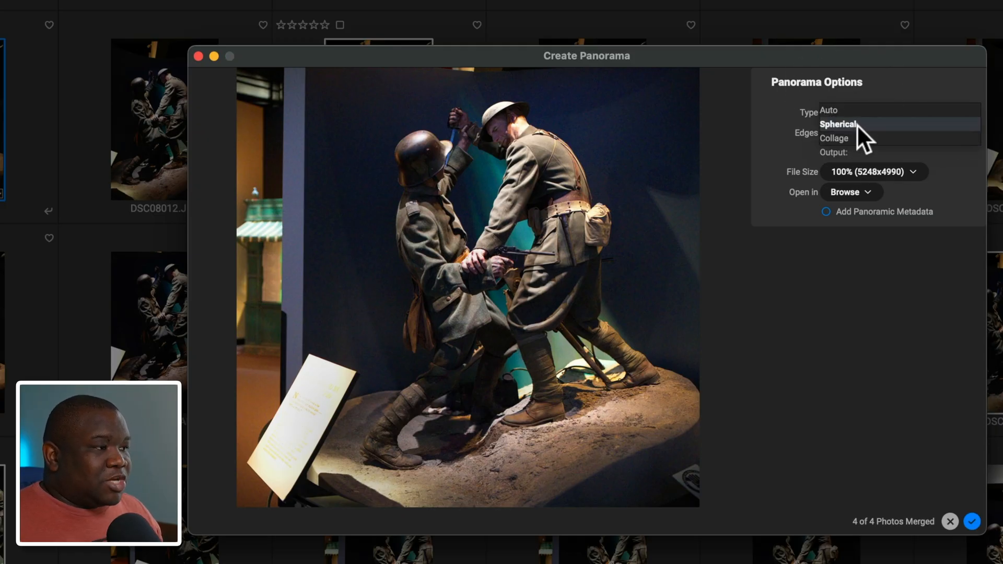
left_click(838, 124)
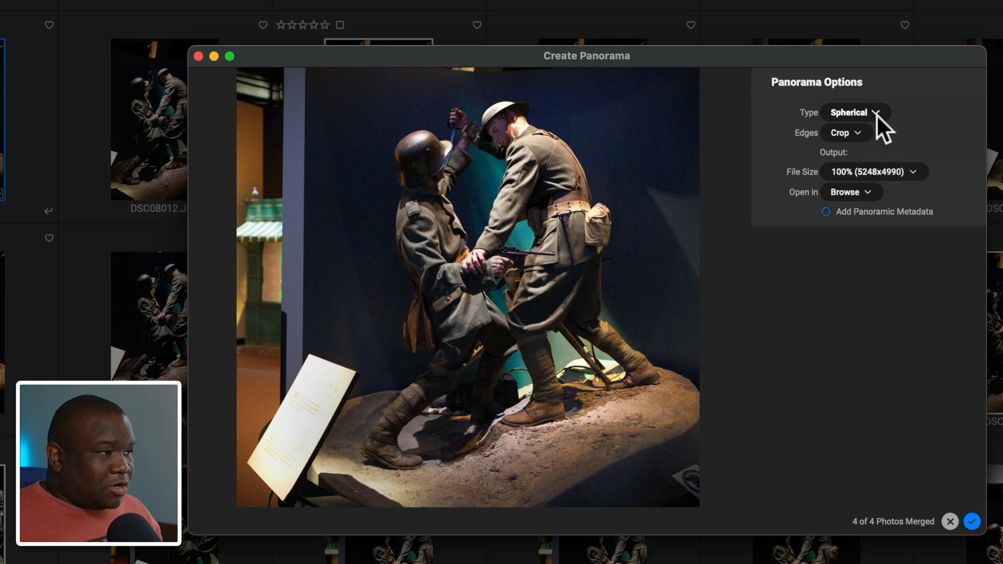
mouse_move(867, 133)
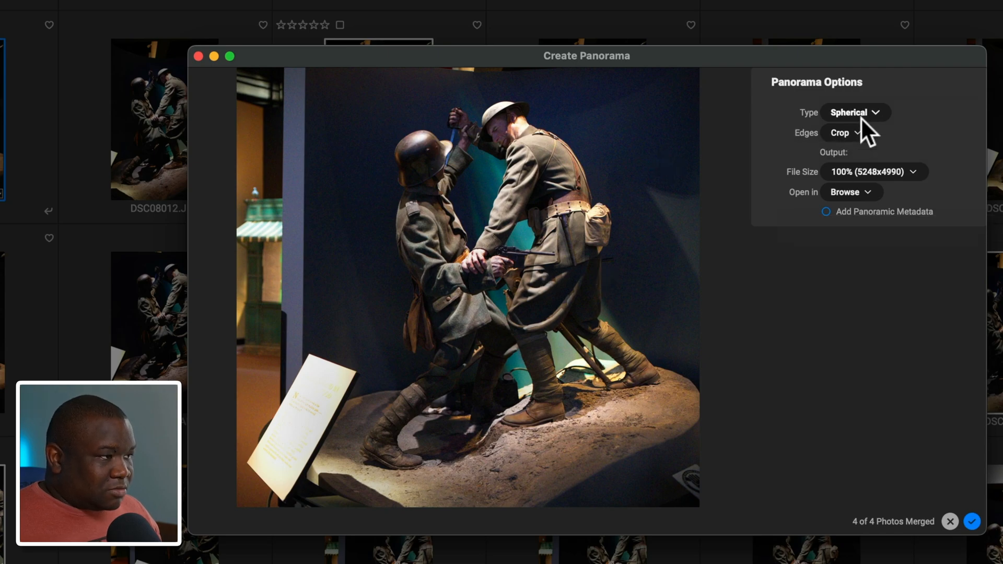
left_click(854, 112)
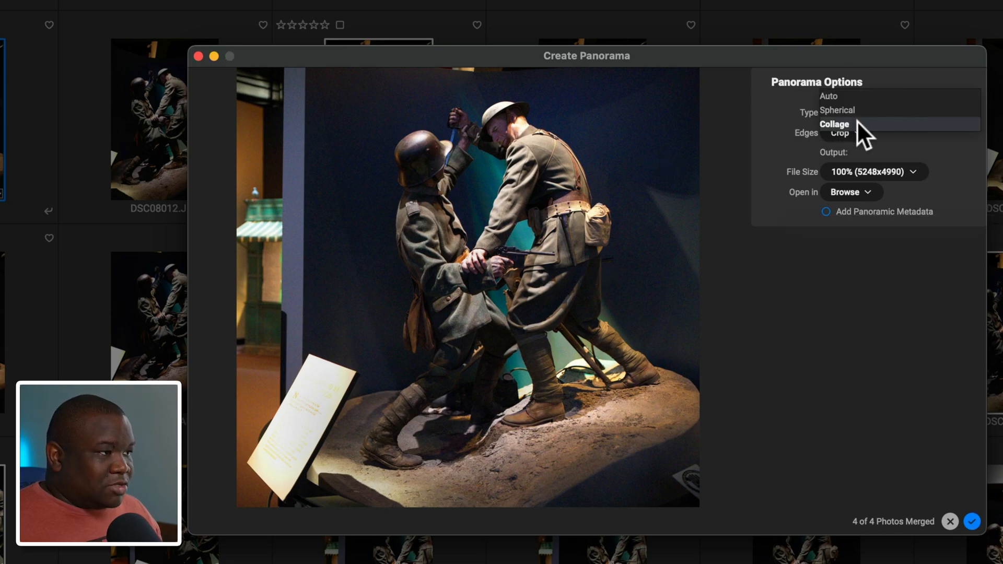
left_click(834, 124)
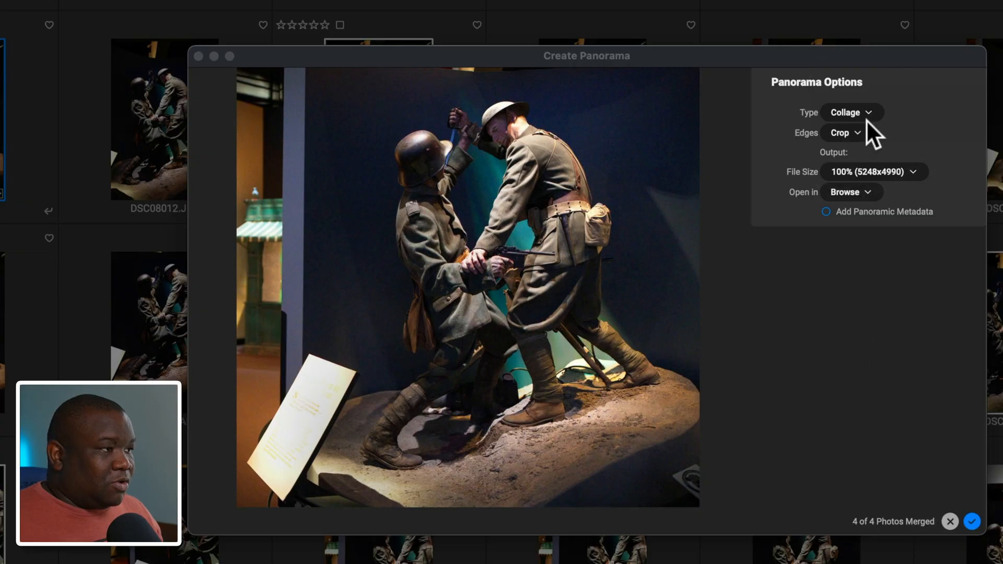
left_click(972, 521)
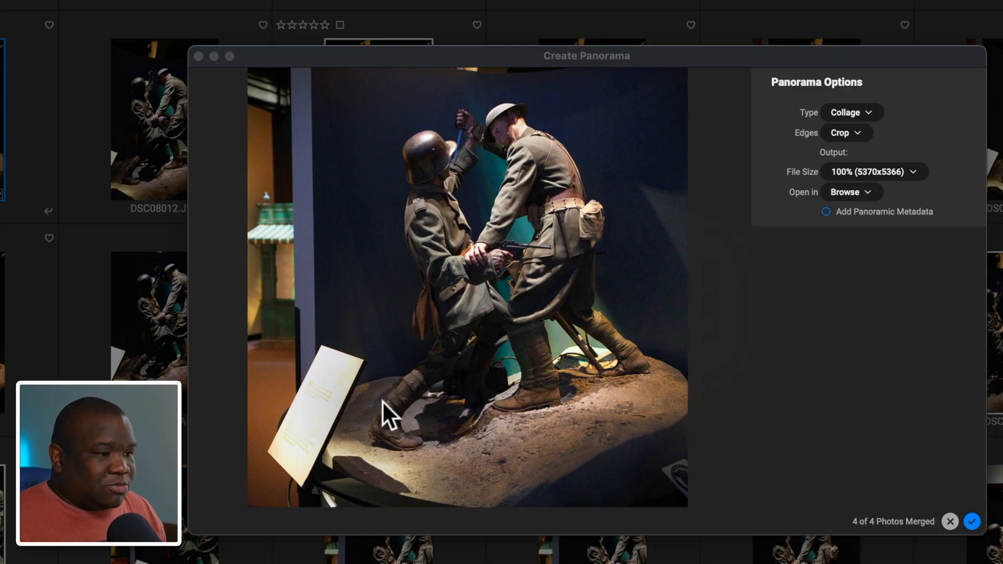
mouse_move(777, 344)
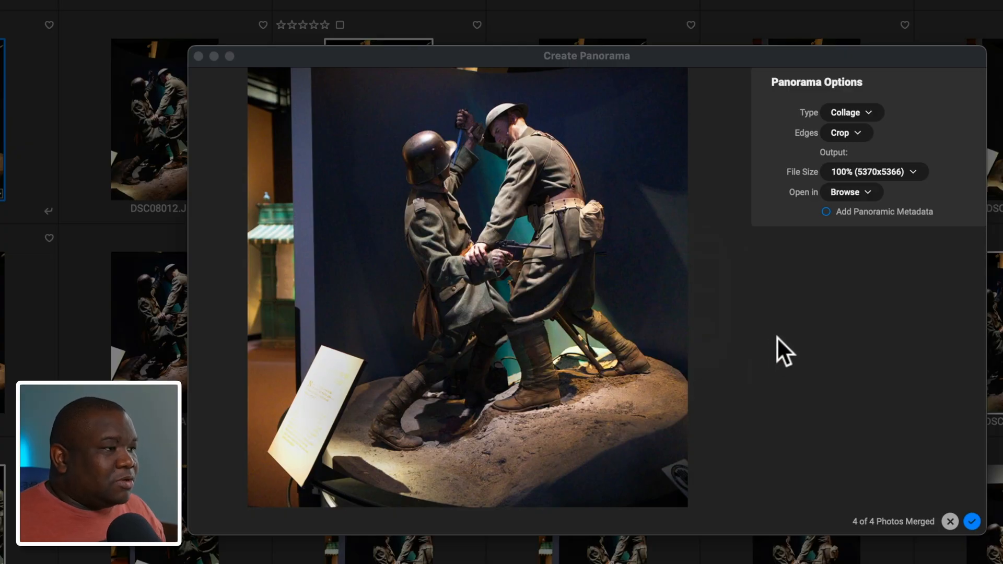
mouse_move(819, 154)
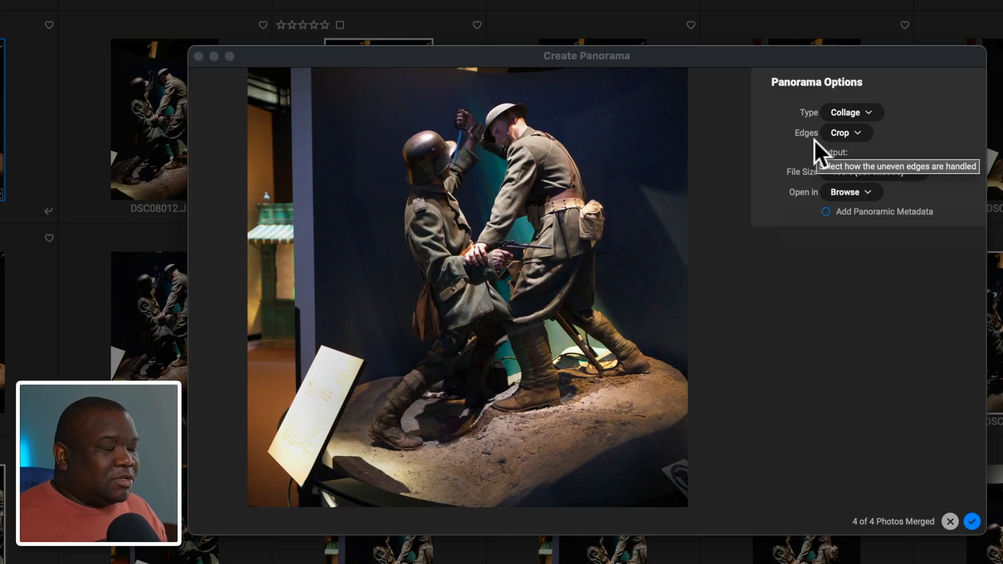
mouse_move(877, 160)
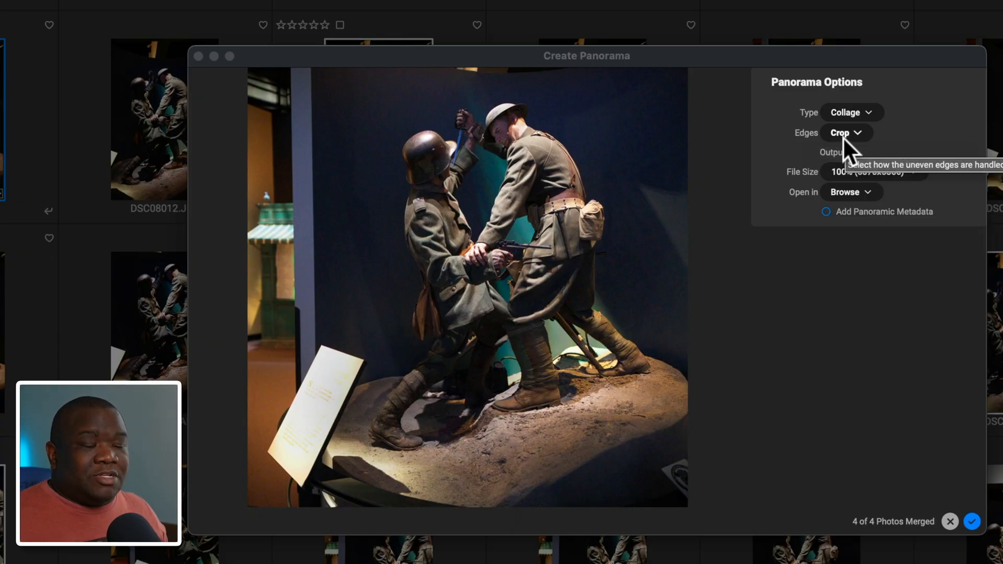
Preview None, Crop and Warp to Fill edge handling, then keep Crop
left_click(841, 132)
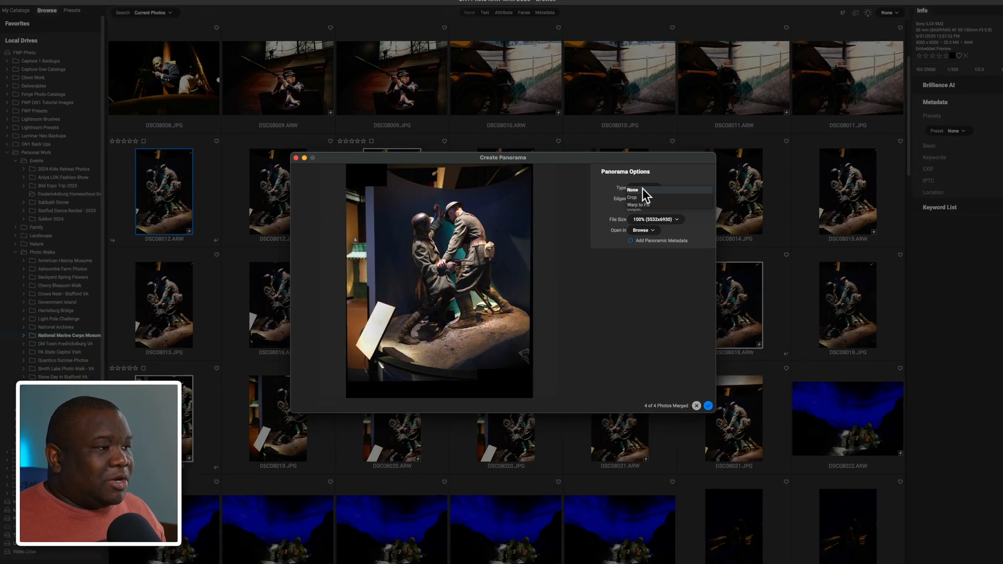
left_click(632, 189)
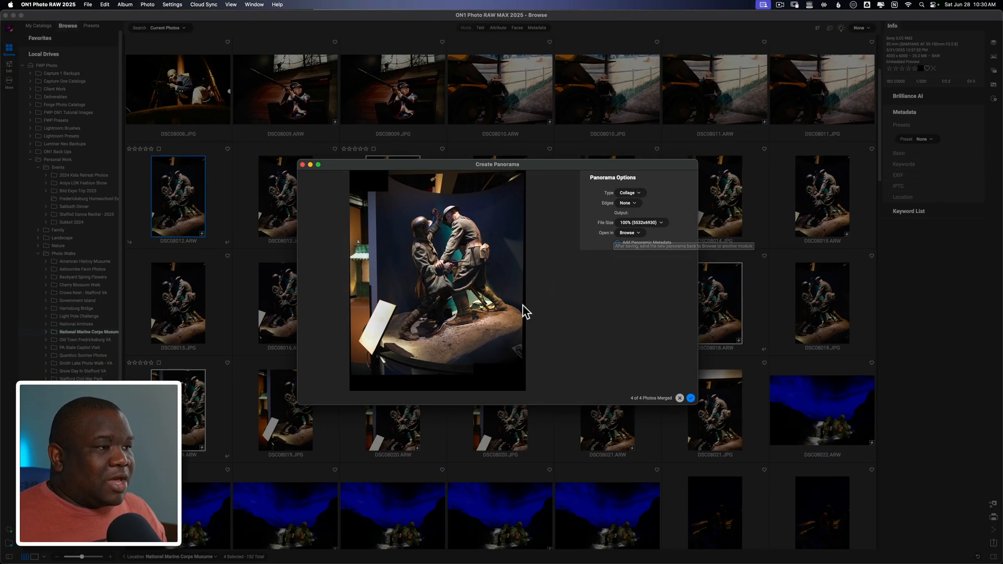
mouse_move(468, 166)
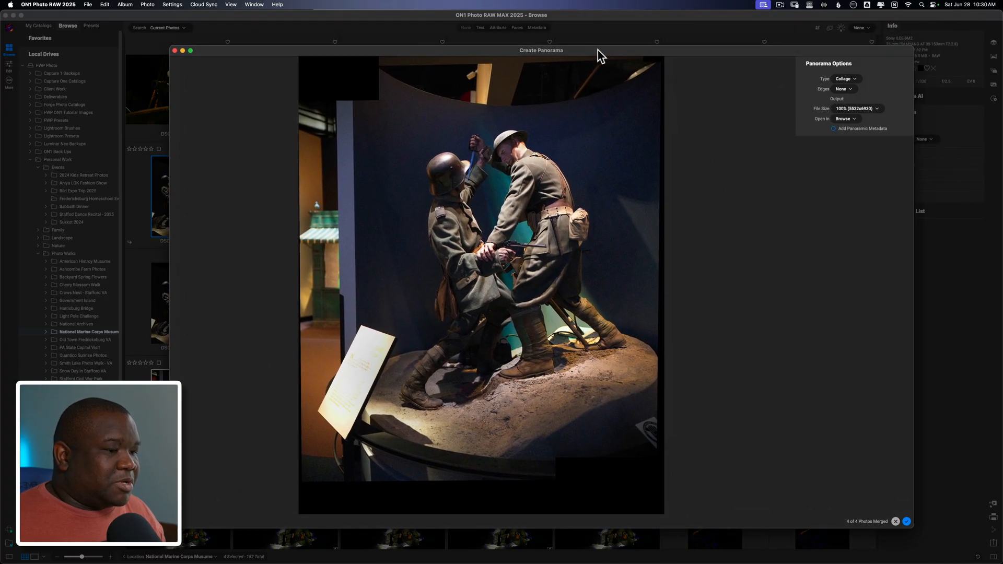
mouse_move(278, 492)
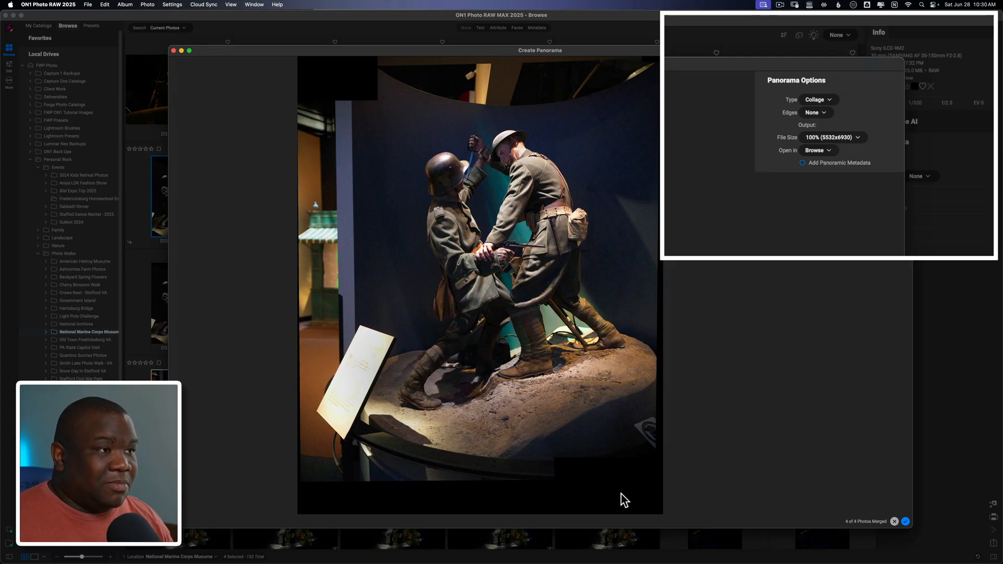
mouse_move(395, 220)
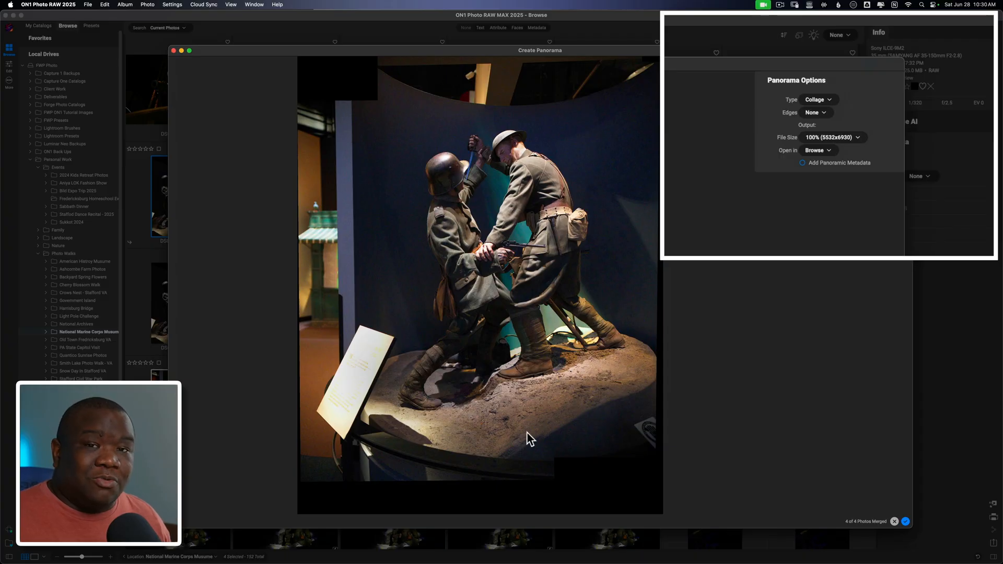
left_click(816, 112)
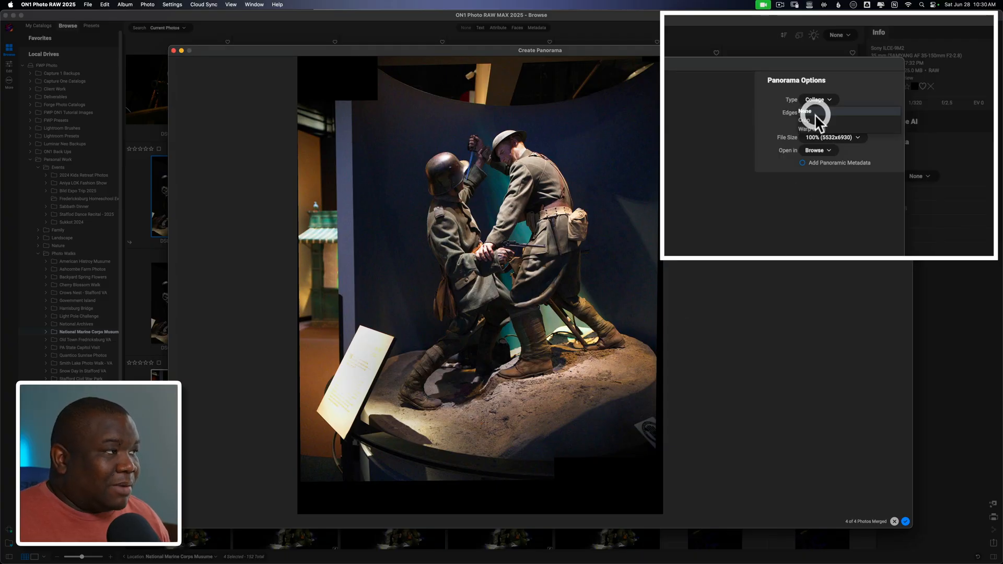
left_click(803, 120)
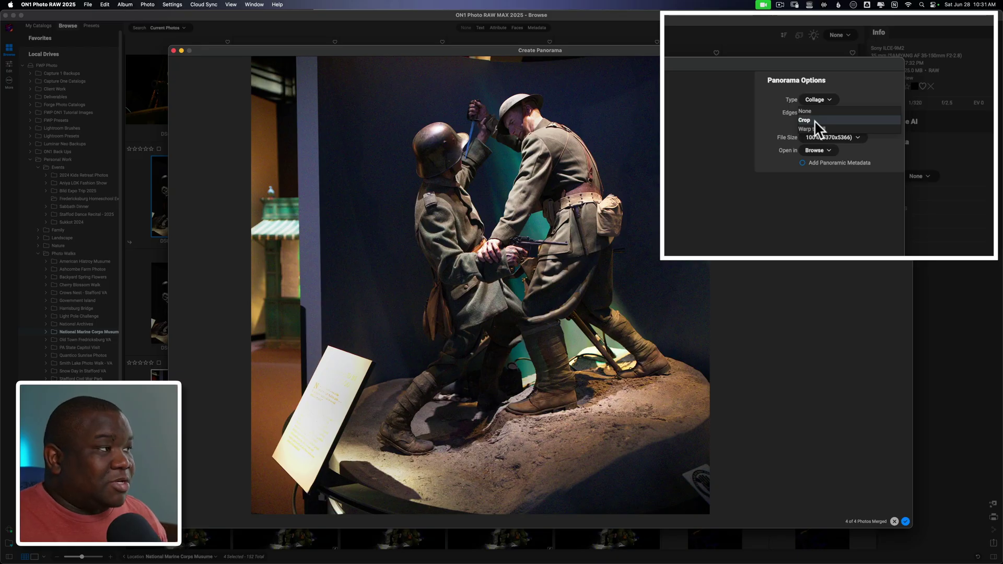
left_click(812, 128)
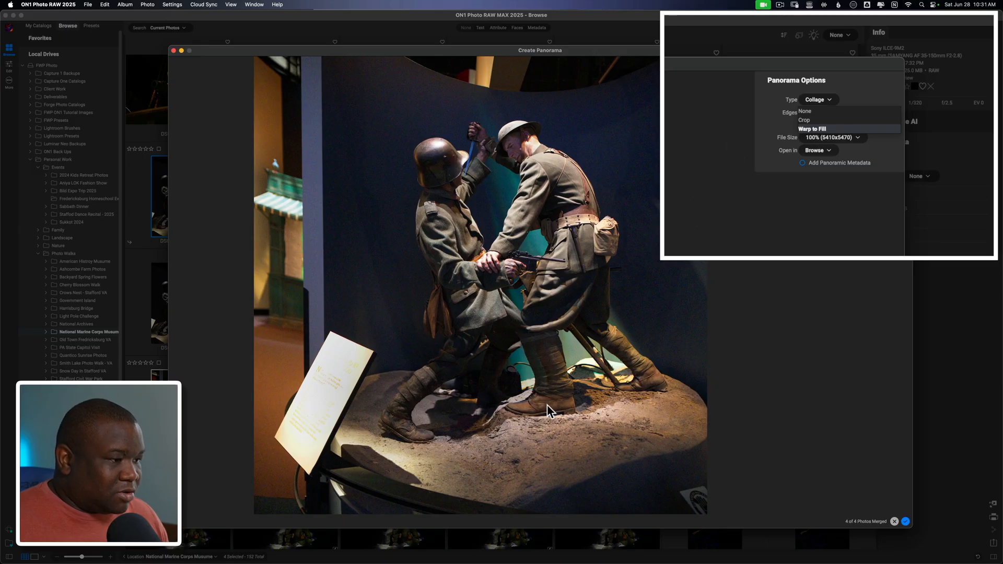
mouse_move(716, 335)
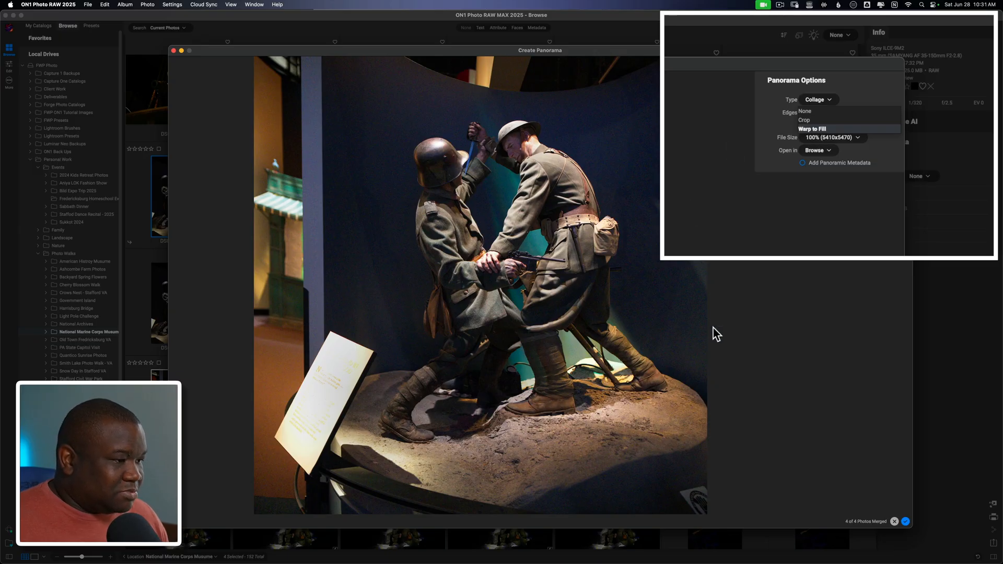
left_click(804, 111)
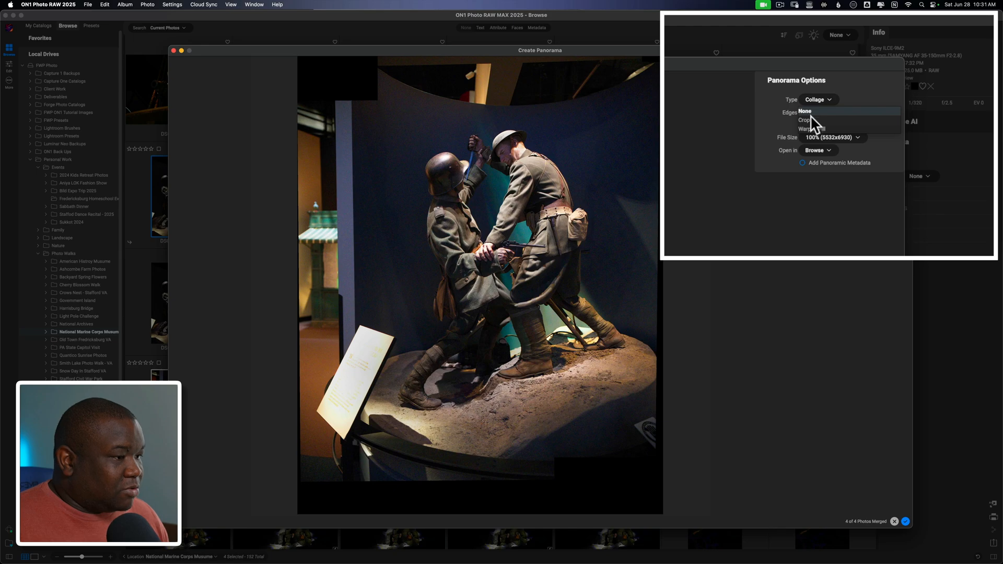
left_click(804, 119)
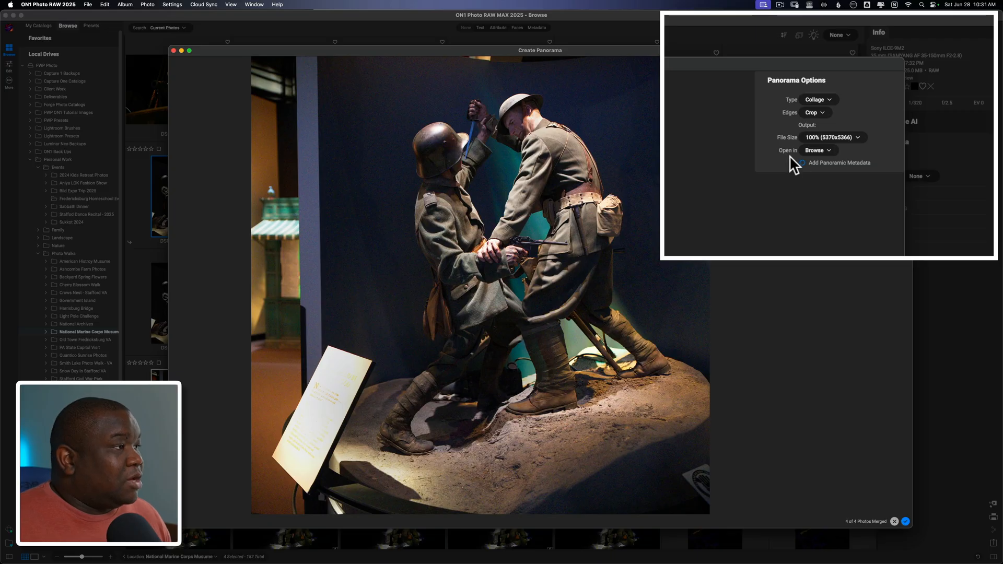
mouse_move(841, 152)
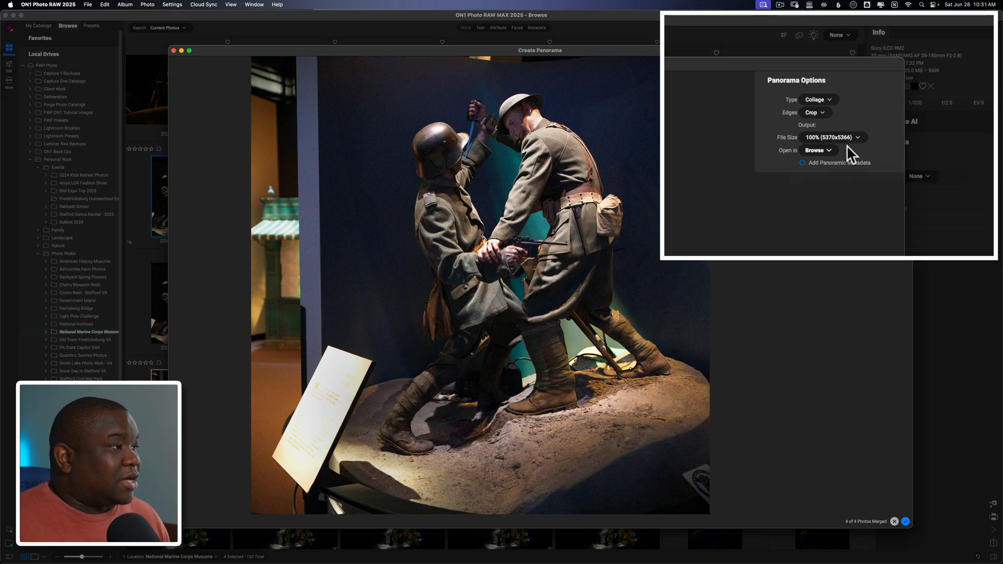
mouse_move(847, 241)
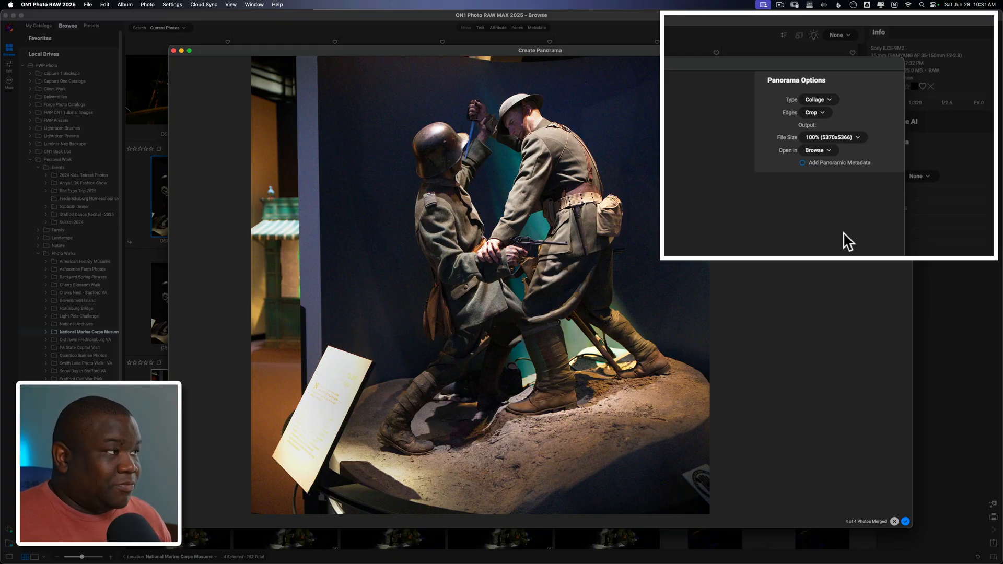
mouse_move(849, 91)
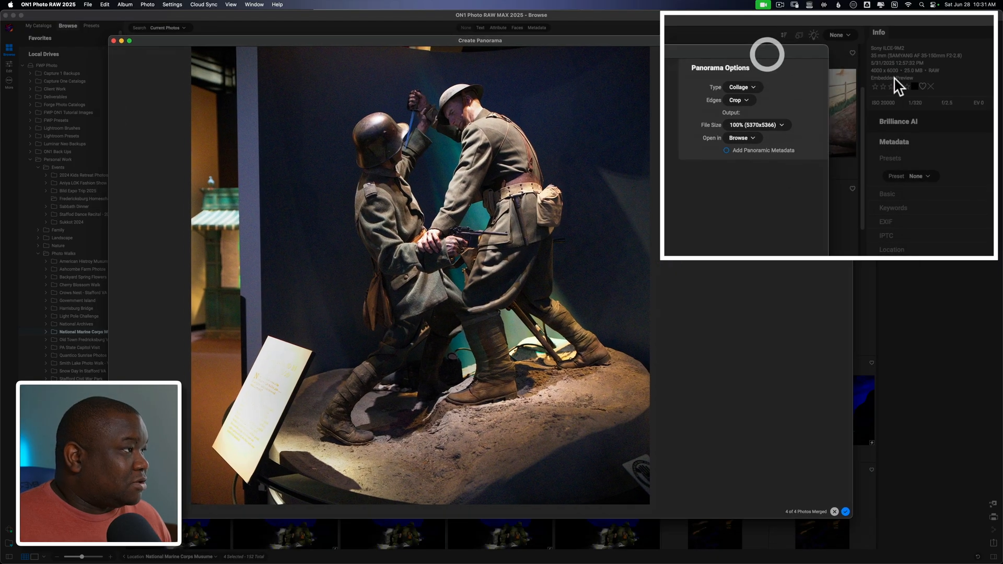
mouse_move(683, 64)
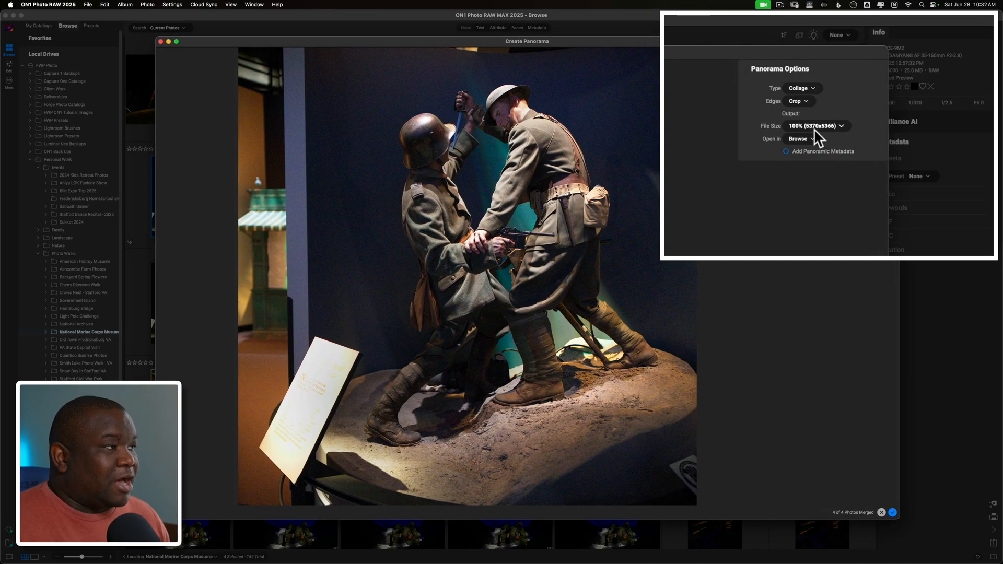
mouse_move(821, 141)
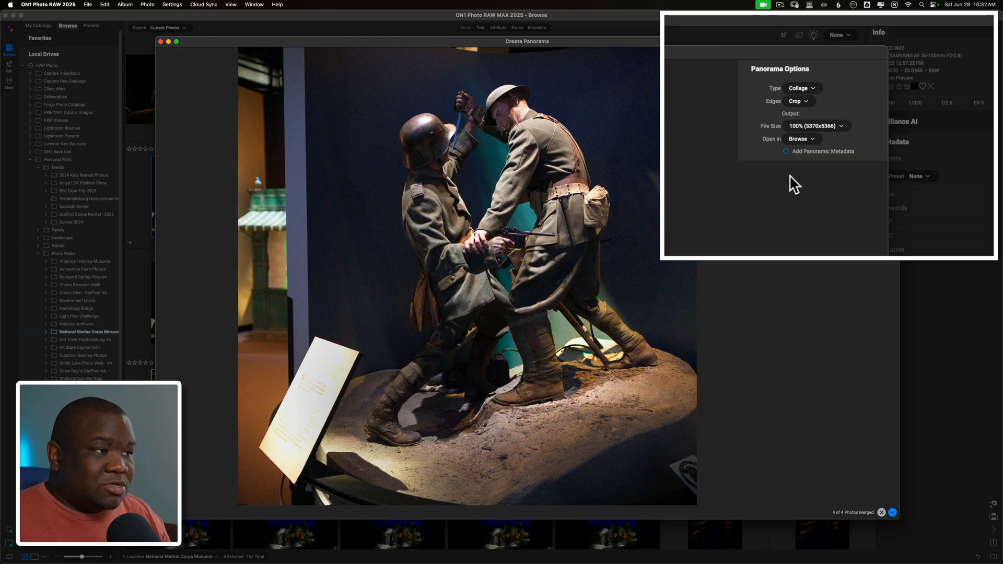
left_click(814, 126)
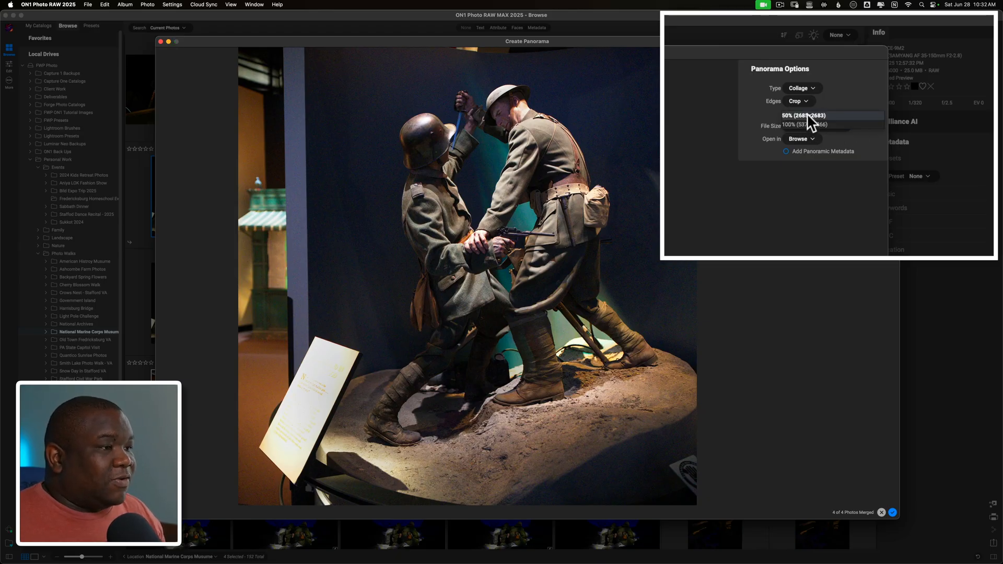
Try 50% output size, then set the panorama to 100% (5370x5366)
left_click(811, 116)
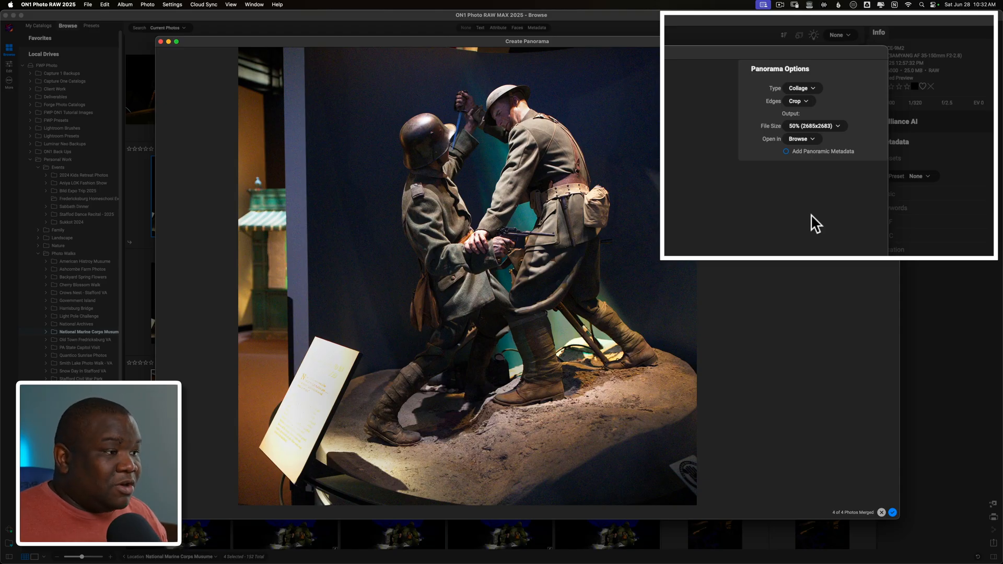
left_click(813, 126)
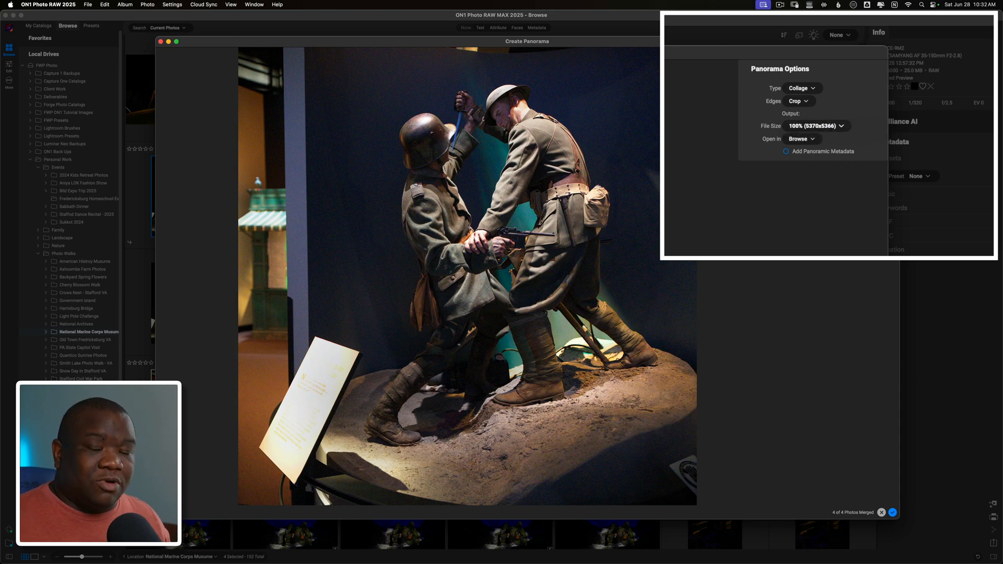
mouse_move(808, 248)
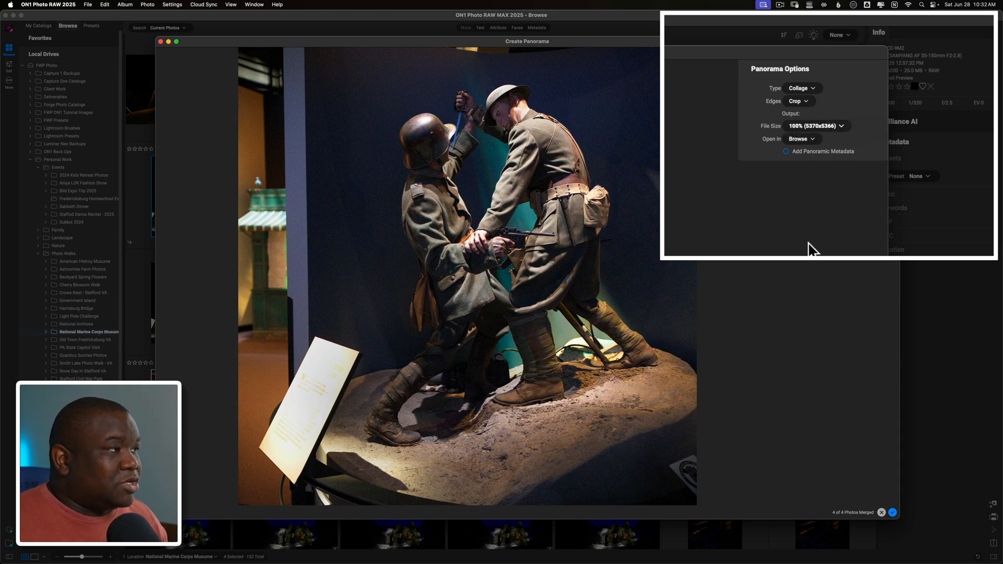
mouse_move(772, 152)
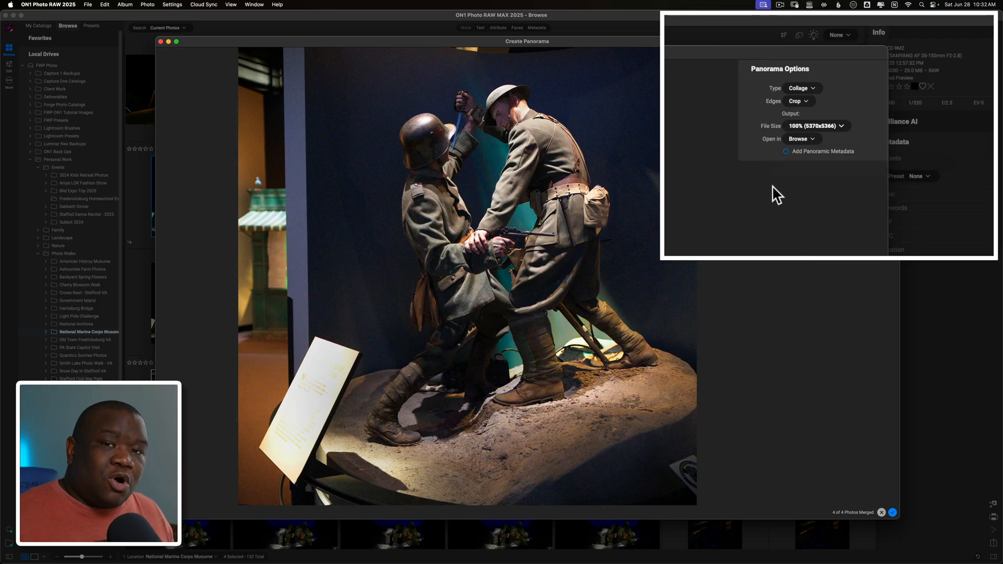
left_click(801, 138)
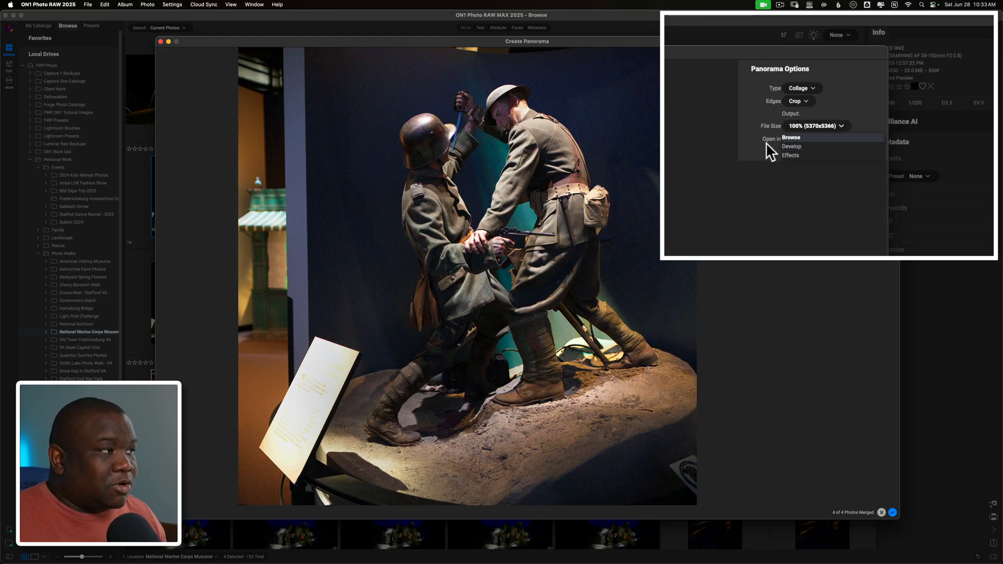
Add panoramic metadata, open in Develop, and merge into DSC08012 Pano.onphoto
left_click(791, 137)
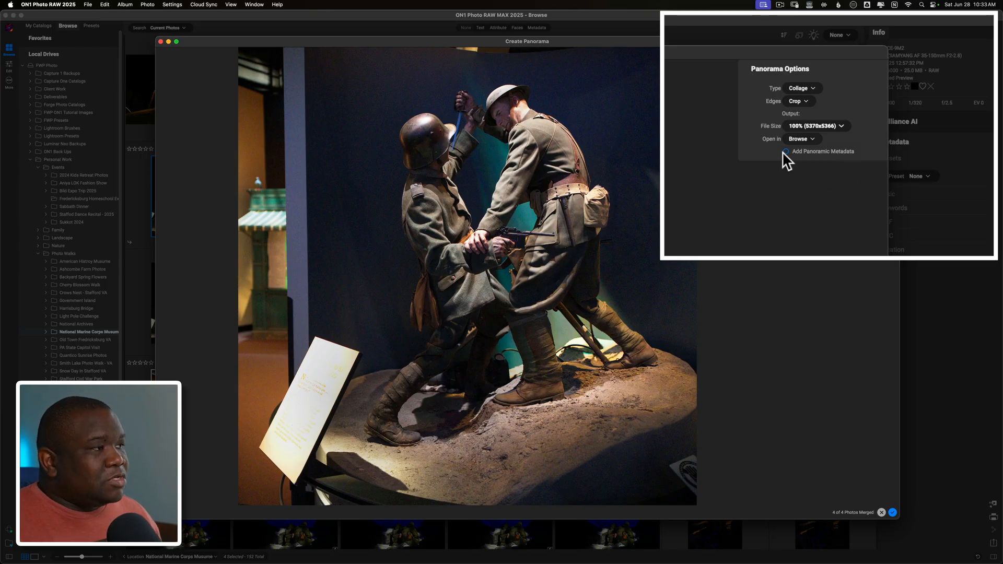
left_click(785, 151)
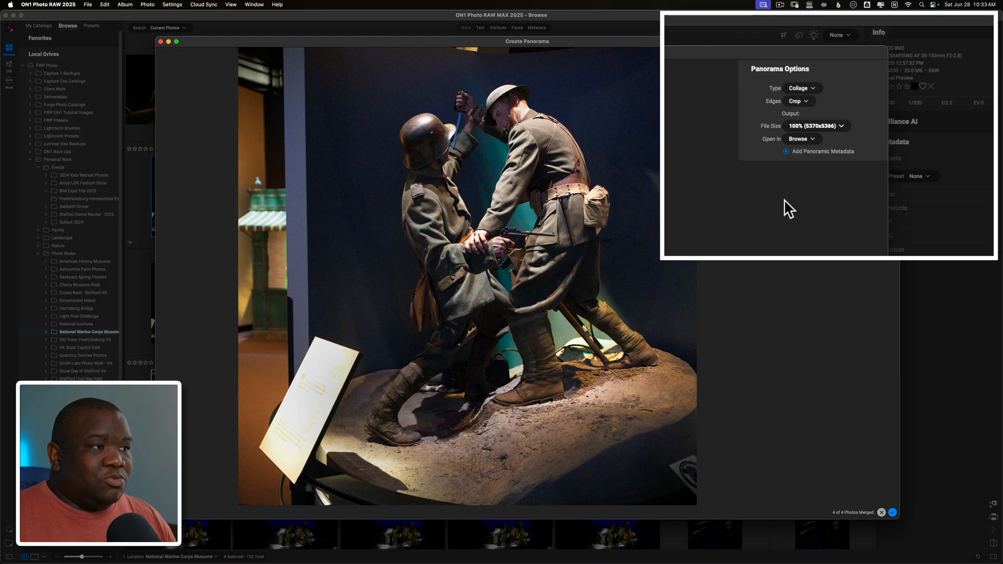
mouse_move(260, 304)
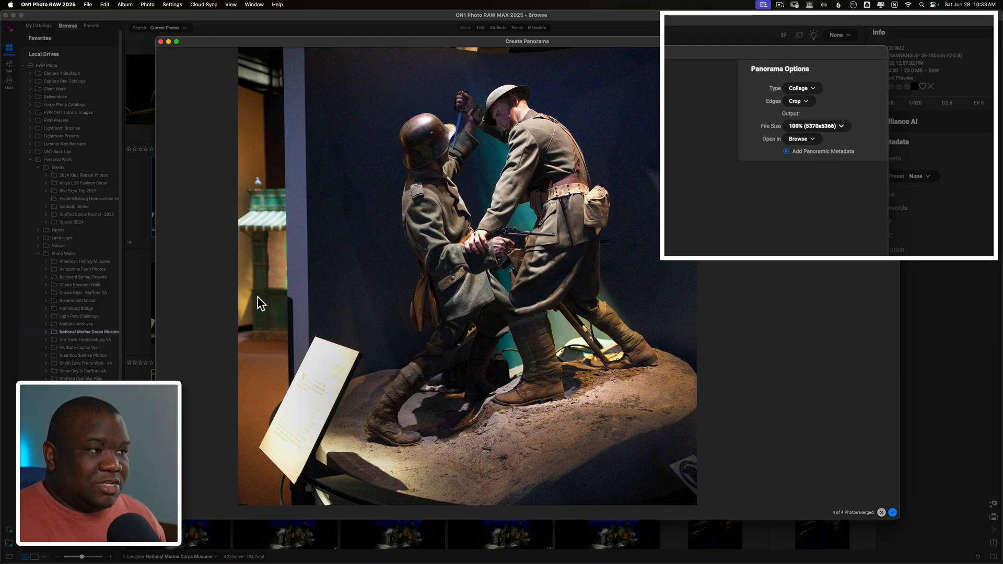
mouse_move(523, 410)
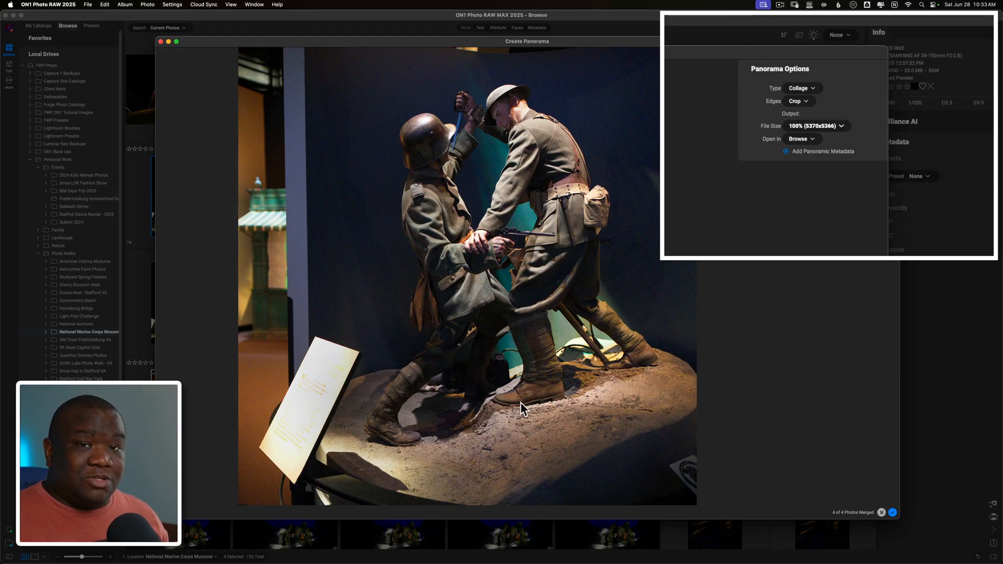
mouse_move(764, 276)
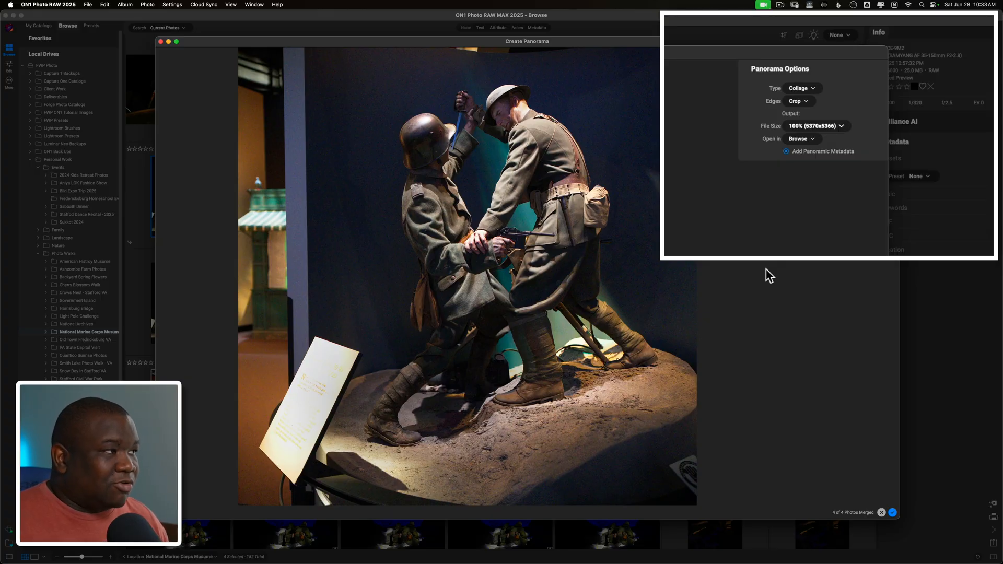
mouse_move(809, 219)
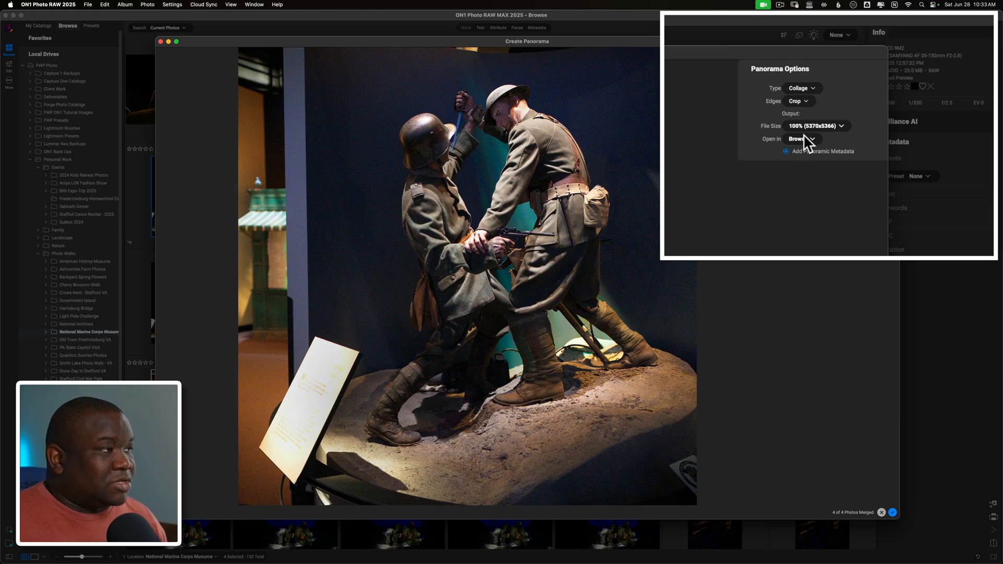
left_click(801, 139)
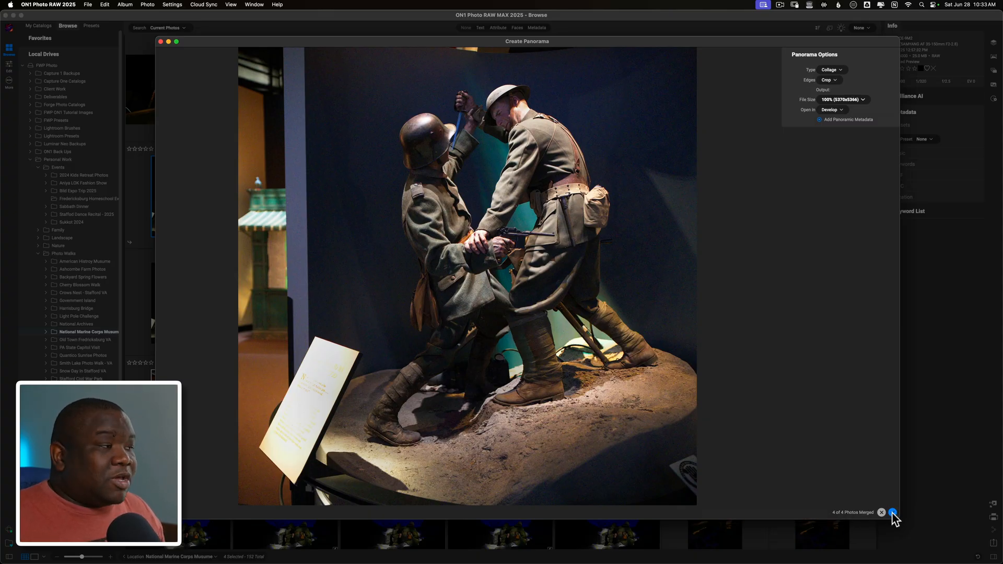
left_click(882, 513)
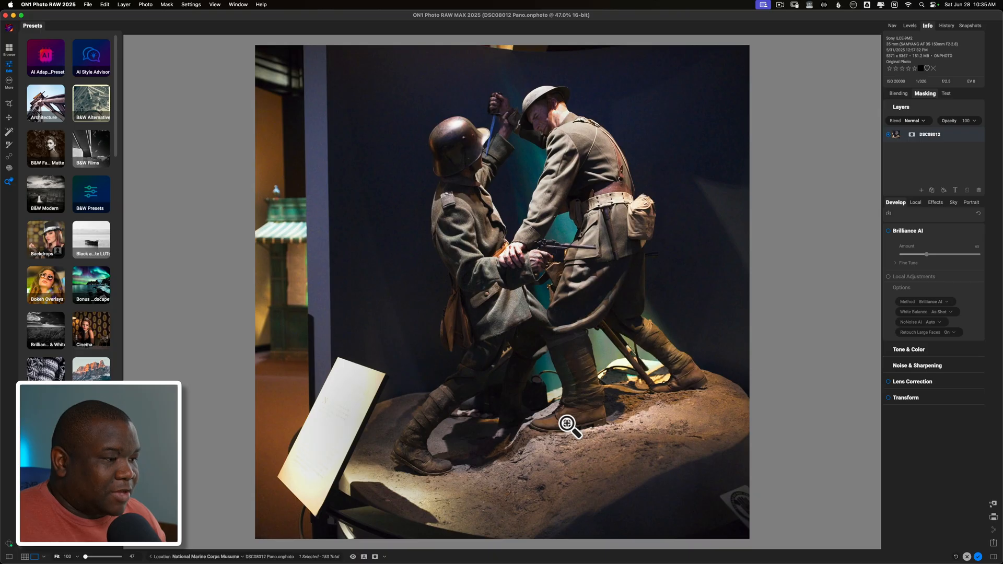
mouse_move(564, 463)
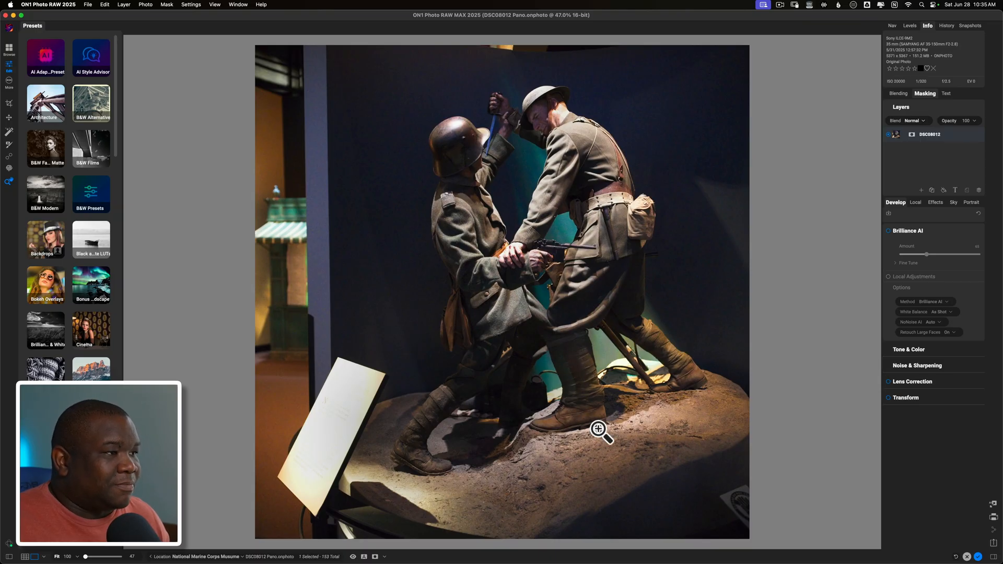
mouse_move(717, 203)
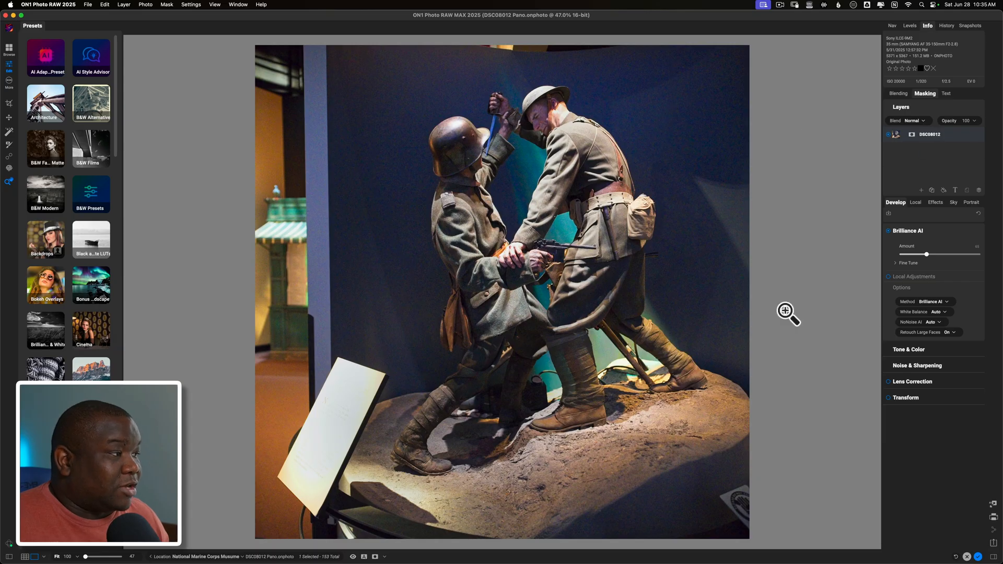
mouse_move(723, 264)
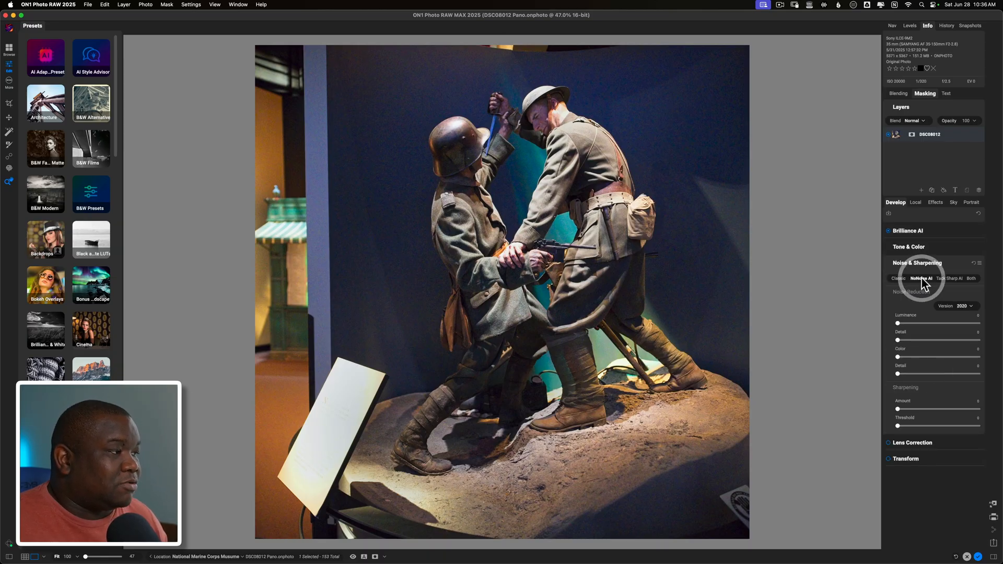
Switch noise reduction to NoNoise AI, compare before/after, and apply it
left_click(921, 278)
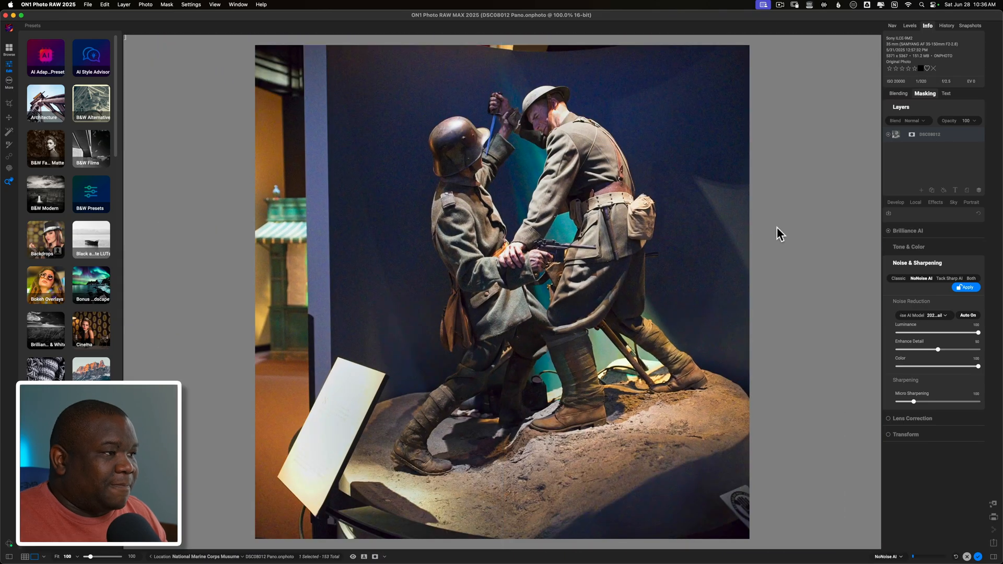
left_click(965, 287)
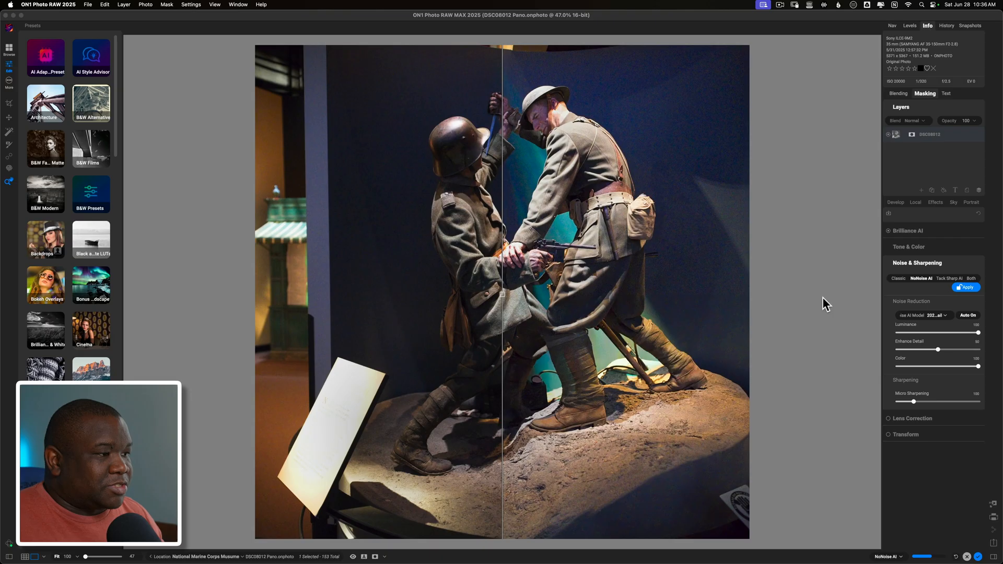
left_click(965, 287)
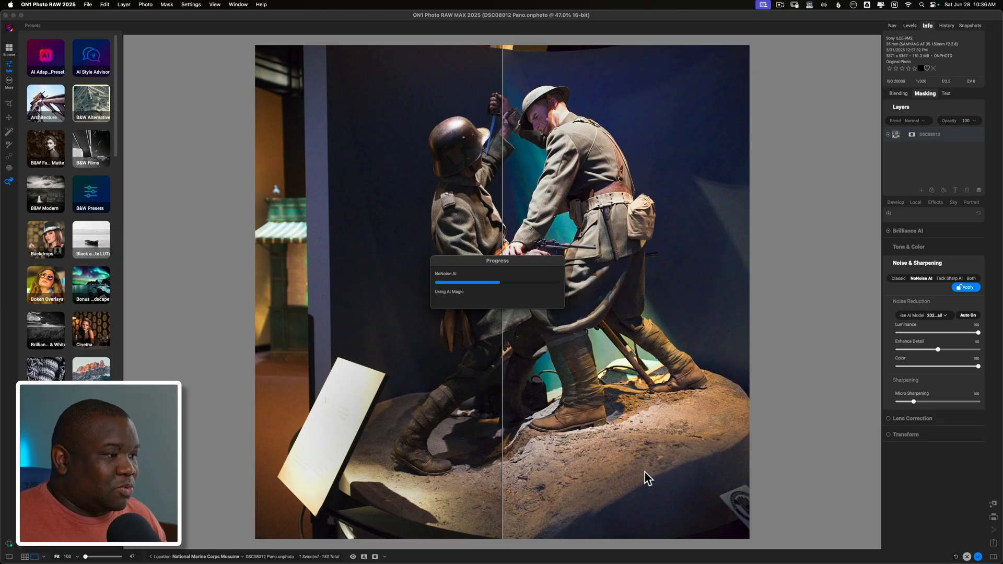
mouse_move(532, 186)
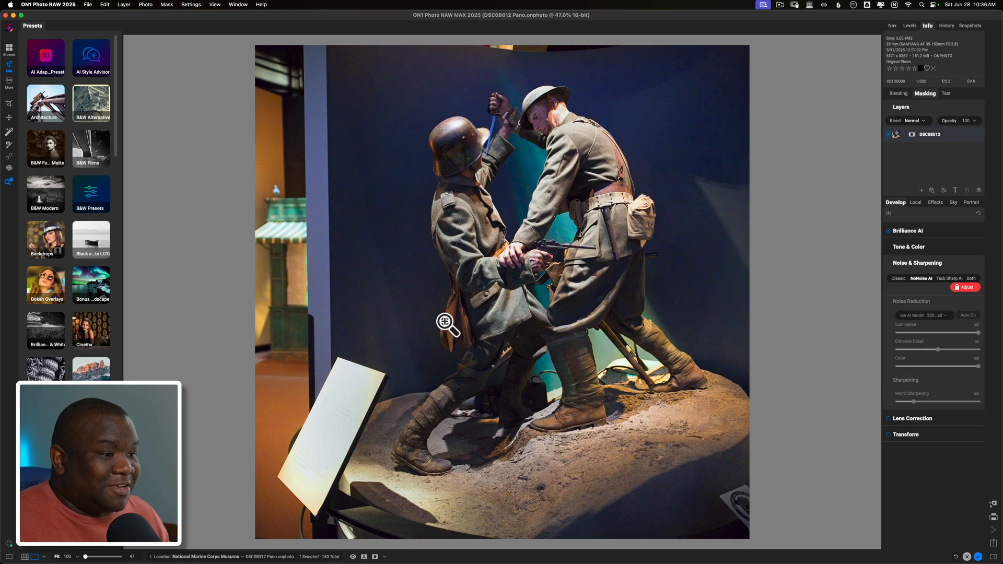
mouse_move(623, 407)
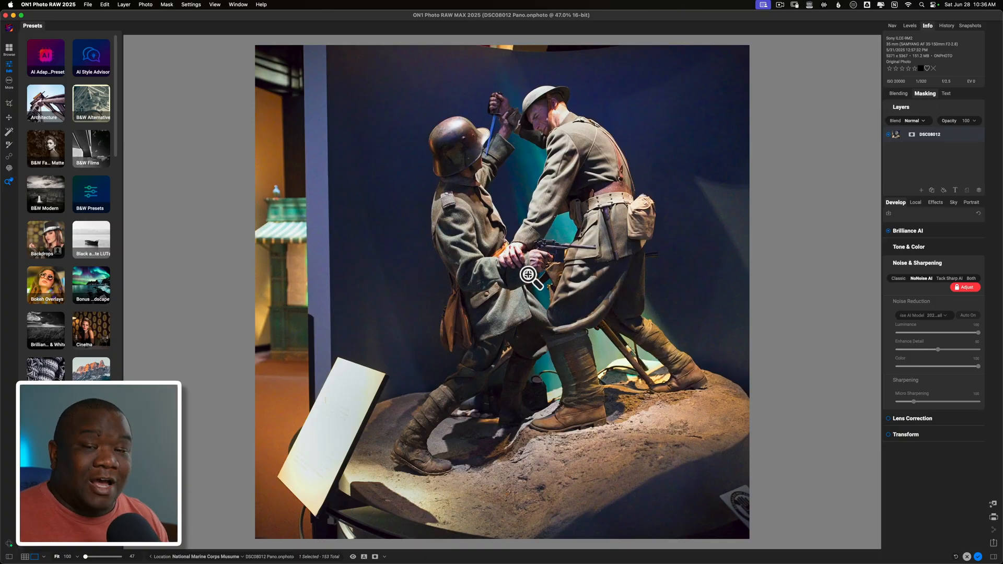
mouse_move(474, 278)
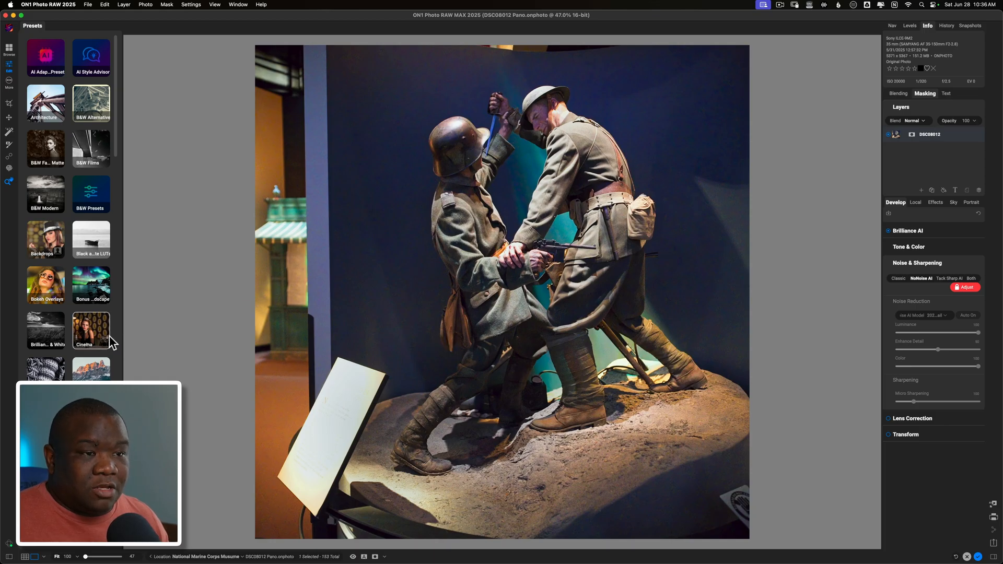
mouse_move(64, 220)
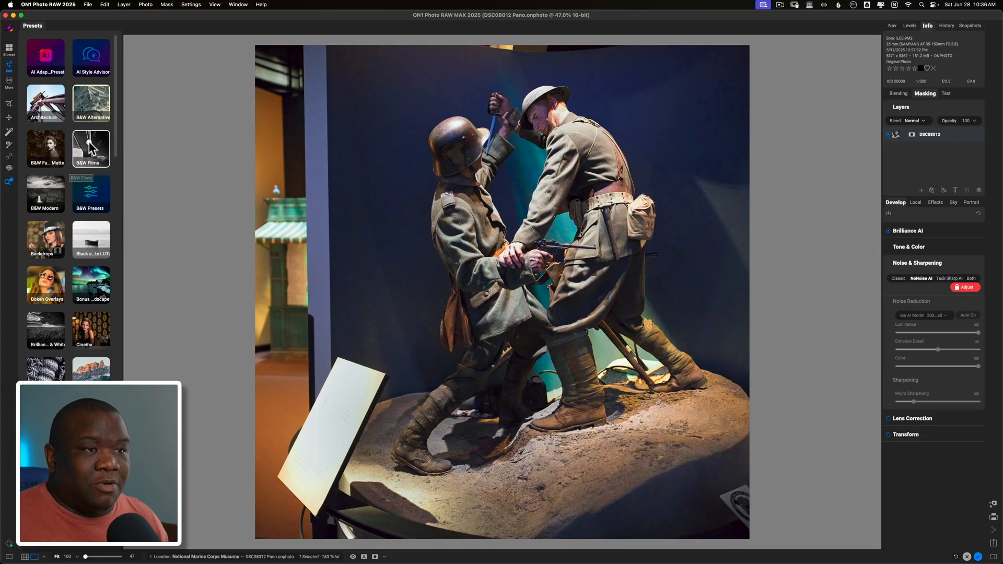
left_click(91, 148)
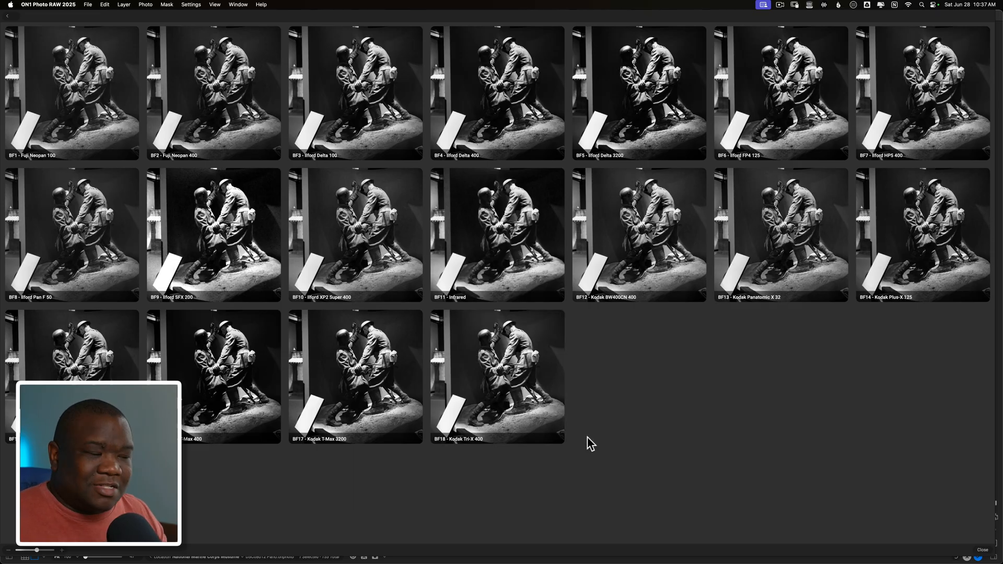
mouse_move(783, 310)
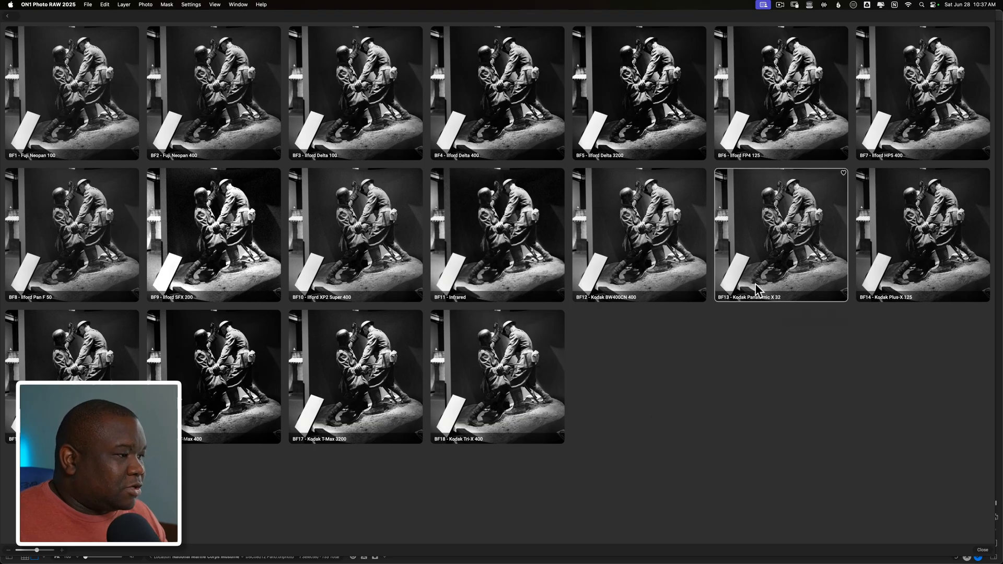
mouse_move(768, 278)
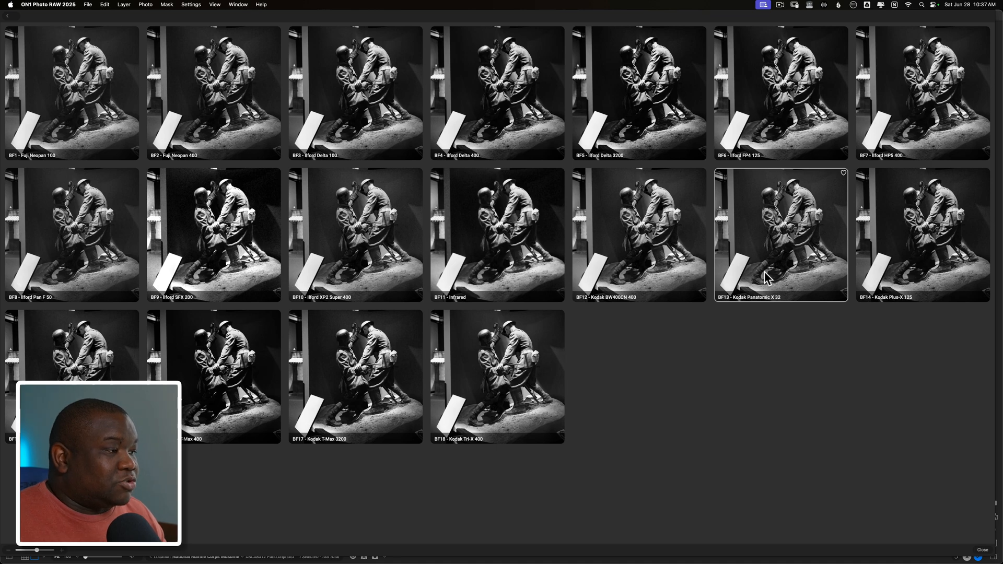
double_click(779, 233)
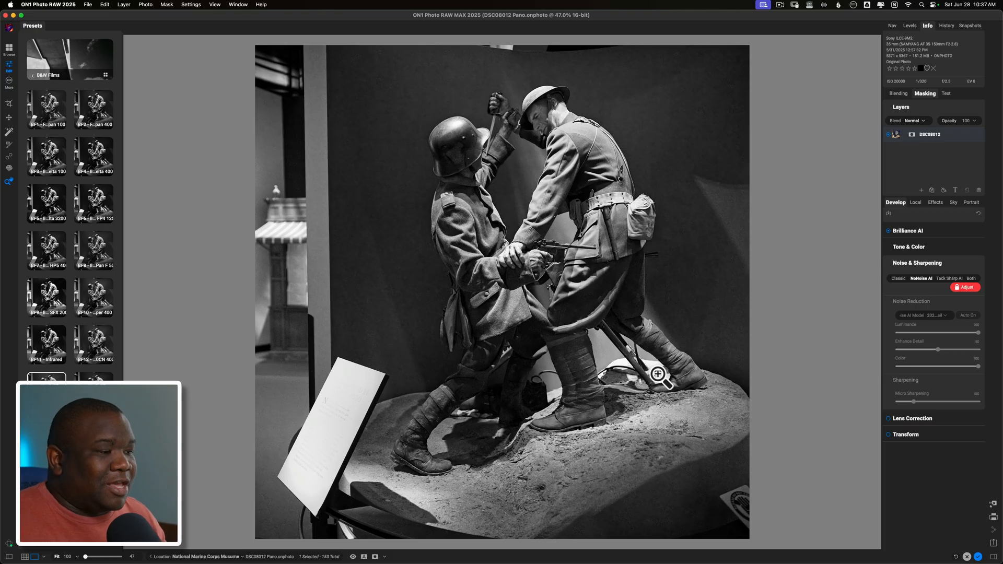
mouse_move(874, 299)
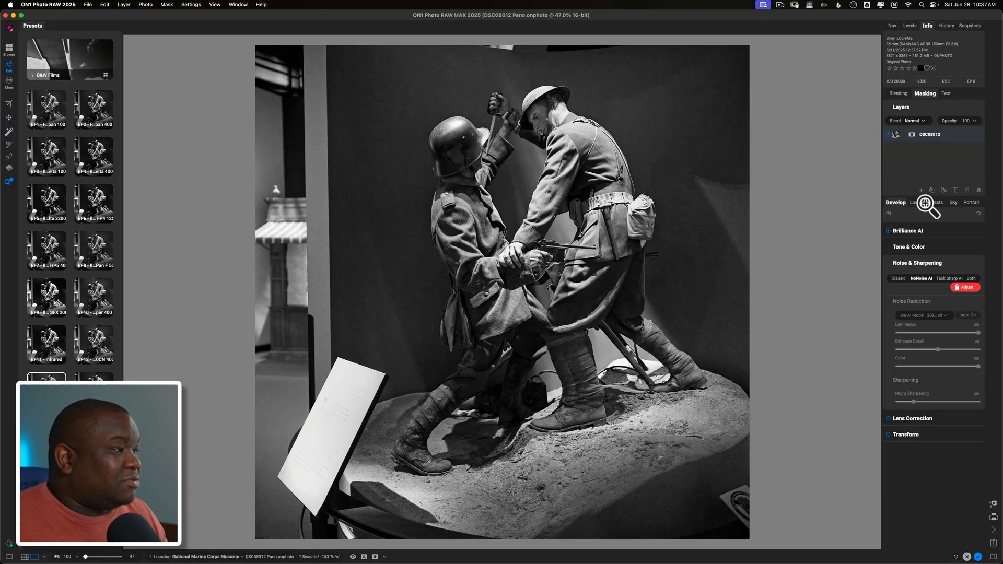
Switch off the Black & White filter in Effects to restore full colour
left_click(934, 202)
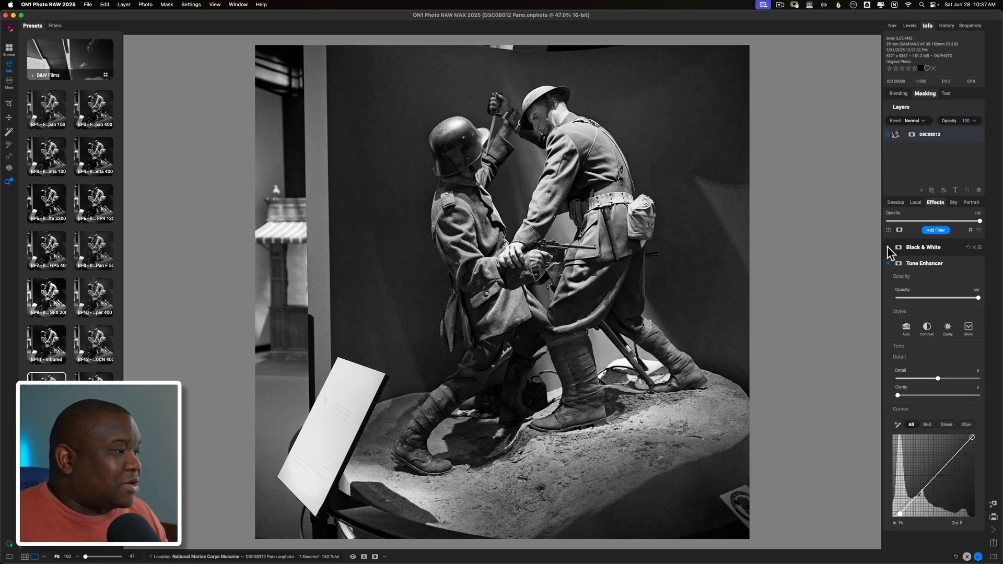
left_click(887, 247)
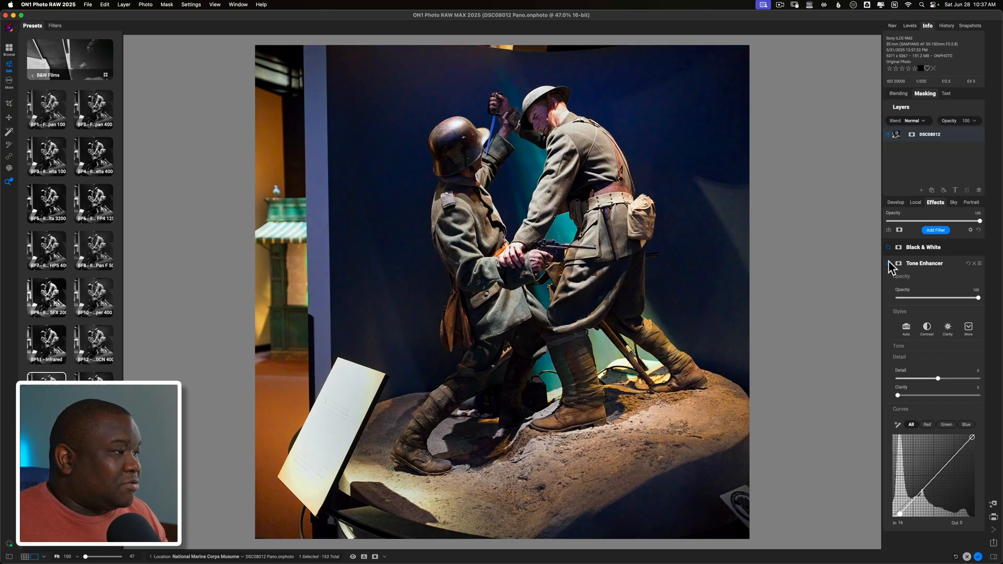
left_click(888, 263)
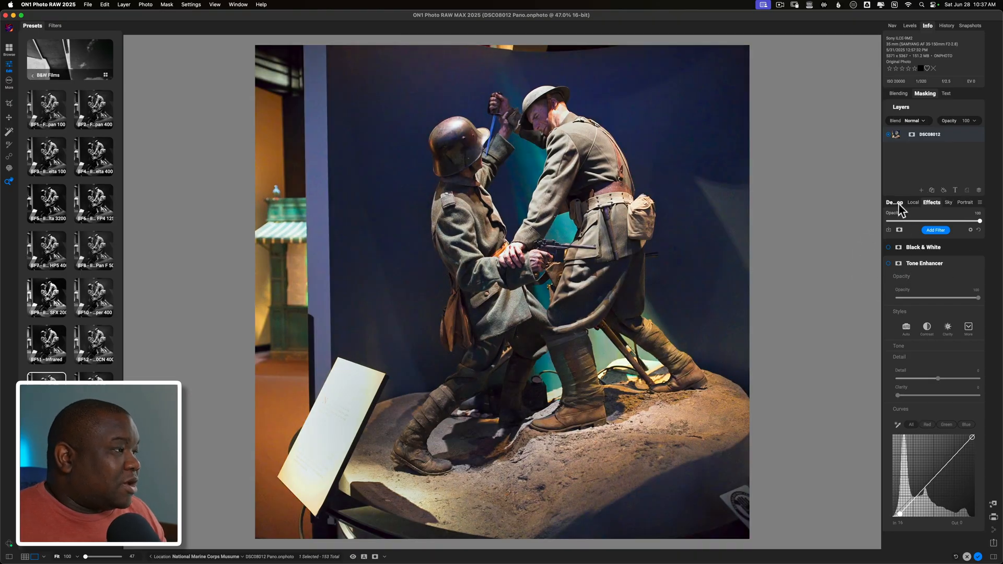
Back in Develop's Tone & Color, lower Midtones to darken the panorama
left_click(893, 202)
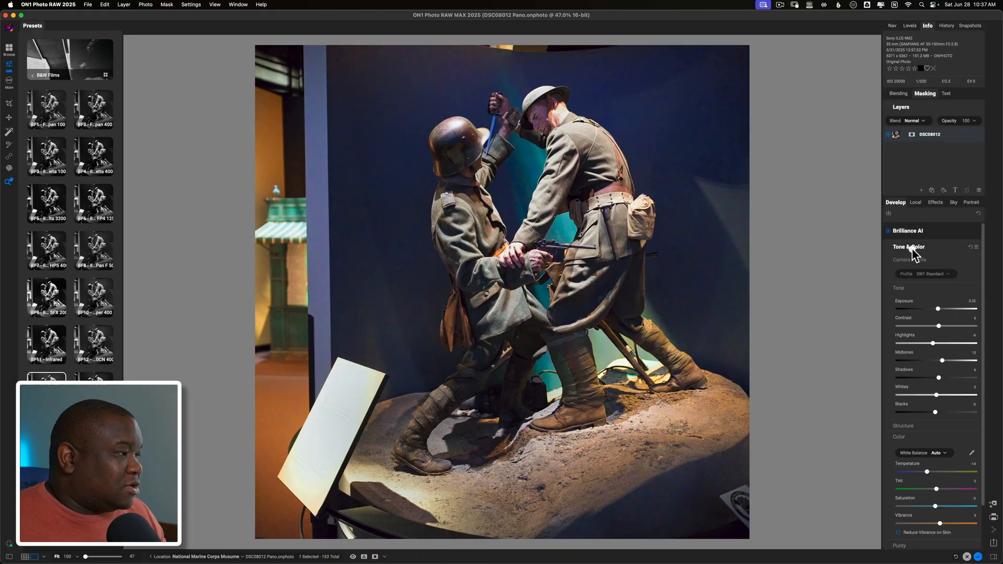
mouse_move(933, 362)
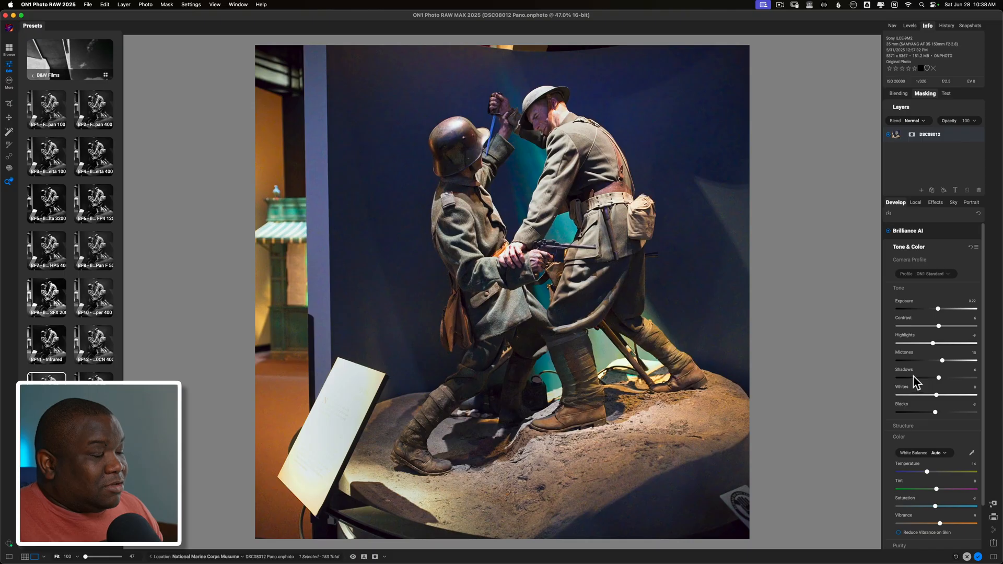
mouse_move(940, 378)
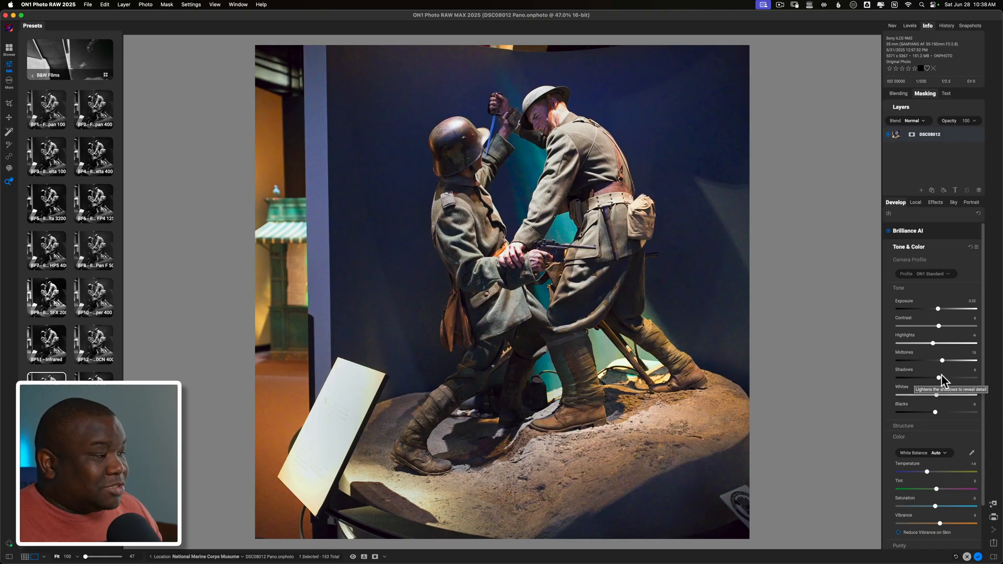
mouse_move(935, 426)
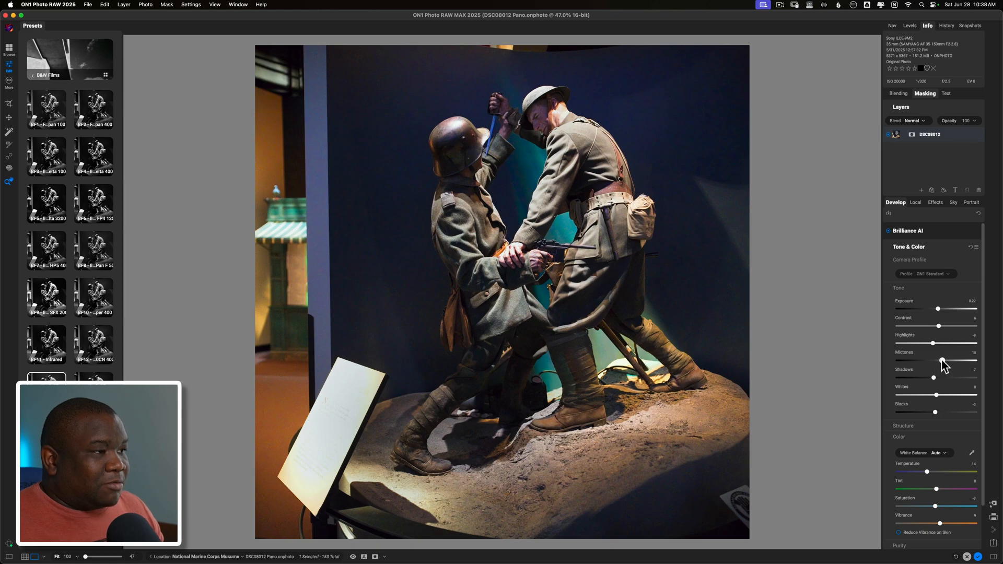
left_click_drag(942, 361, 936, 360)
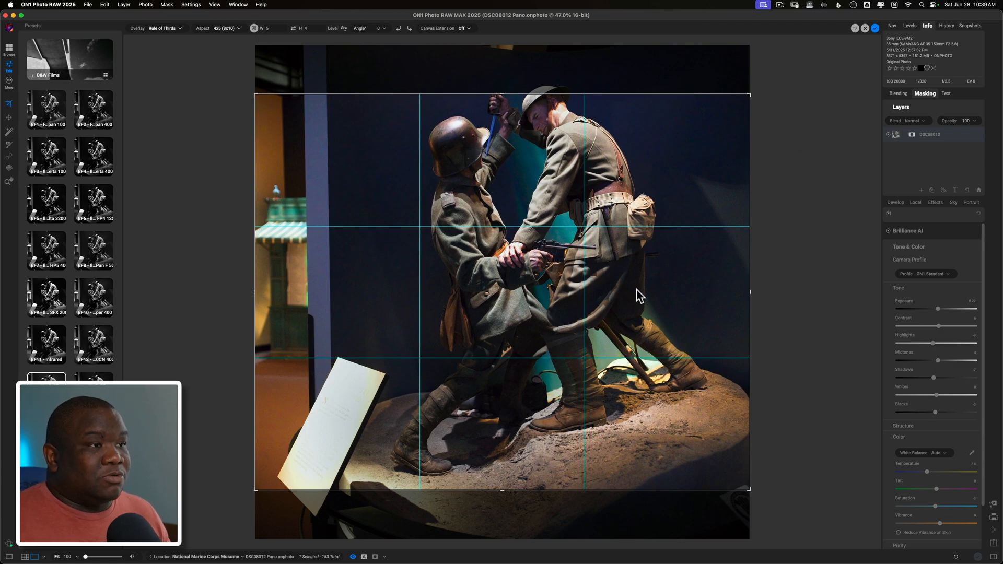
mouse_move(424, 362)
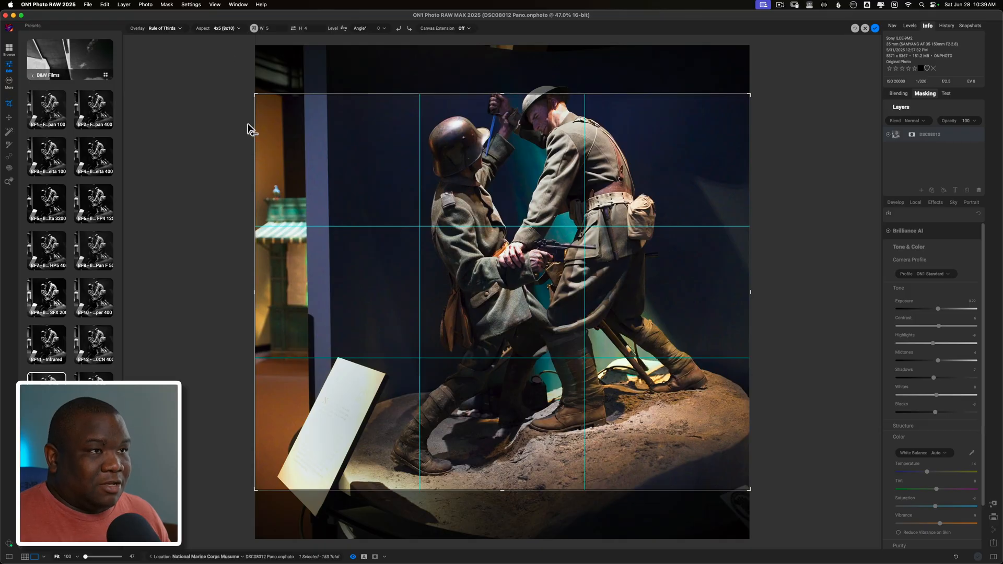
Crop the panorama to a 16:9 frame centred on the two fighting soldiers
left_click(224, 28)
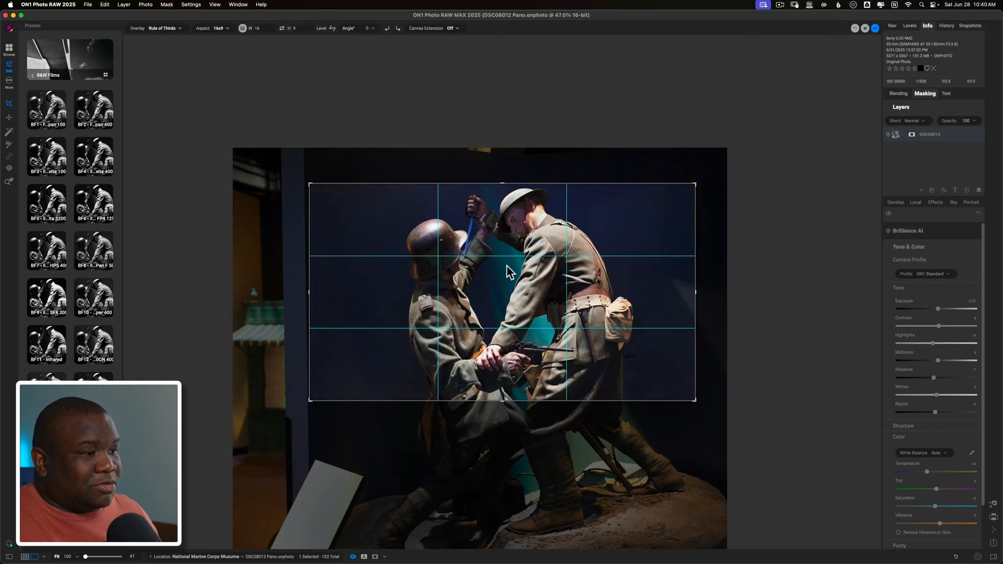
left_click_drag(508, 270, 487, 262)
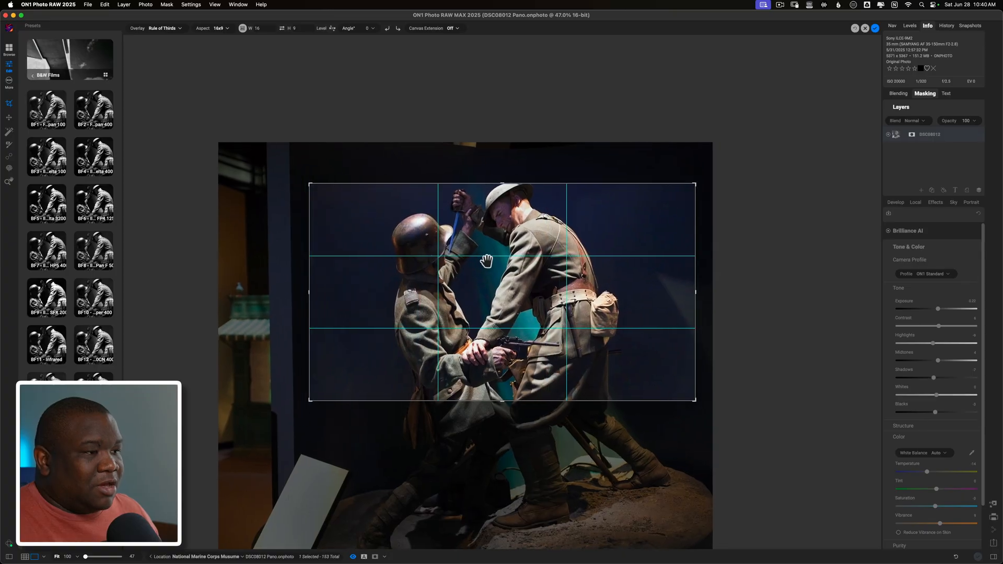
left_click_drag(486, 260, 482, 273)
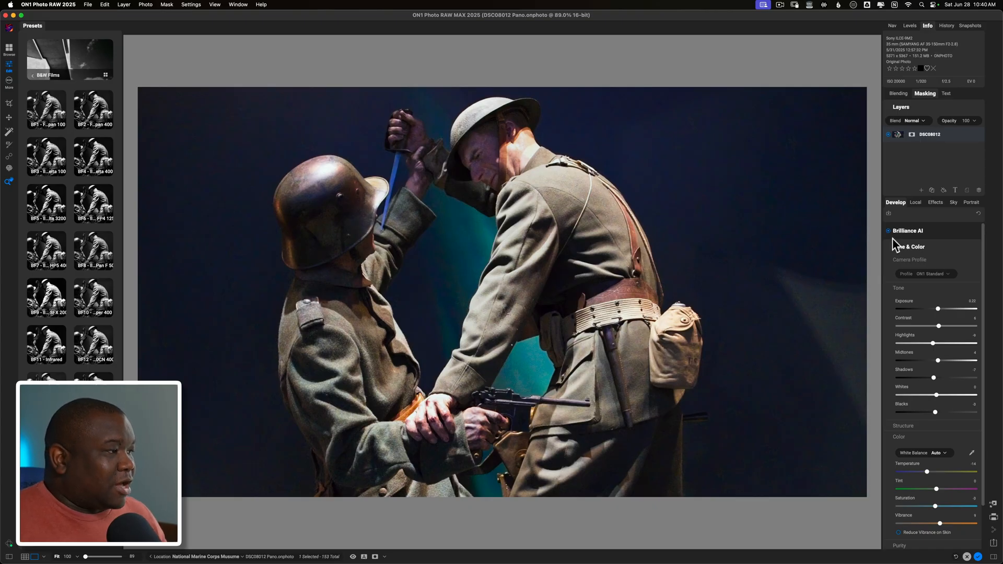
Add a gradient local adjustment that darkens and lowers saturation in the gradient area
left_click(915, 202)
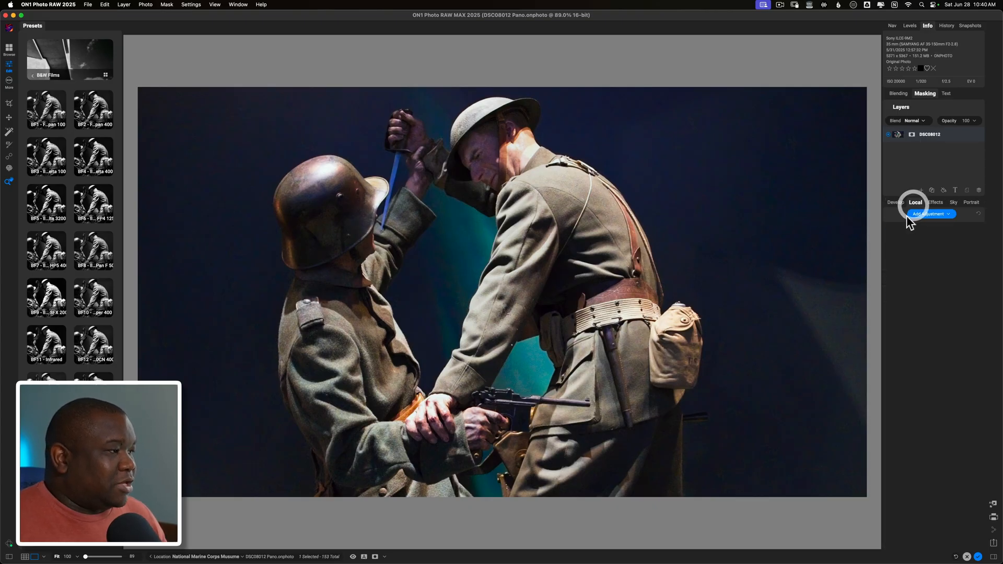
left_click(930, 214)
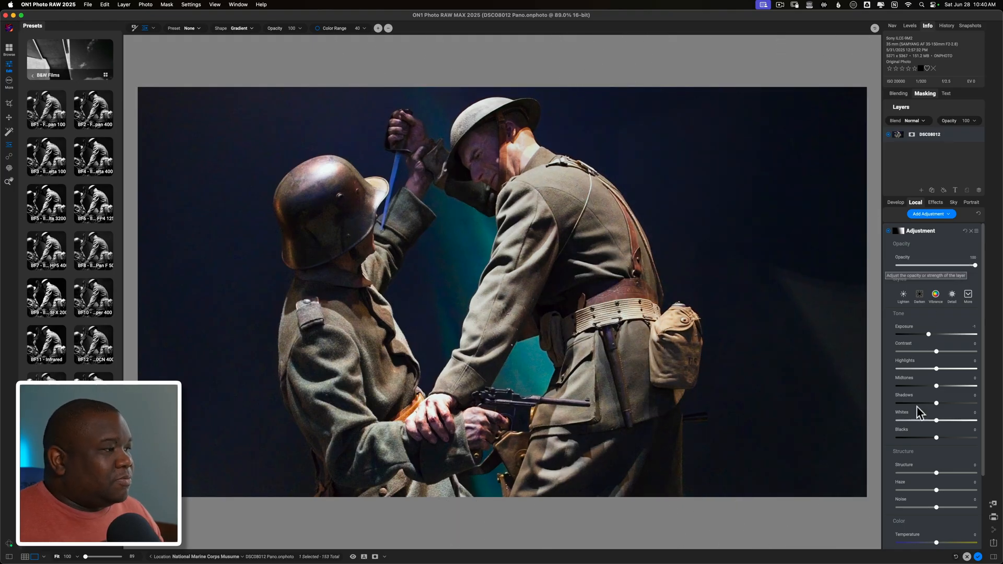
scroll("down", 3)
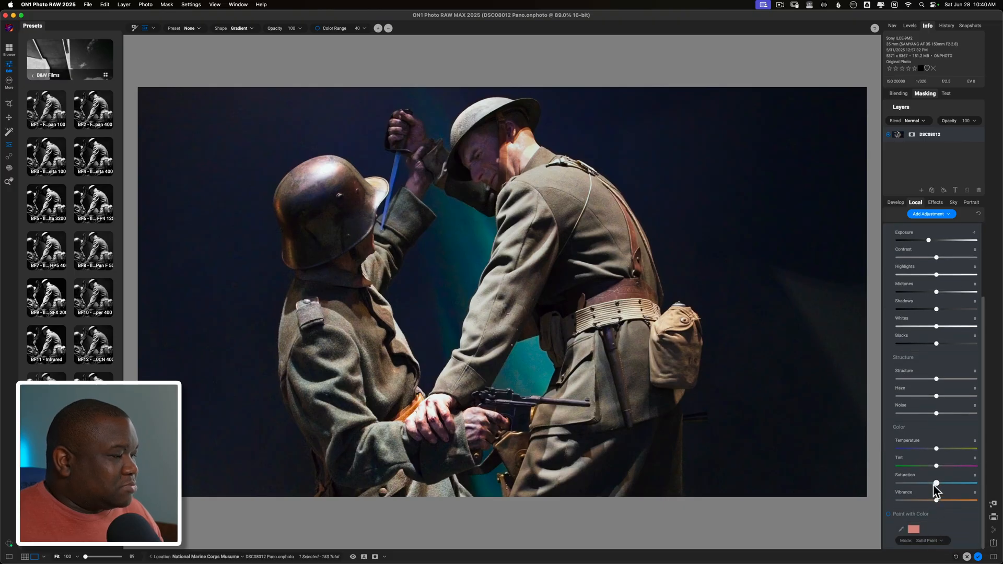
left_click_drag(935, 482, 925, 483)
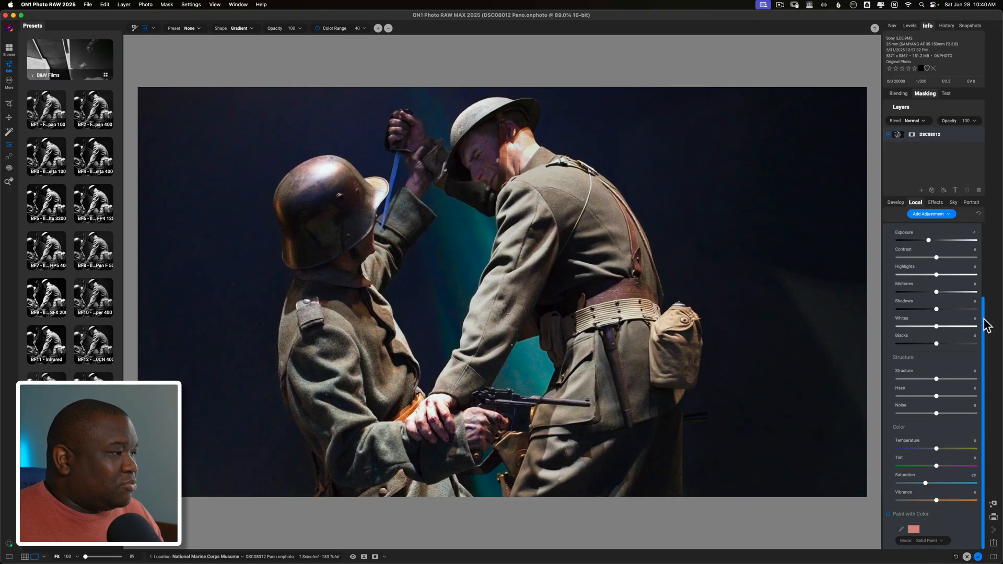
left_click(930, 214)
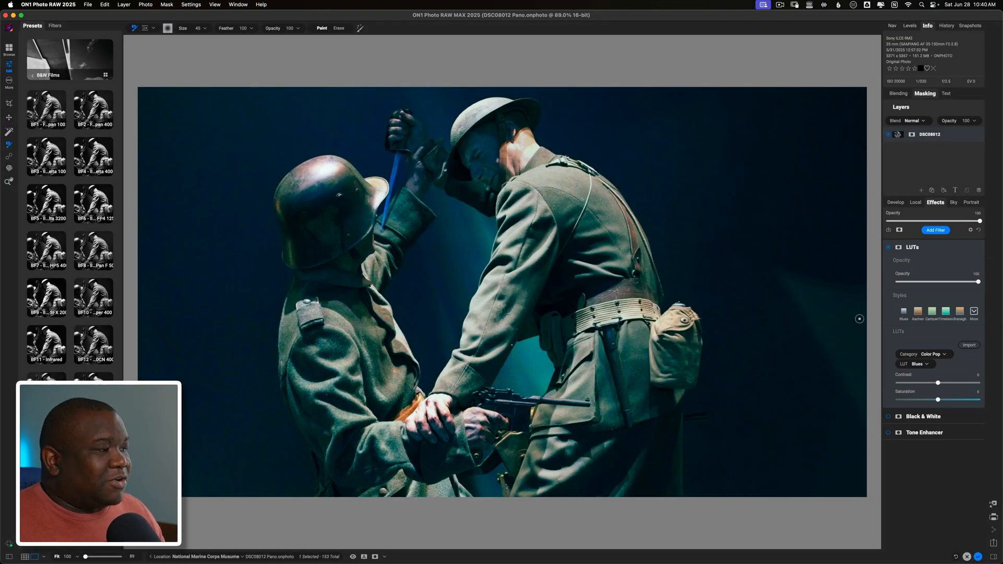
Apply the Color Grading 'Insight' LUT and reduce its opacity to about half
left_click(931, 354)
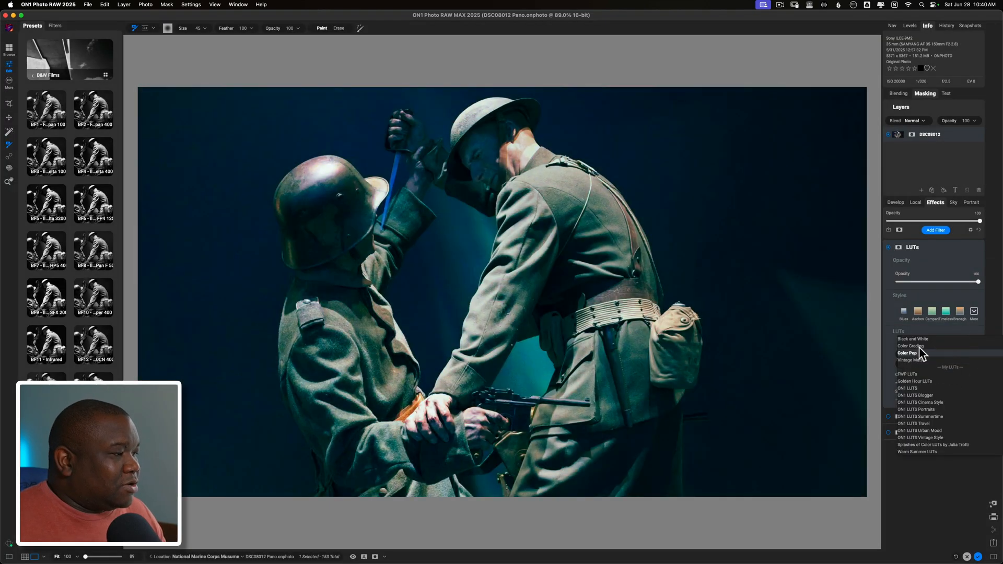
left_click(909, 346)
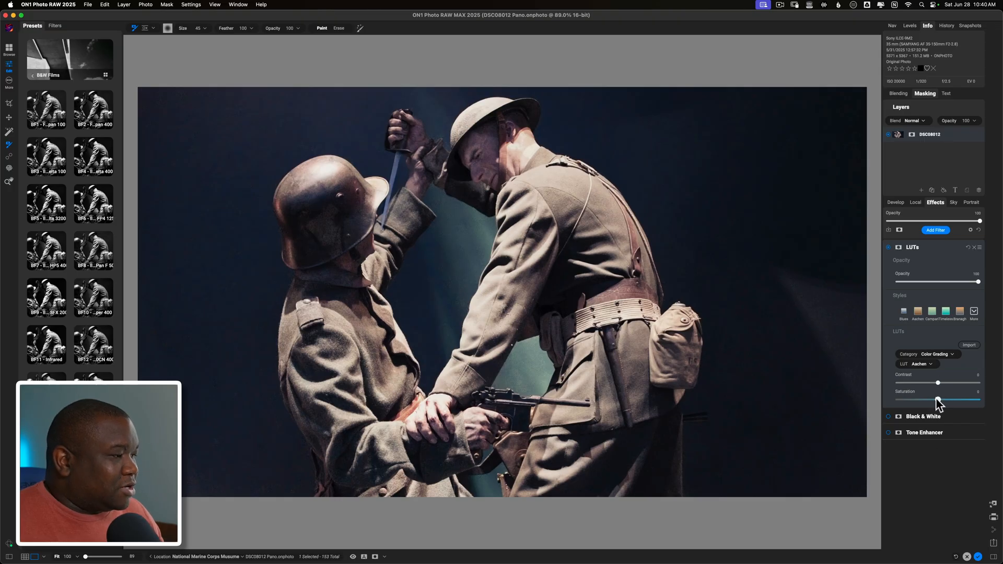
left_click(918, 364)
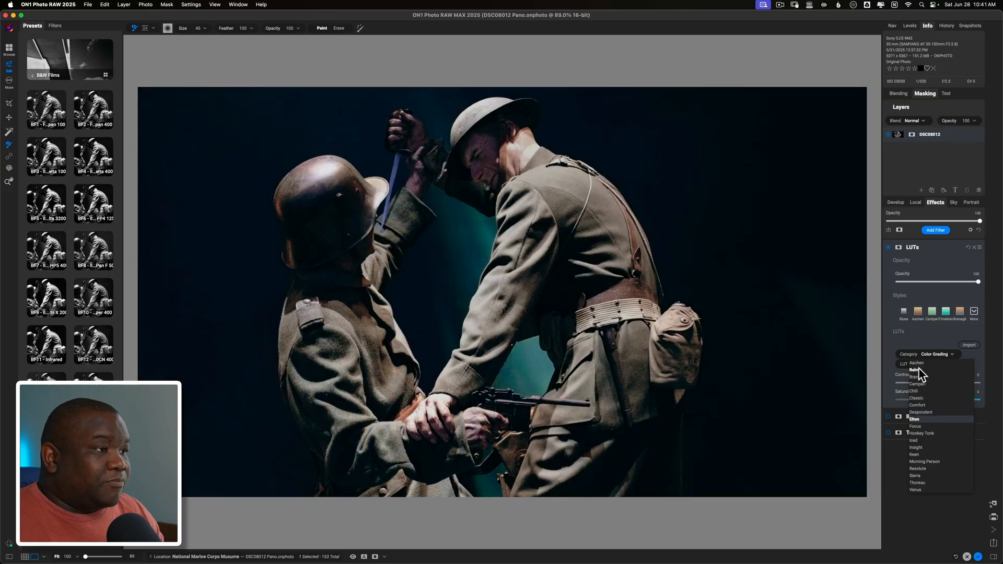
left_click(914, 440)
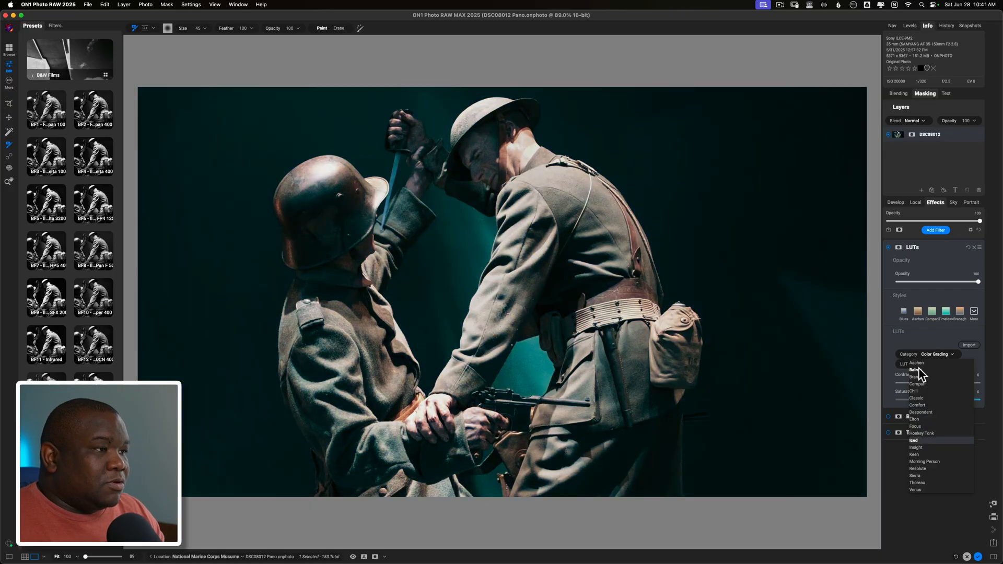
left_click(915, 447)
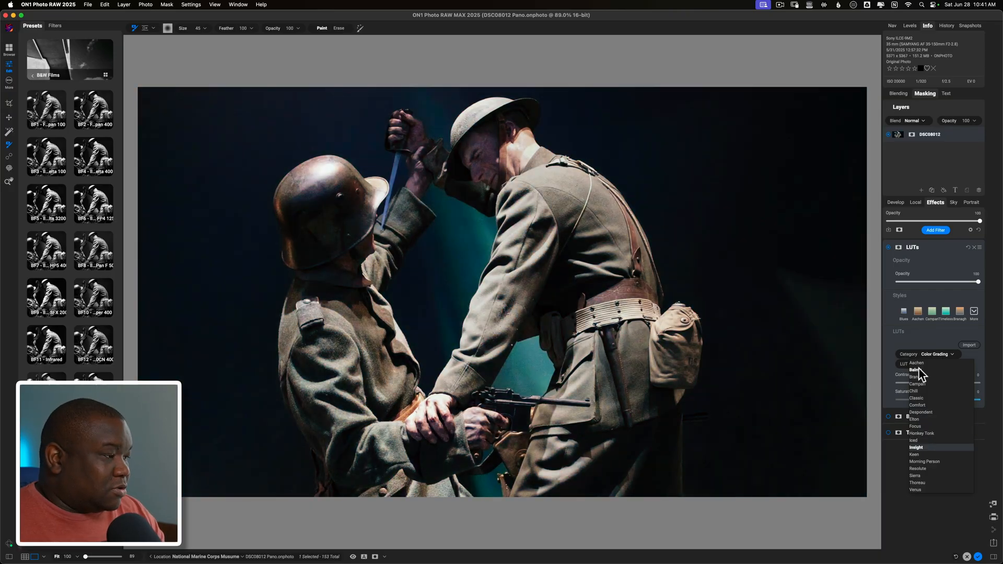
left_click(915, 447)
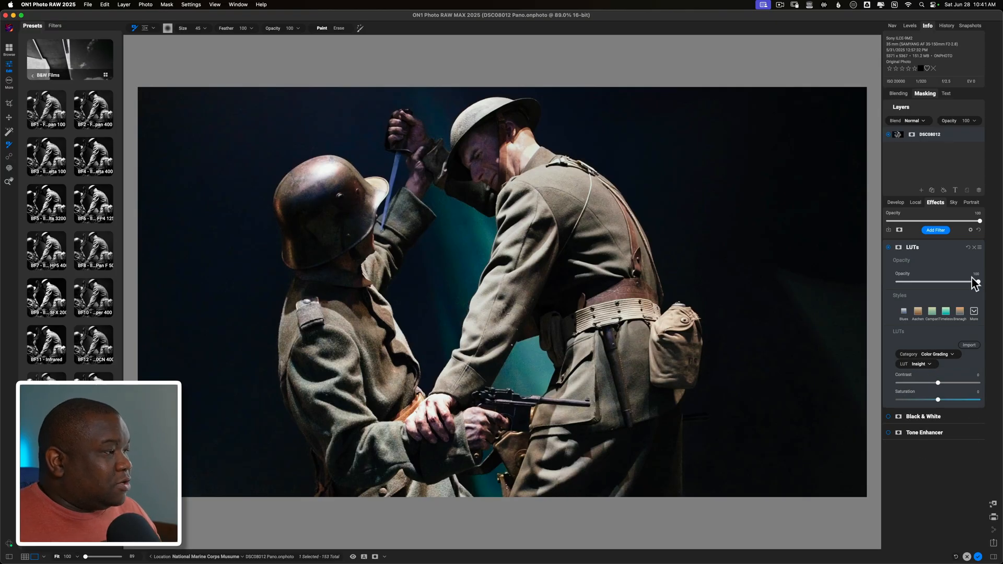
left_click_drag(979, 281, 943, 282)
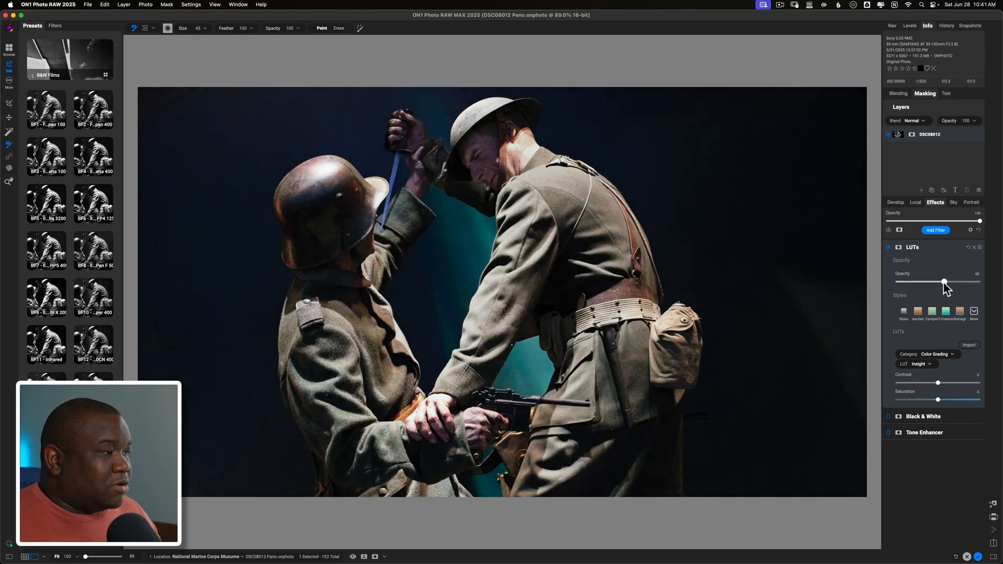
left_click_drag(943, 282, 938, 282)
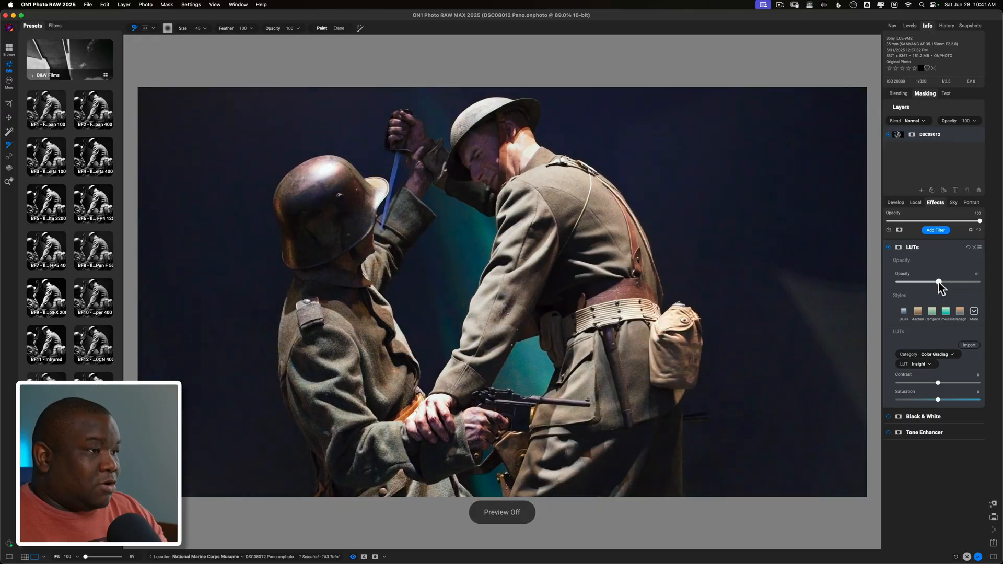